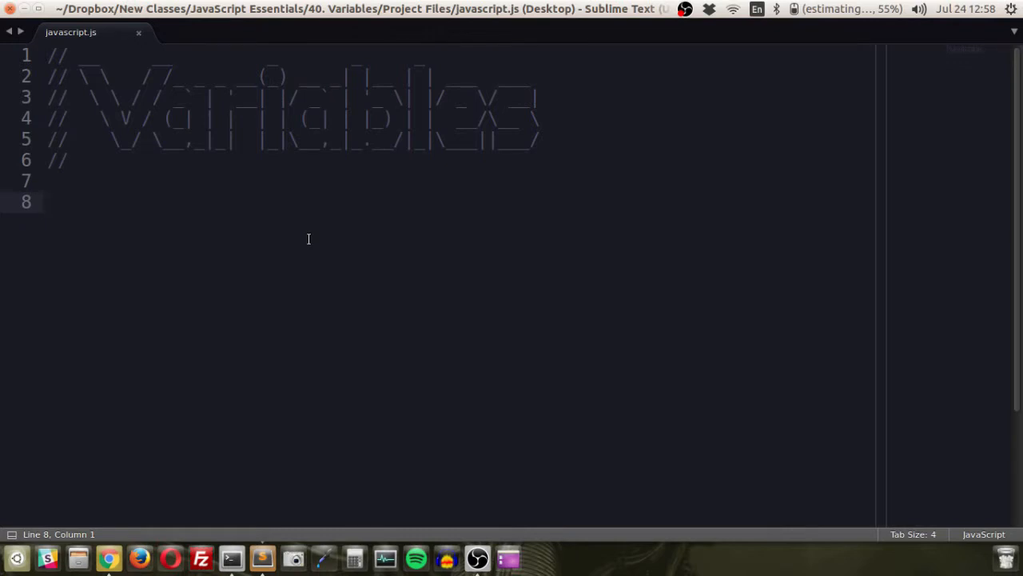
Step: Declare var name = 'Kalob'; on line 8 of javascript.js
type("var")
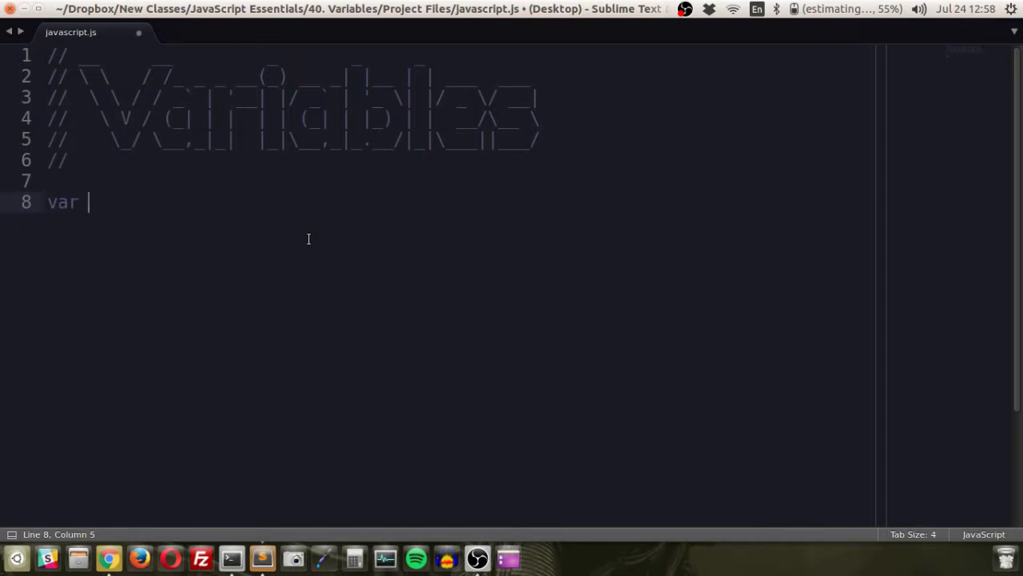
key("ctrl+z")
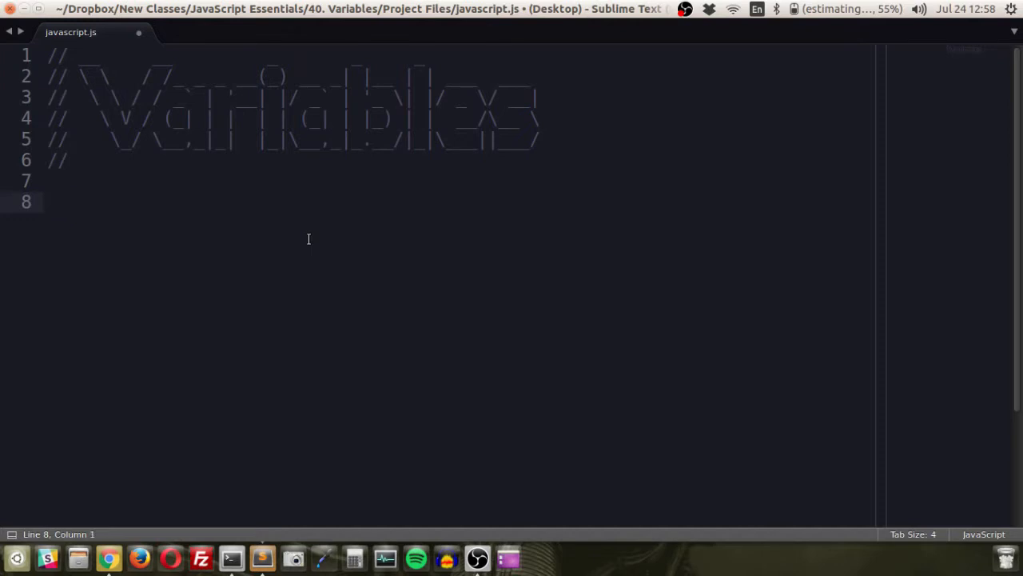
type("var")
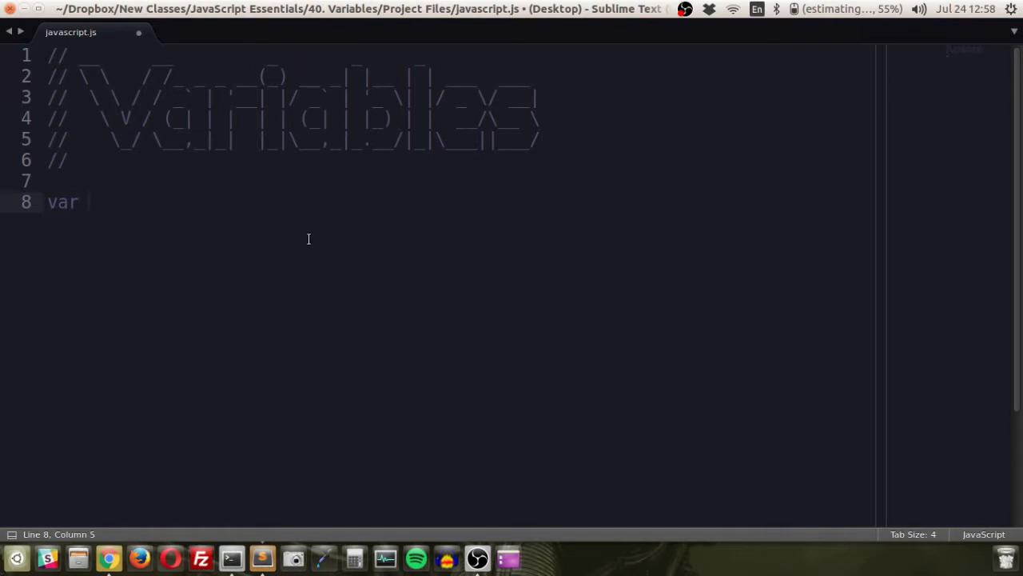
type("name = ''")
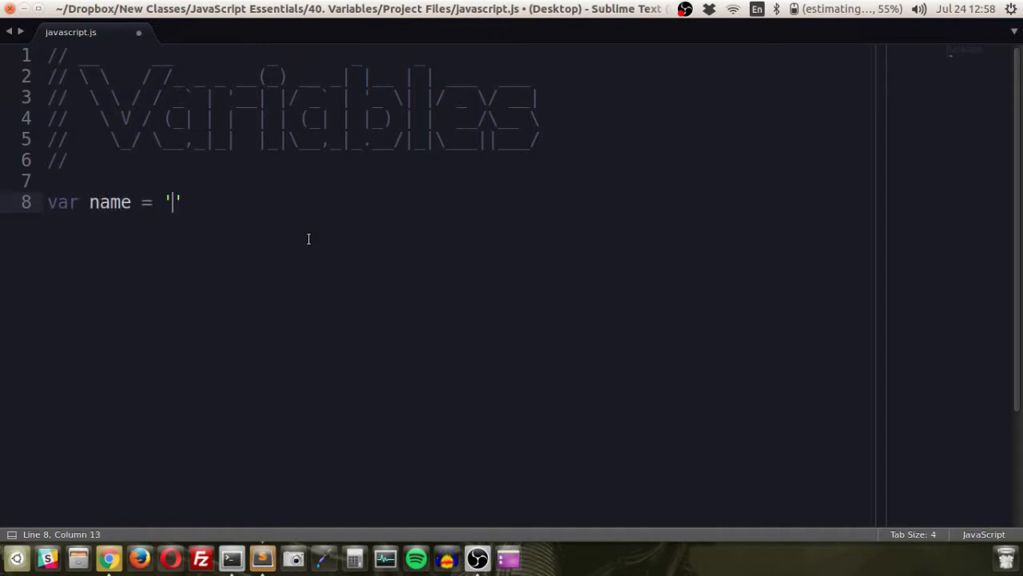
type("Kalob';")
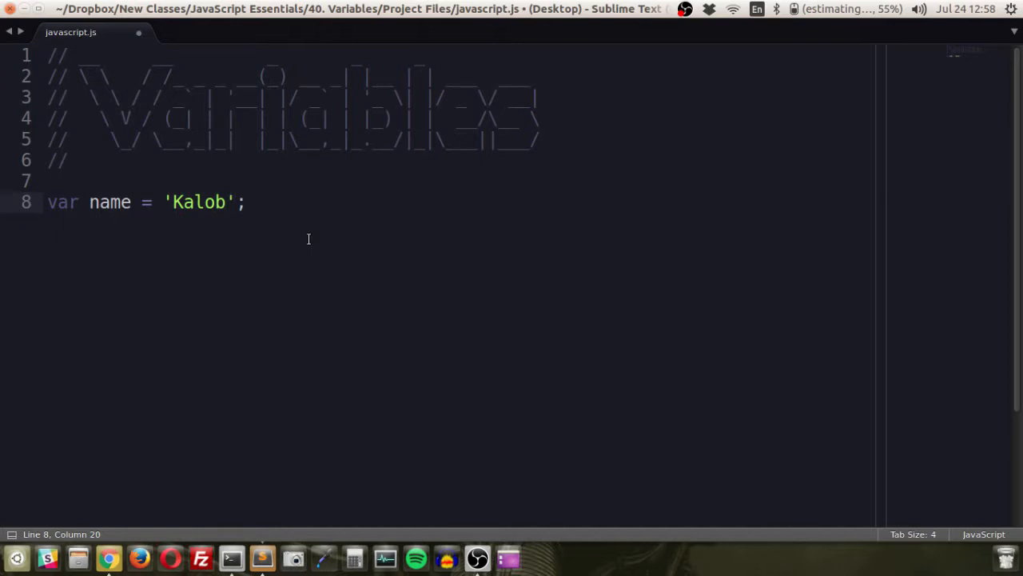
Step: Replace the single-quoted 'Kalob' with a double-quoted "Kalob" string
double_click(62, 201)
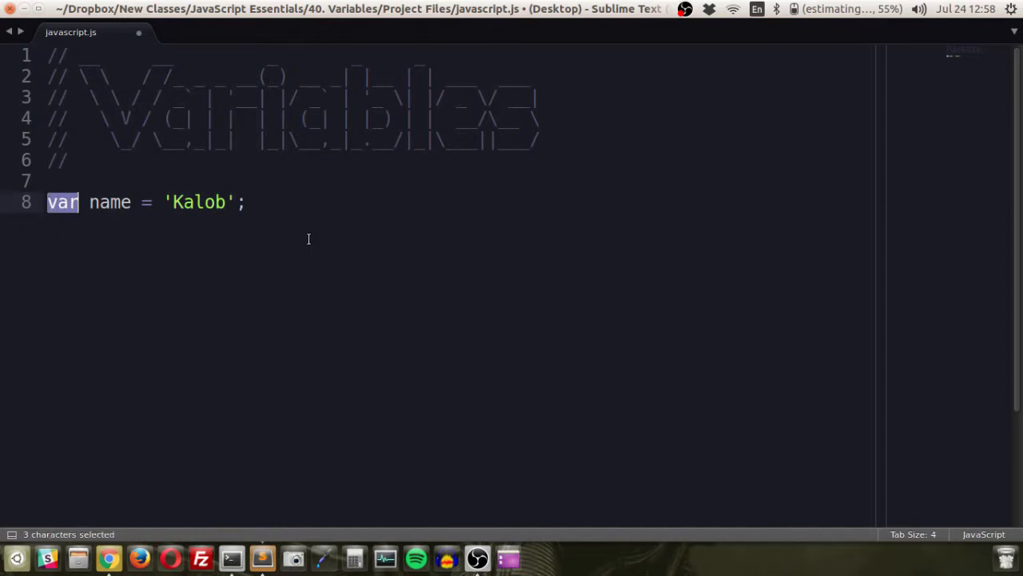
left_click(142, 201)
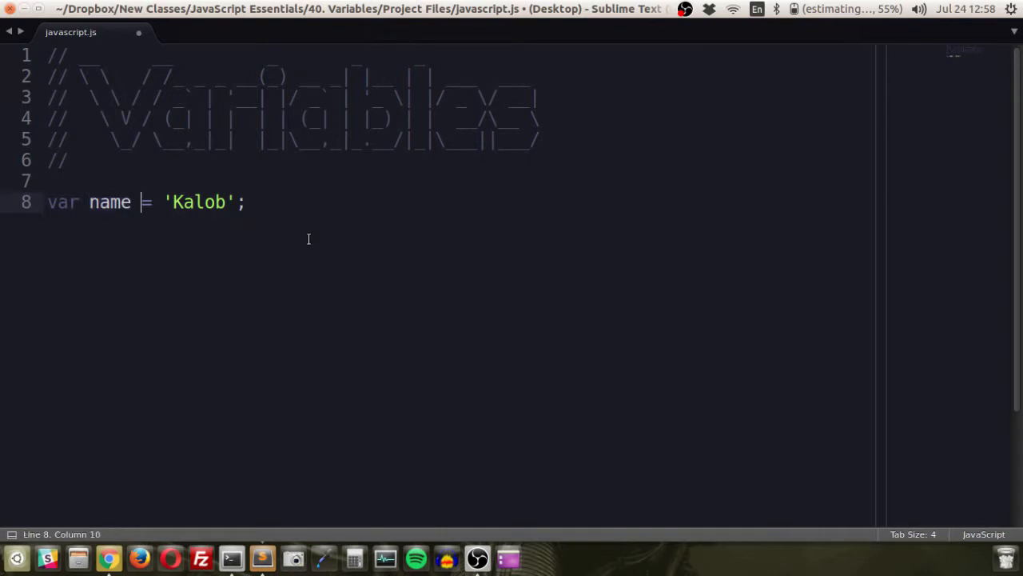
double_click(146, 202)
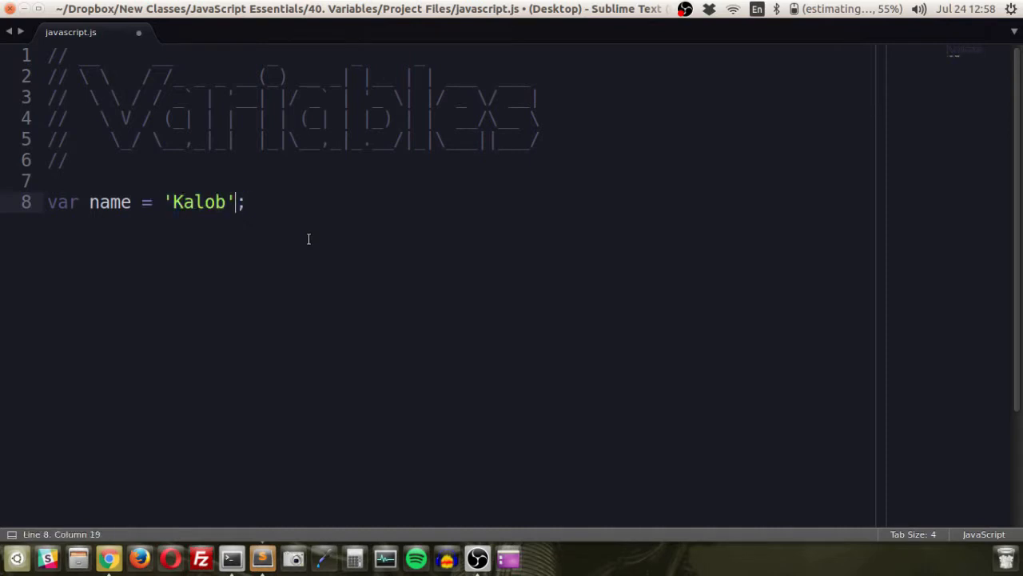
key("BackSpace")
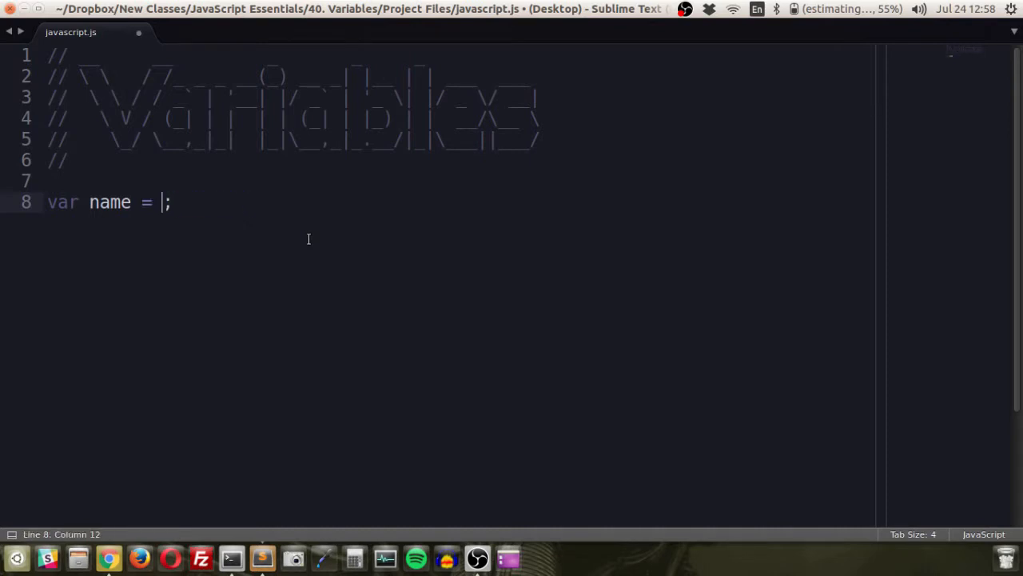
type("Kalob\"")
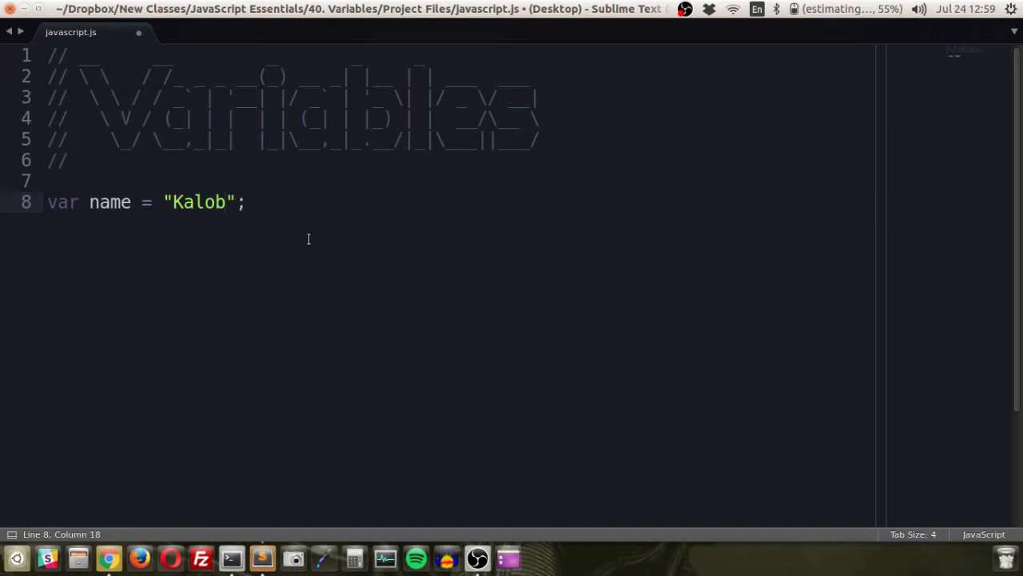
left_click(246, 201)
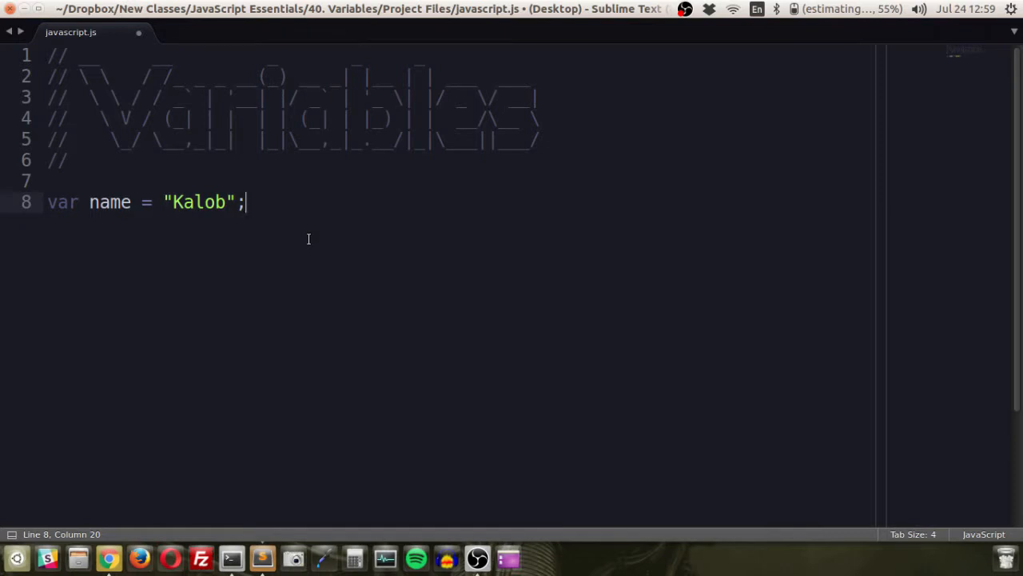
key("Right")
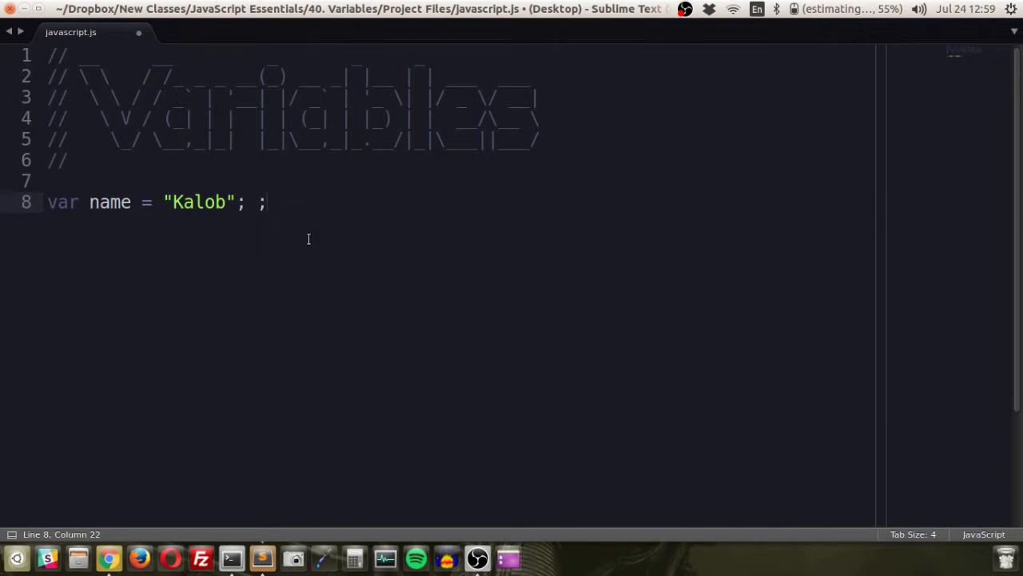
key("BackSpace")
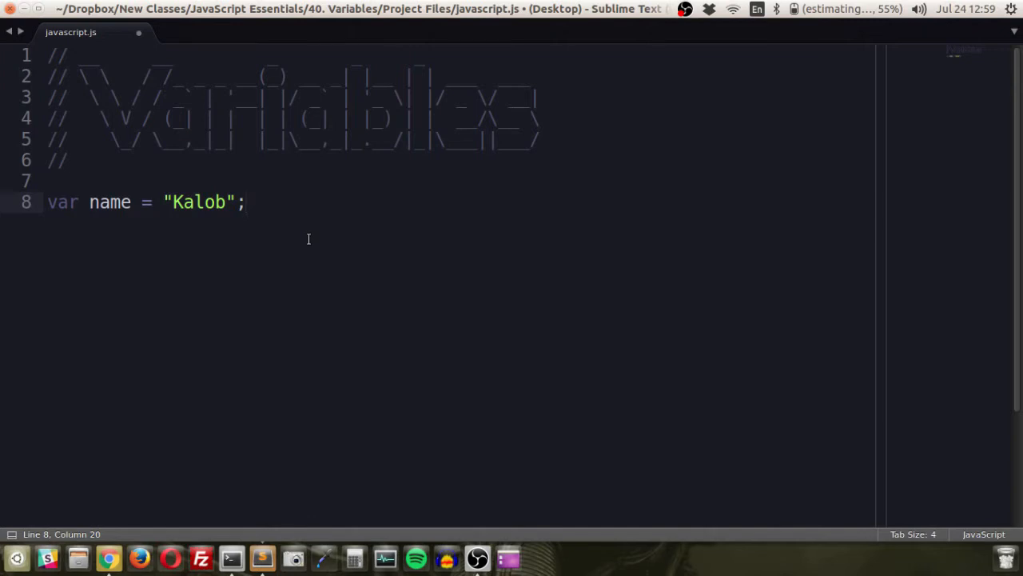
key("BackSpace")
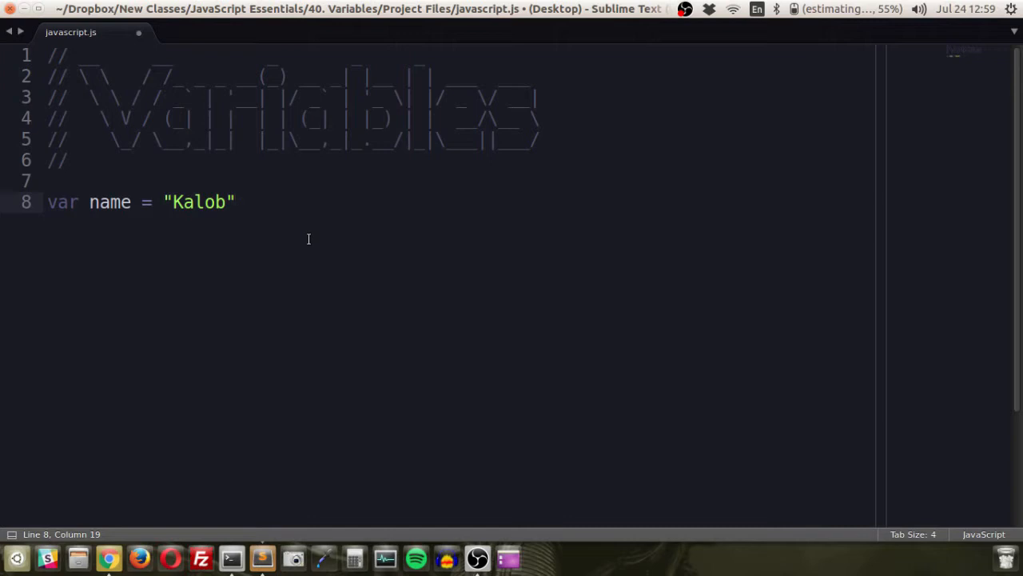
key("BackSpace")
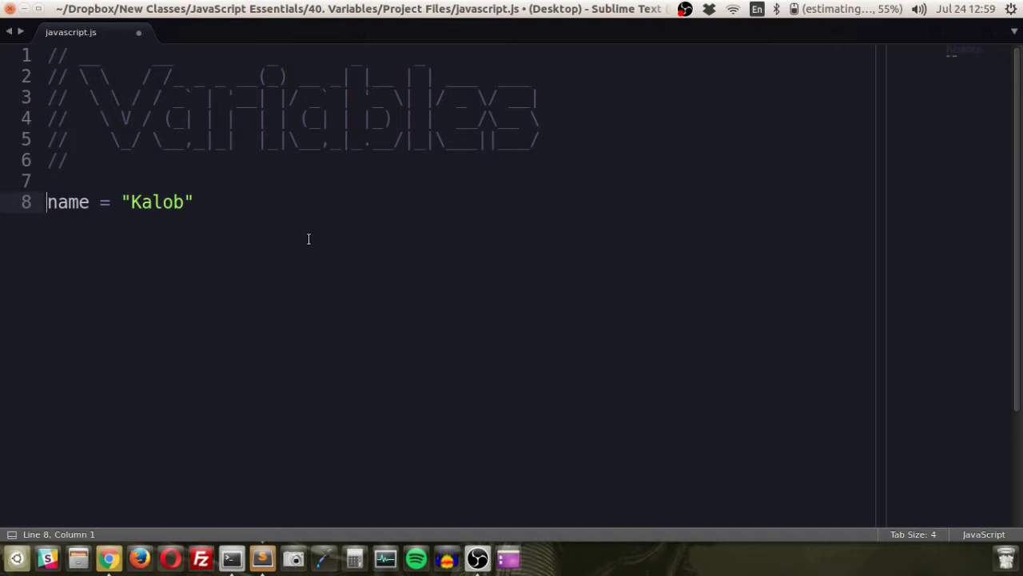
type("var")
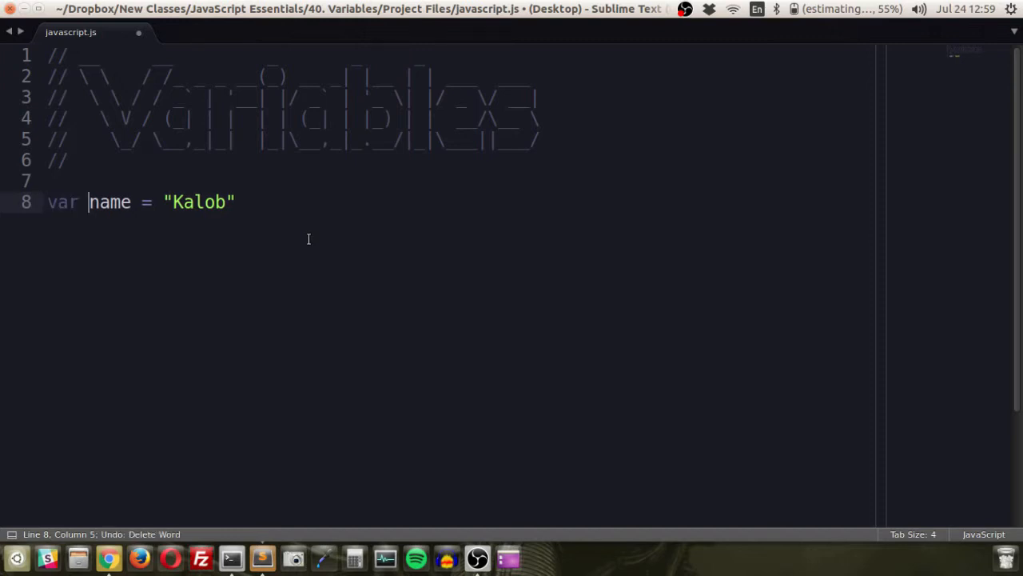
type(";")
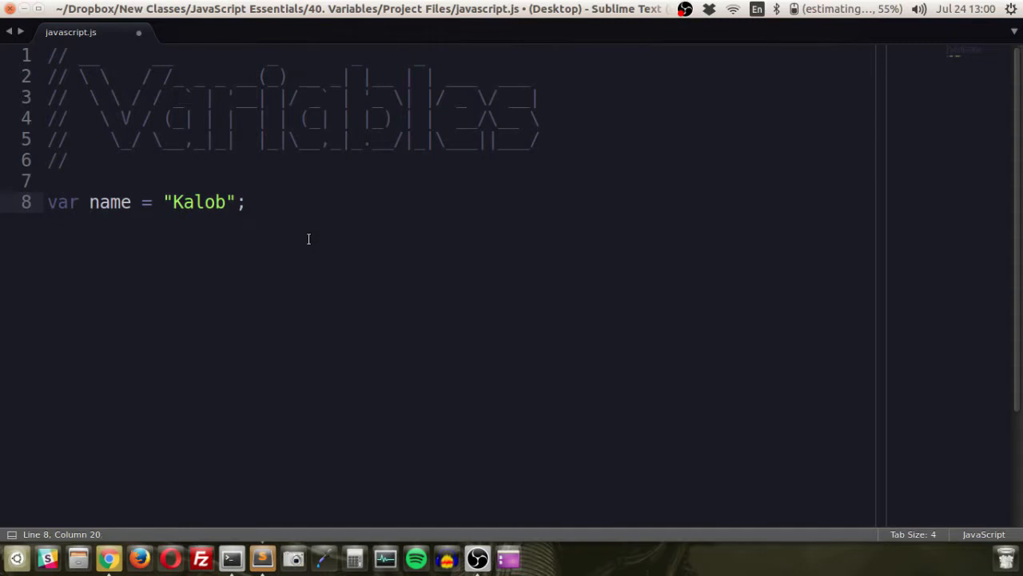
left_click(246, 202)
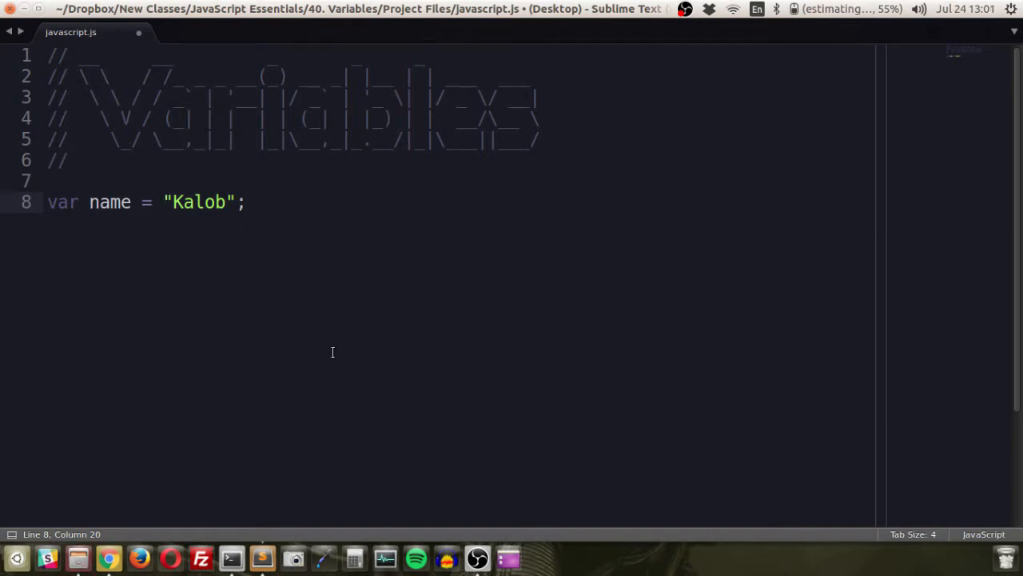
Step: Bring up index.html, the empty HTML skeleton page, in Sublime Text
left_click(246, 201)
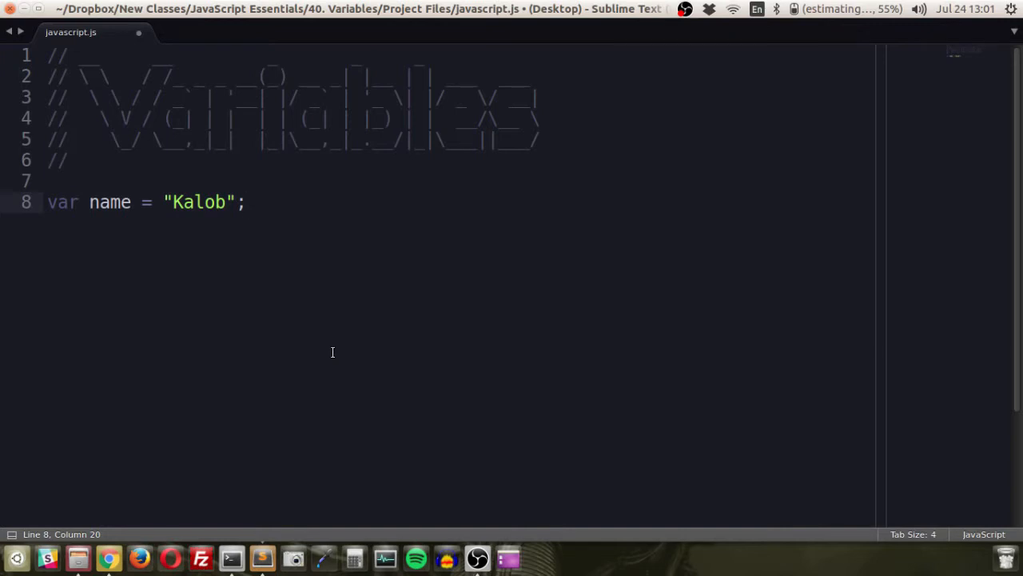
key("ctrl+n")
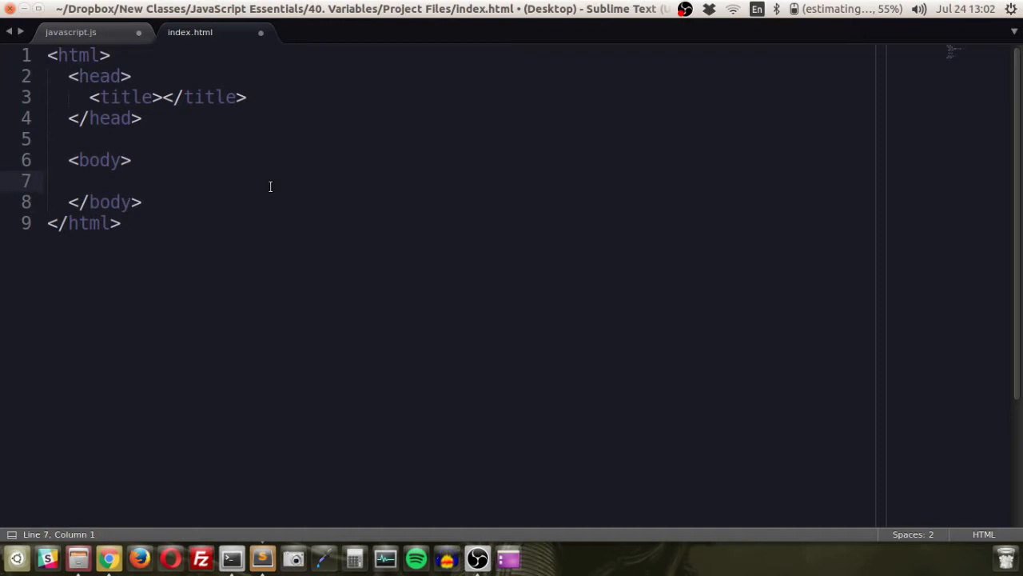
key("ctrl+s")
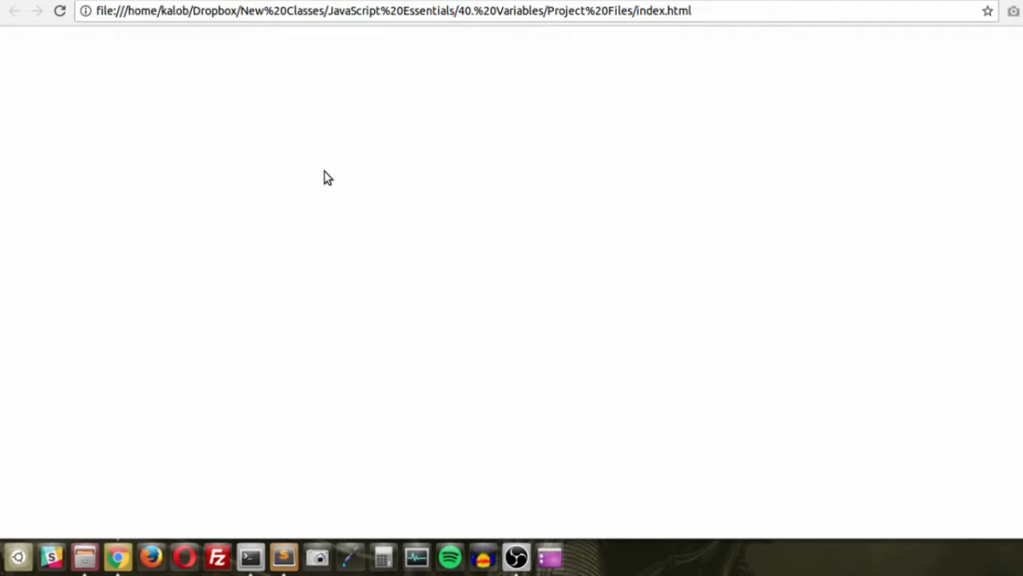
Step: Inspect the blank page, dock DevTools on the right, widen it, and show the Console
right_click(326, 177)
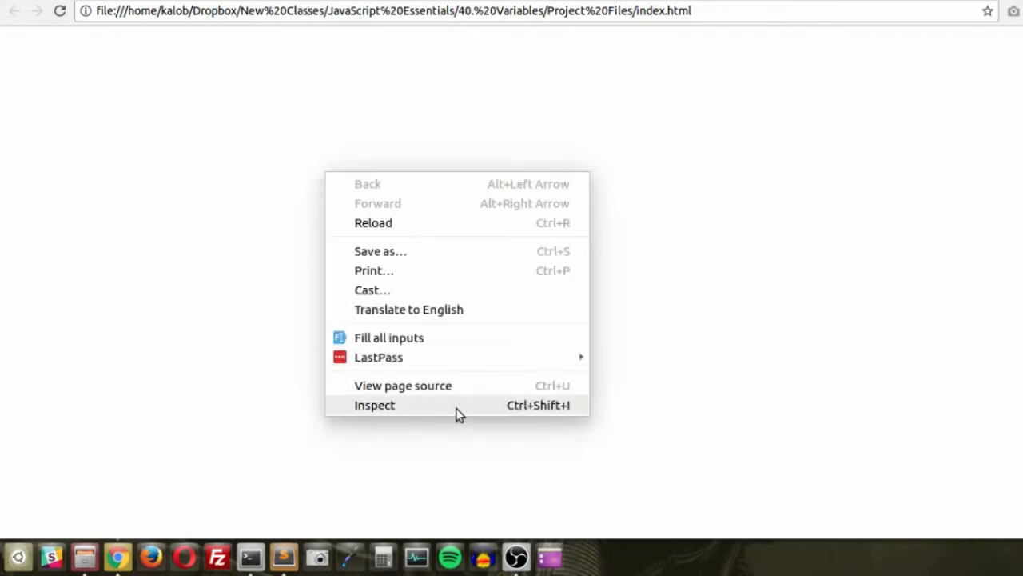
left_click(374, 404)
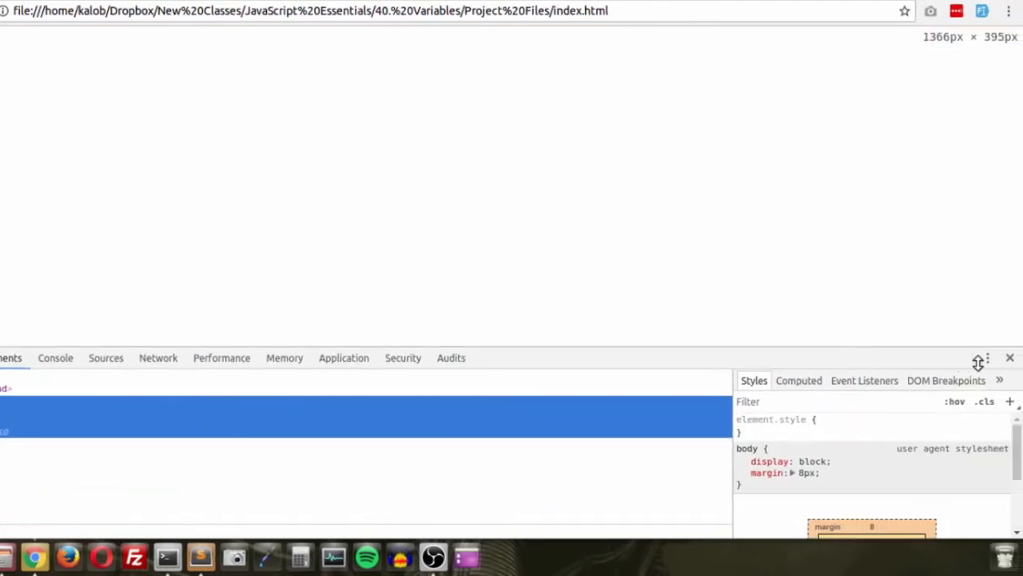
left_click(986, 357)
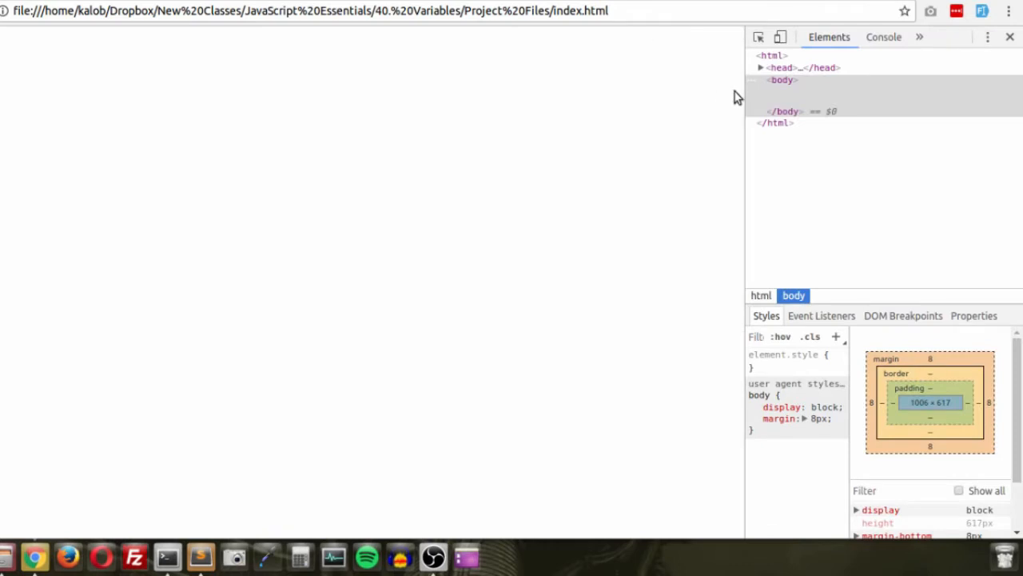
left_click_drag(743, 104, 493, 104)
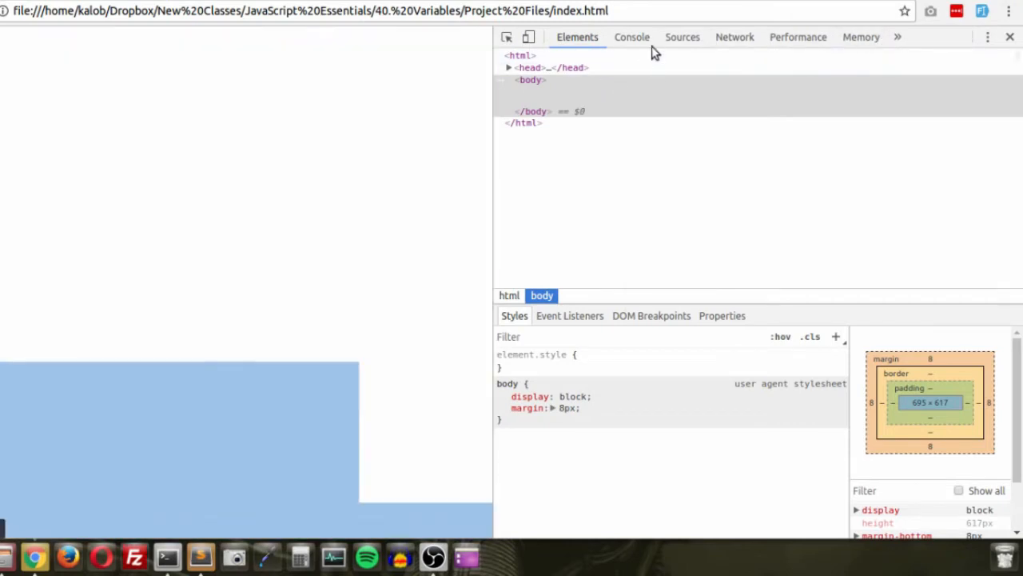
left_click(632, 37)
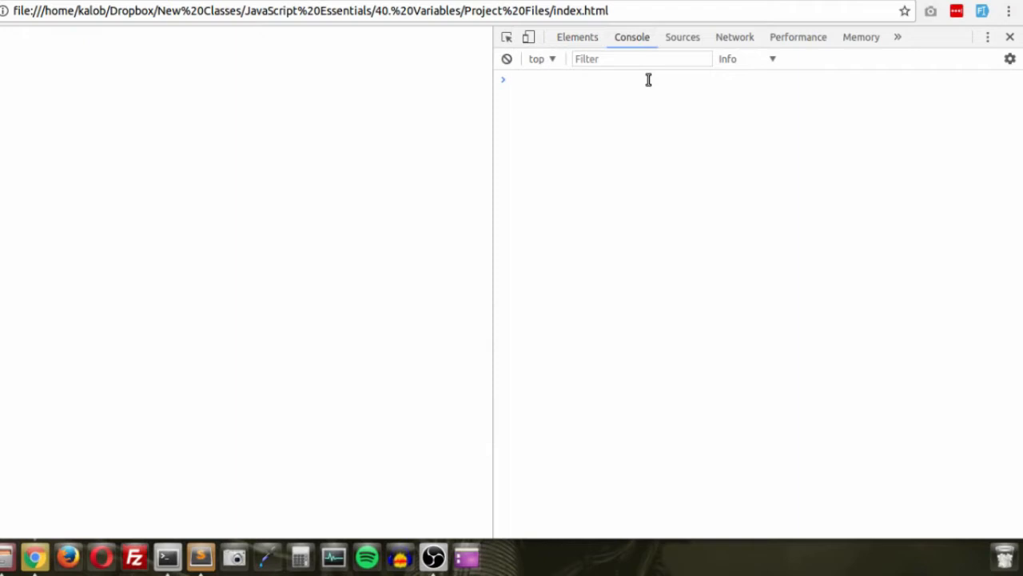
Step: Run var name = "Kalob" in the console, then evaluate name
type("var name")
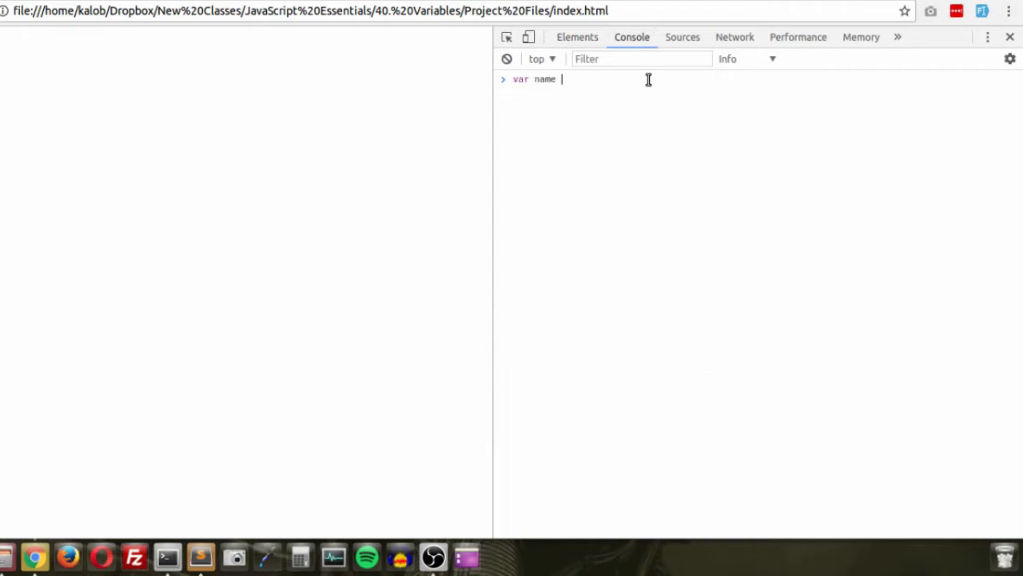
type("= \"Kalob\"")
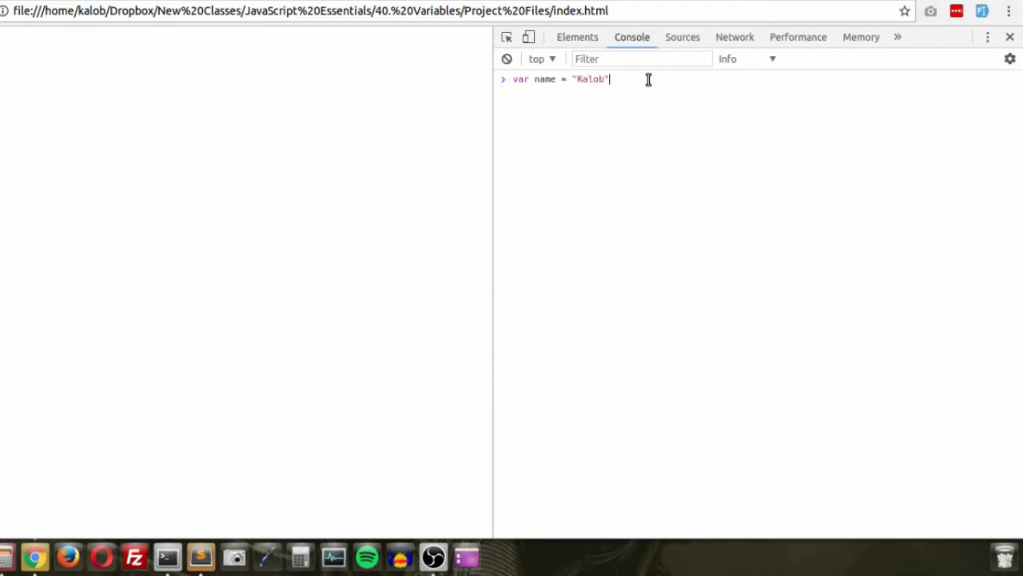
key("Return")
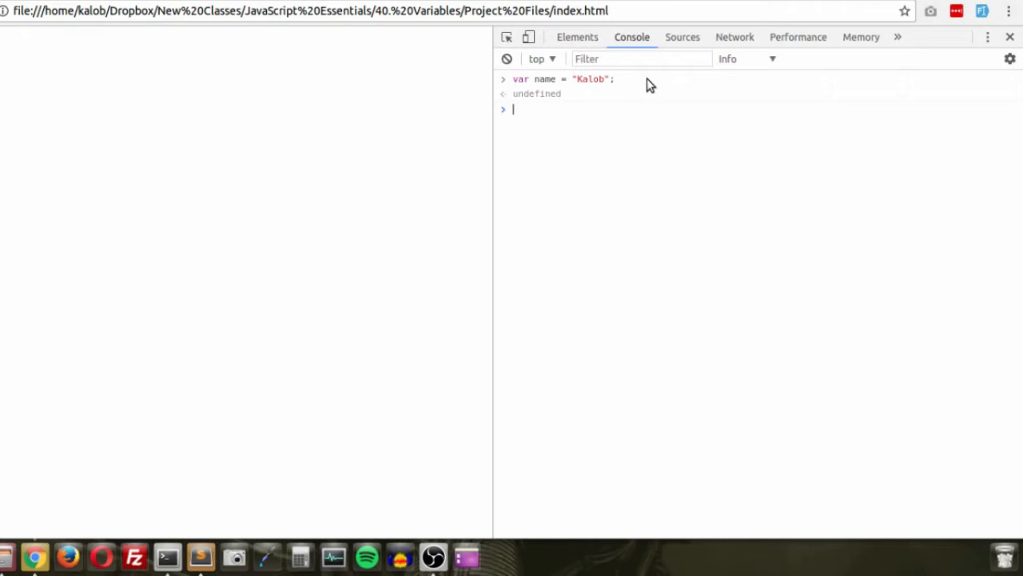
type("name")
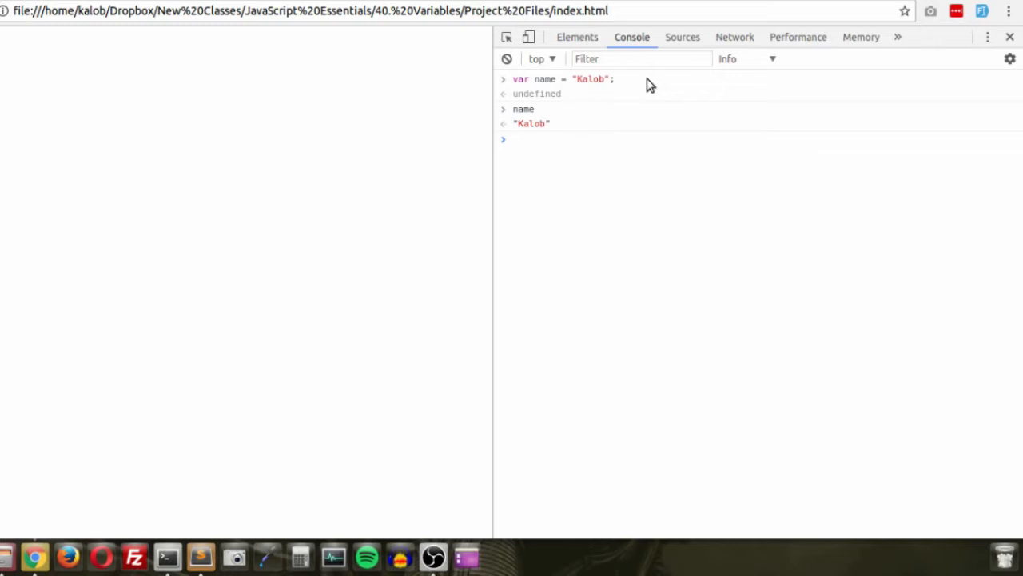
Step: Declare var age = 27 and var age2 = "27" in the console
type("var")
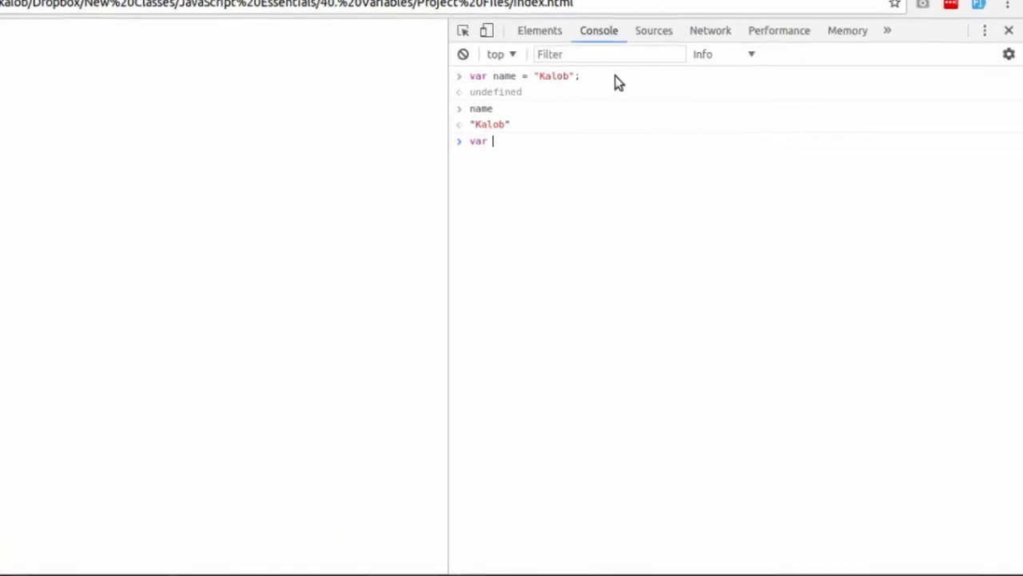
type("age = 27")
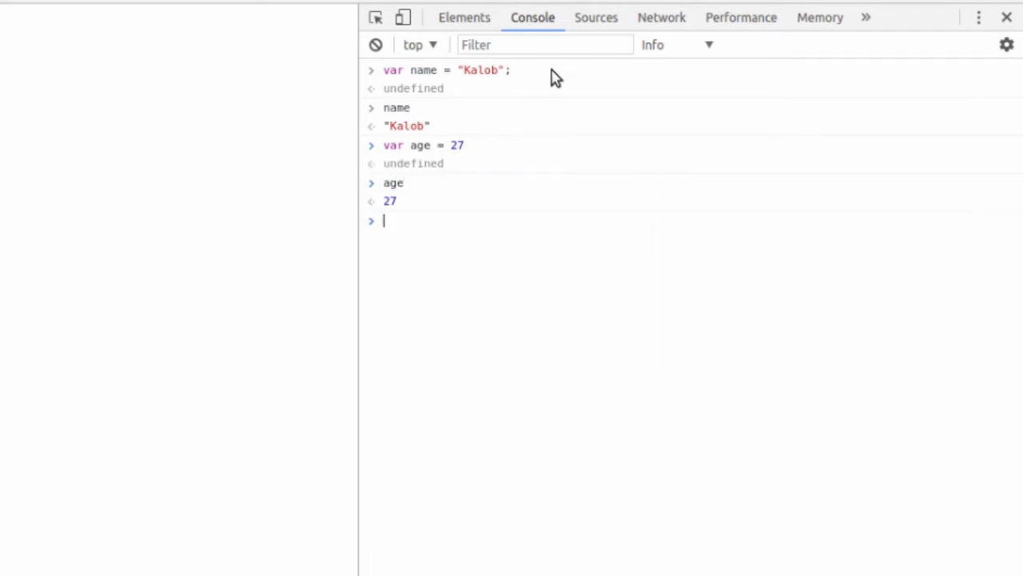
type("var")
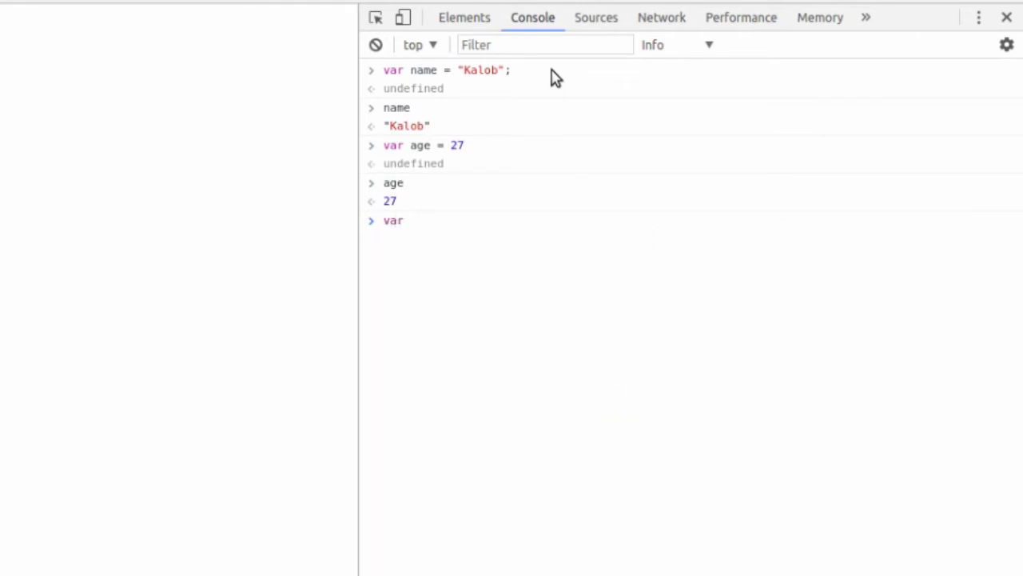
type("age2")
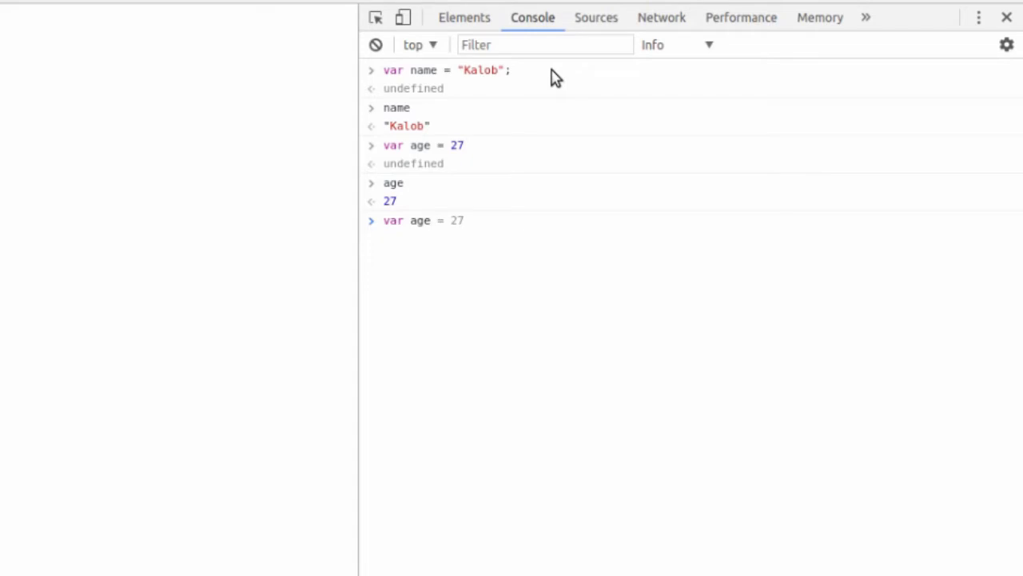
type("age2 =")
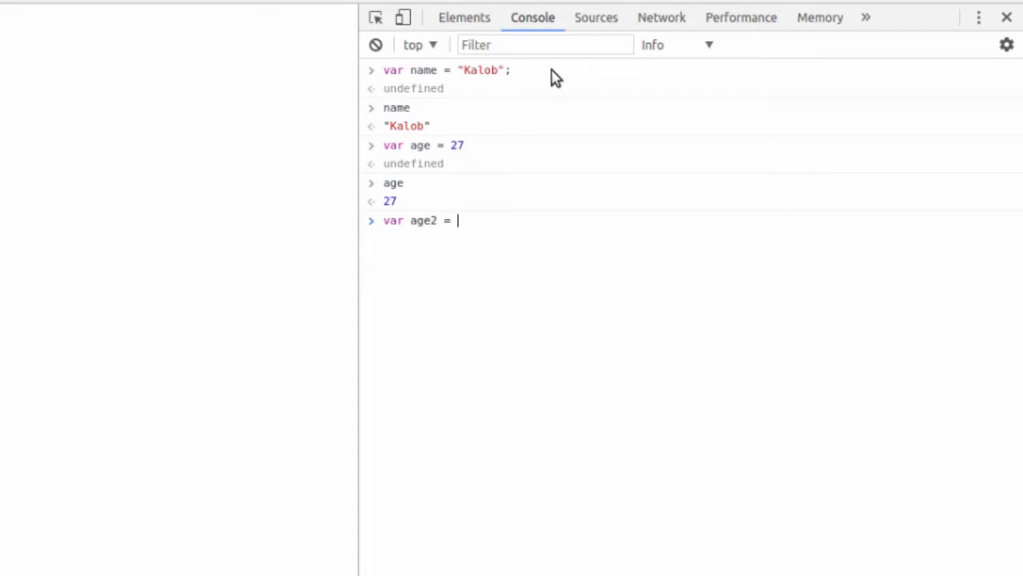
type("\"27\";")
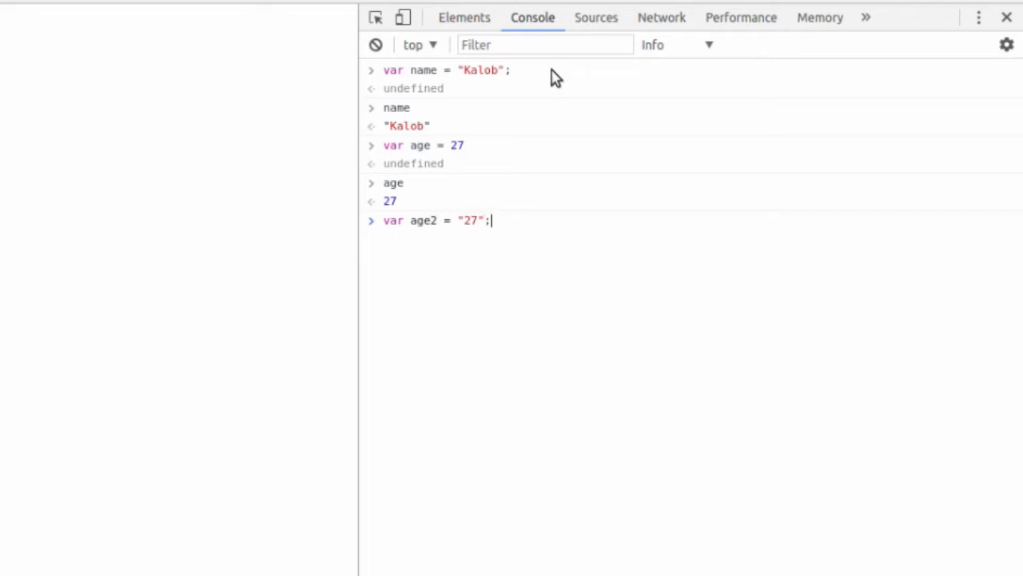
Step: Evaluate age and highlight the quoted "27" and "Kalob" string outputs
type("age")
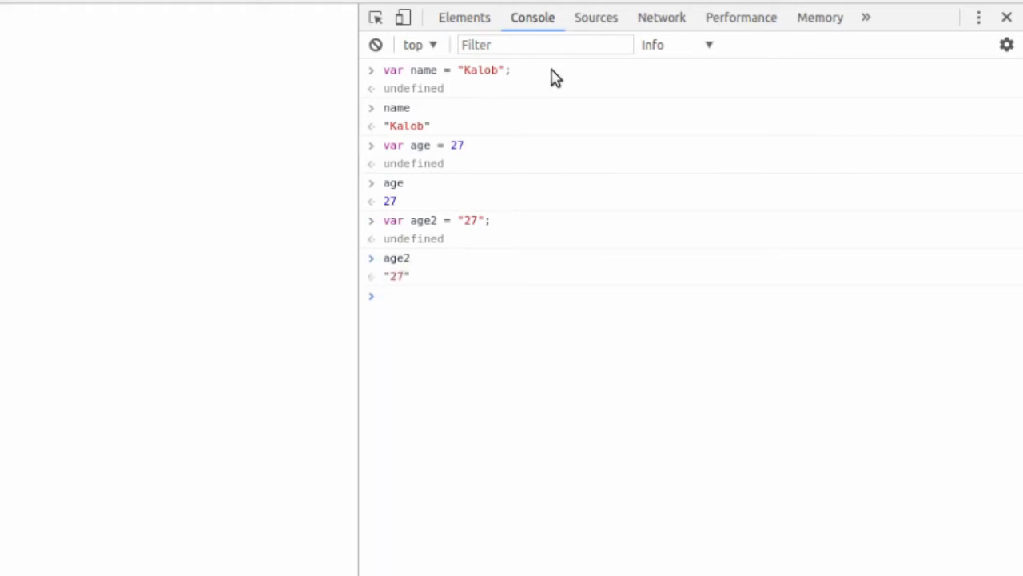
mouse_move(391, 201)
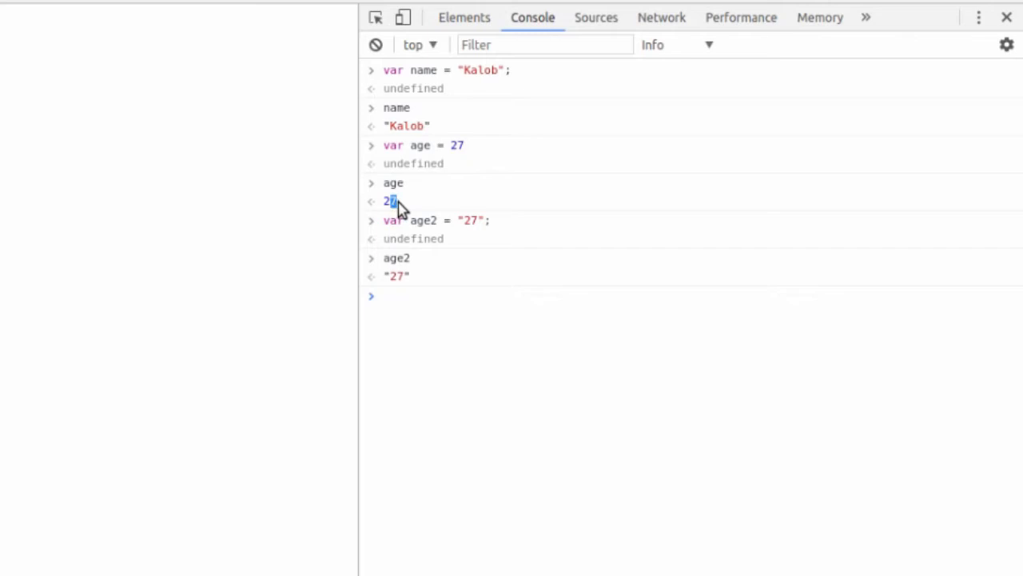
double_click(397, 275)
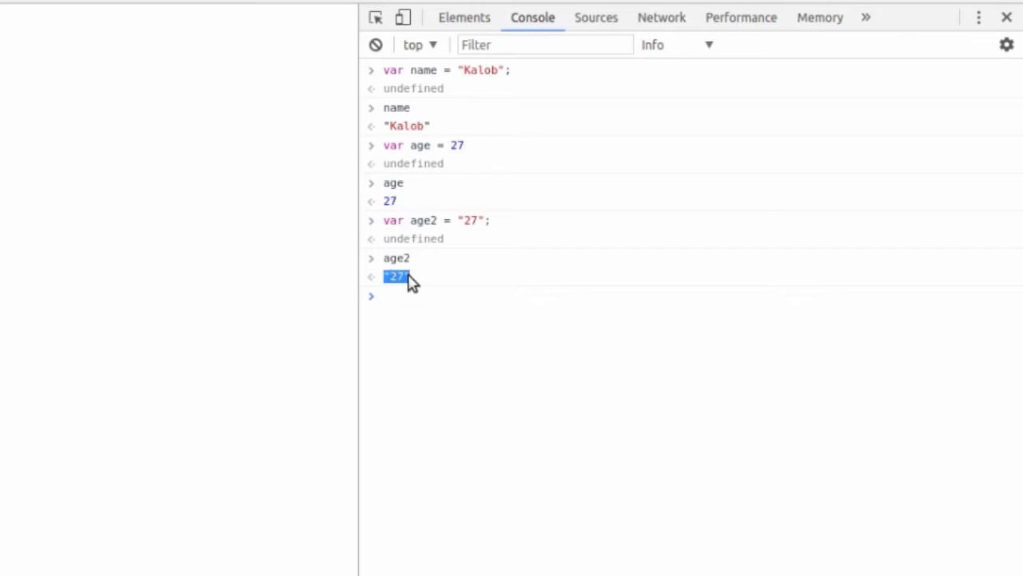
mouse_move(414, 297)
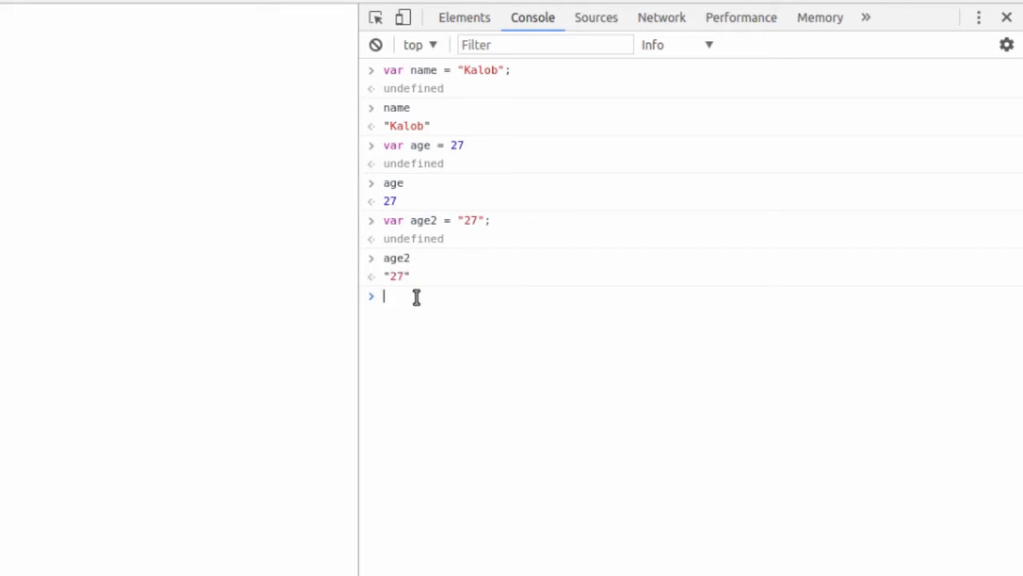
mouse_move(419, 292)
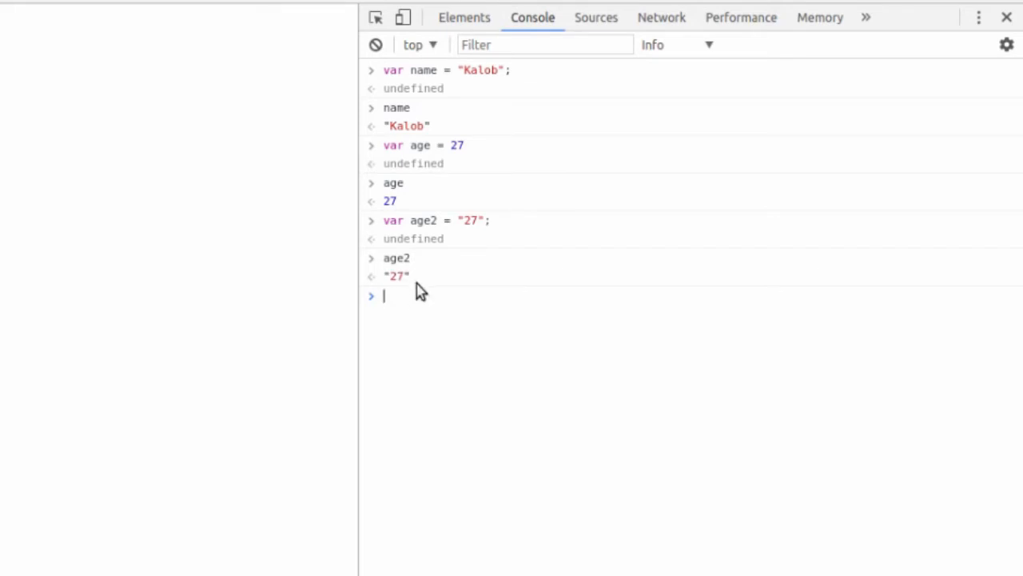
mouse_move(500, 299)
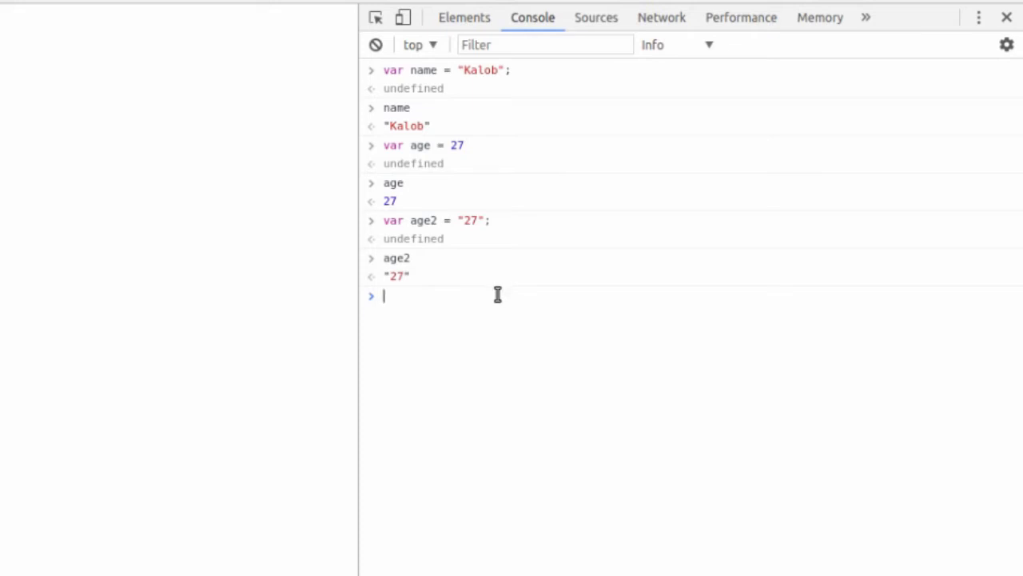
mouse_move(499, 294)
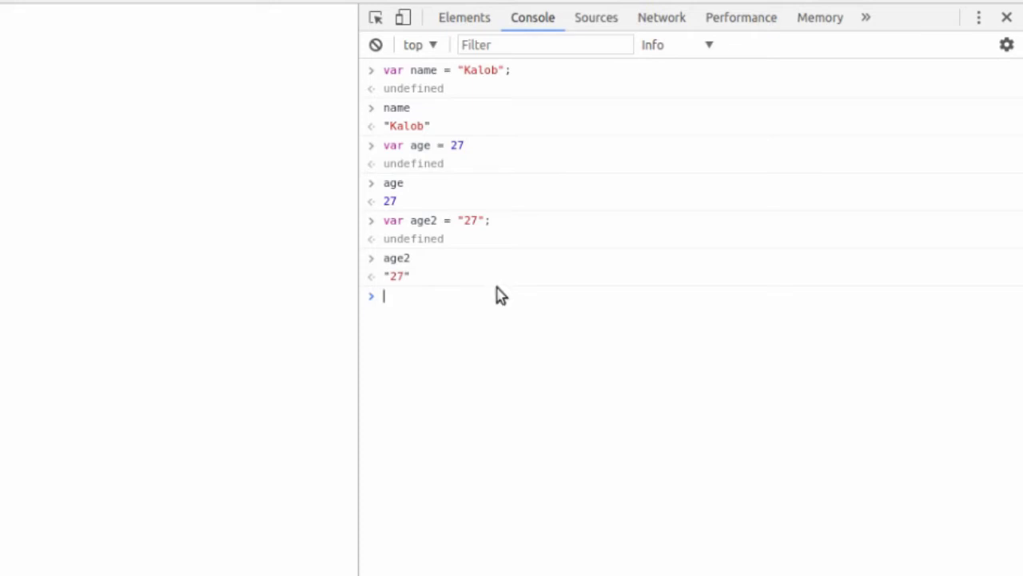
mouse_move(495, 302)
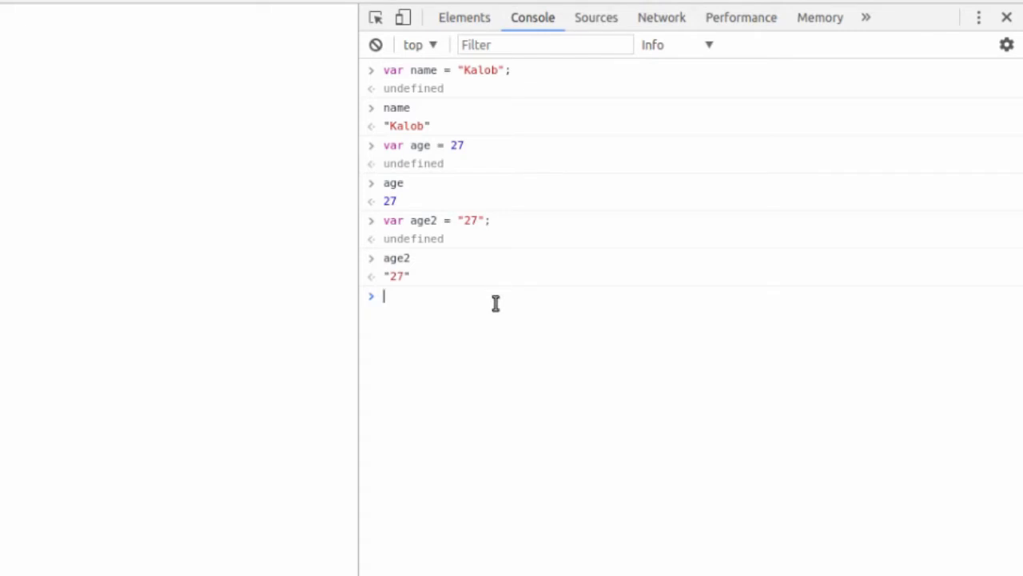
mouse_move(458, 330)
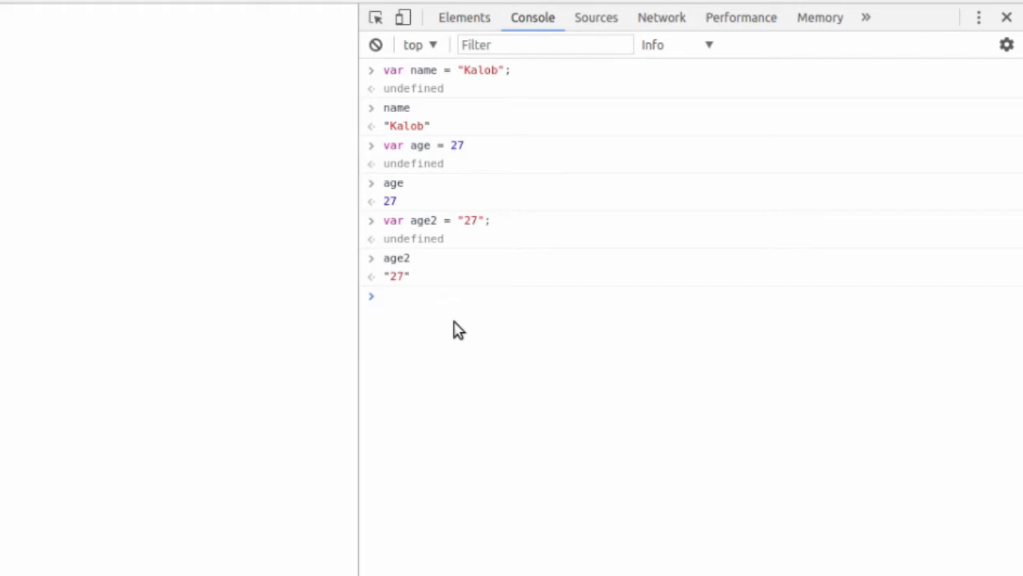
double_click(406, 125)
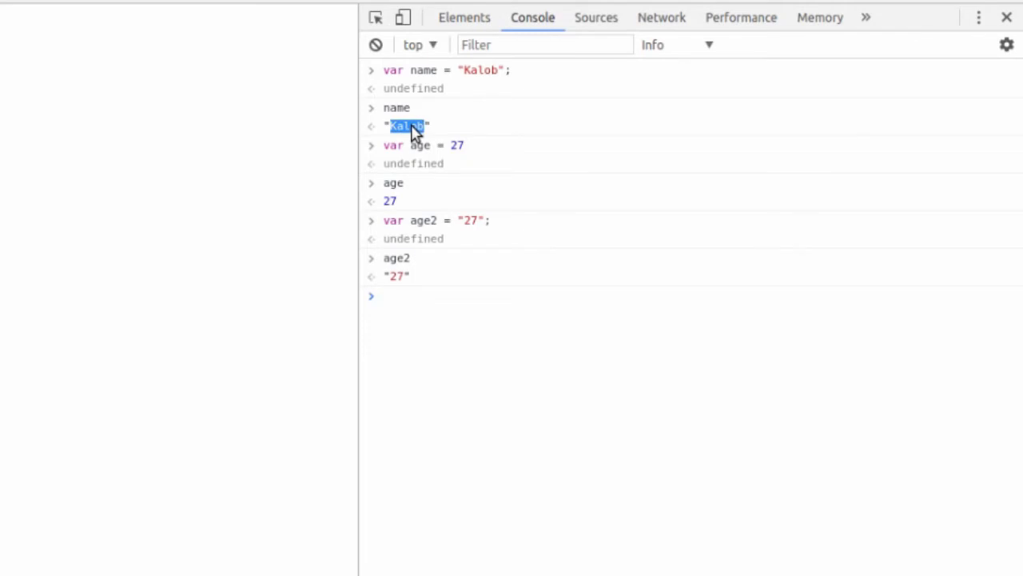
mouse_move(440, 134)
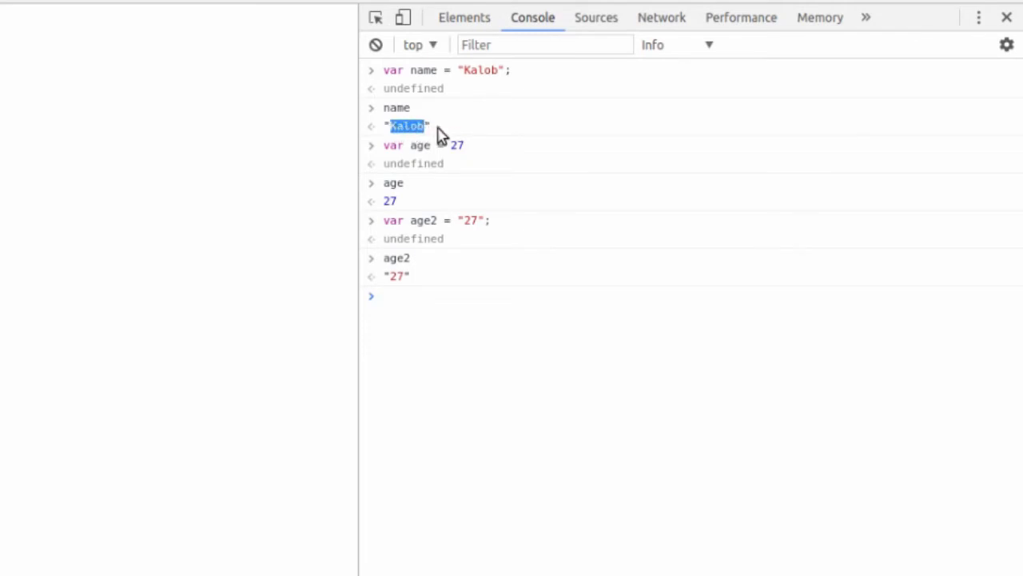
mouse_move(422, 174)
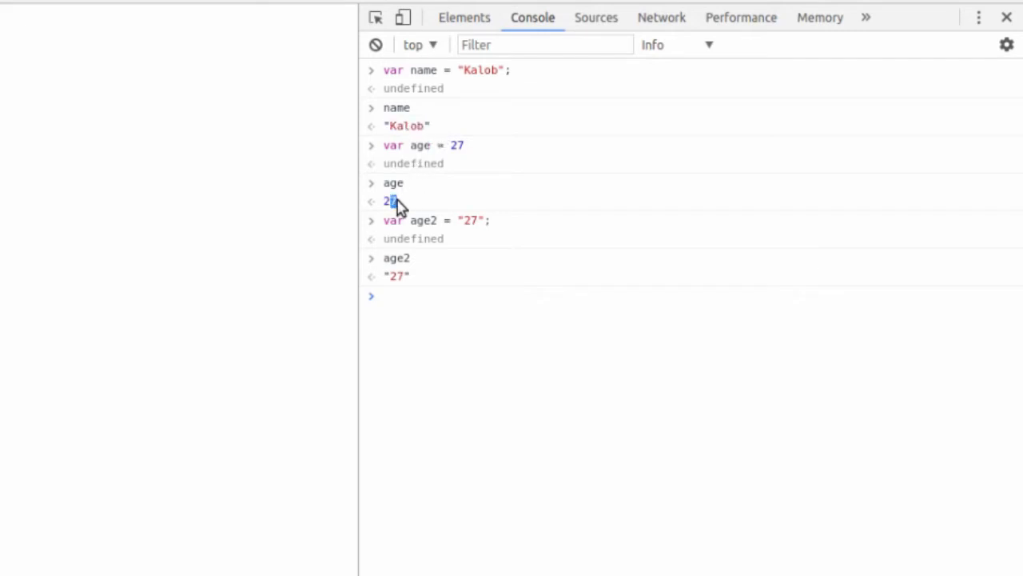
mouse_move(399, 320)
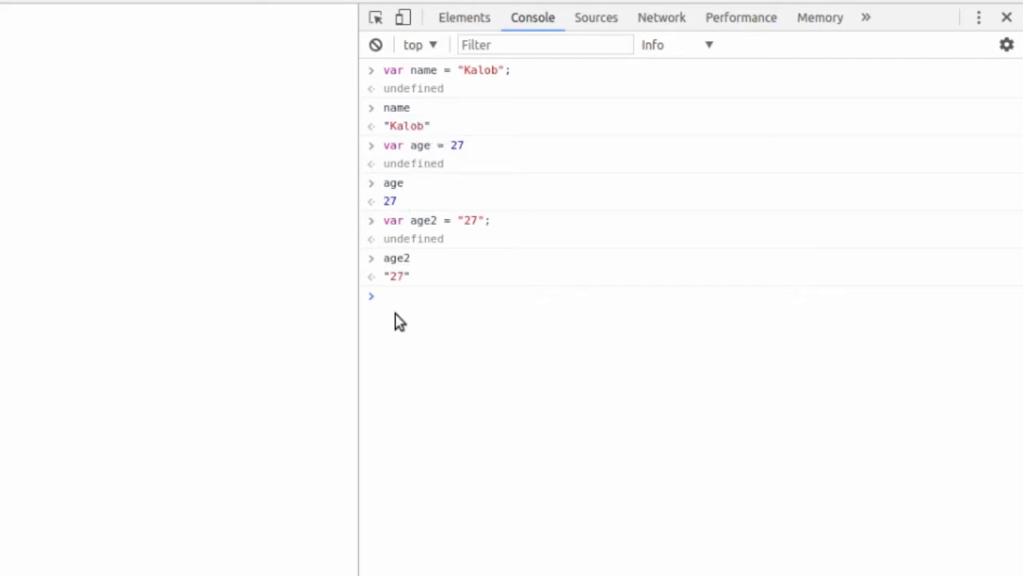
left_click(392, 296)
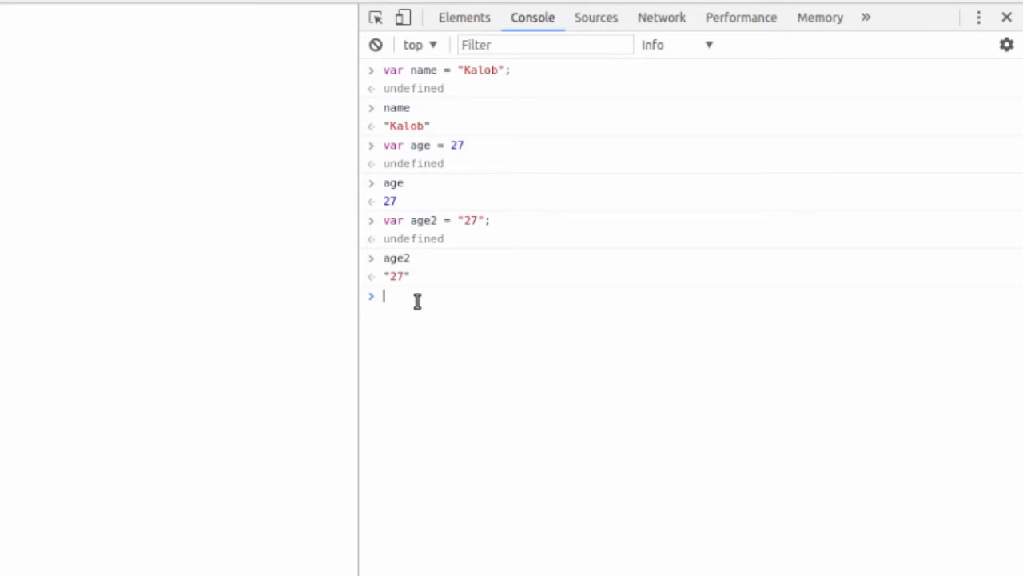
Step: Run var pi = 3.14 and highlight the decimal output 3.14
type("var pi = 3")
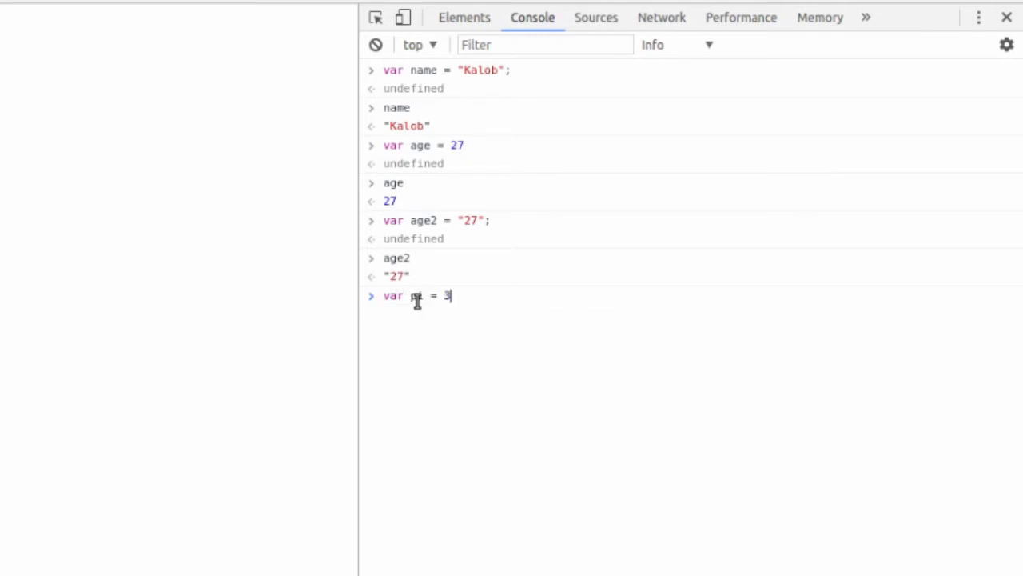
type(".14")
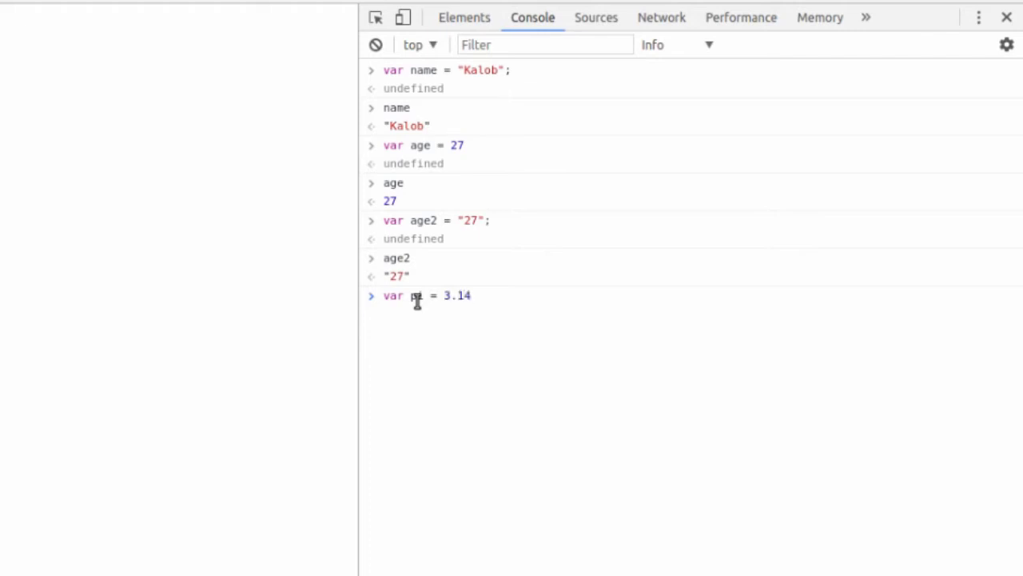
key("Return")
type("pi")
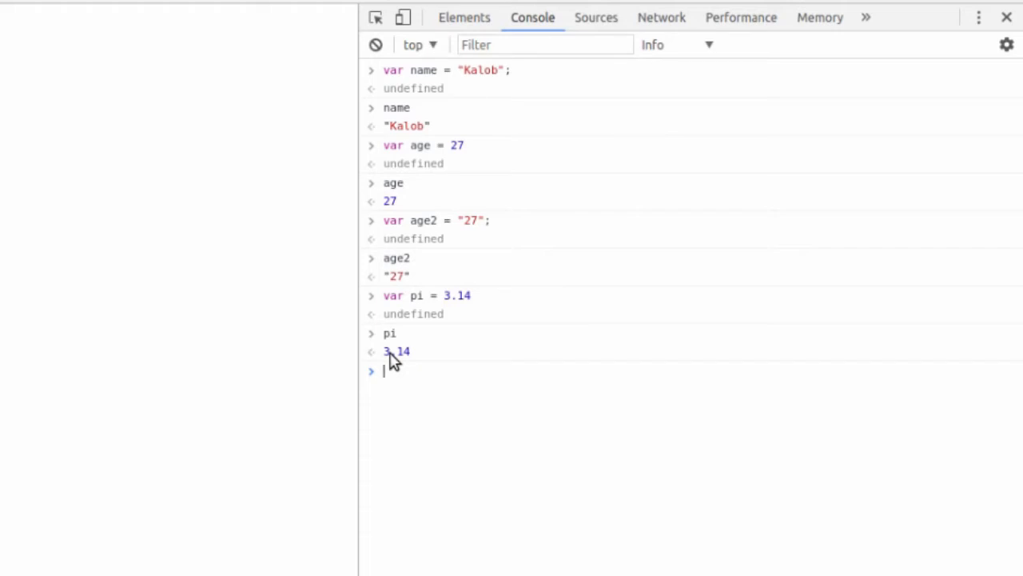
mouse_move(400, 360)
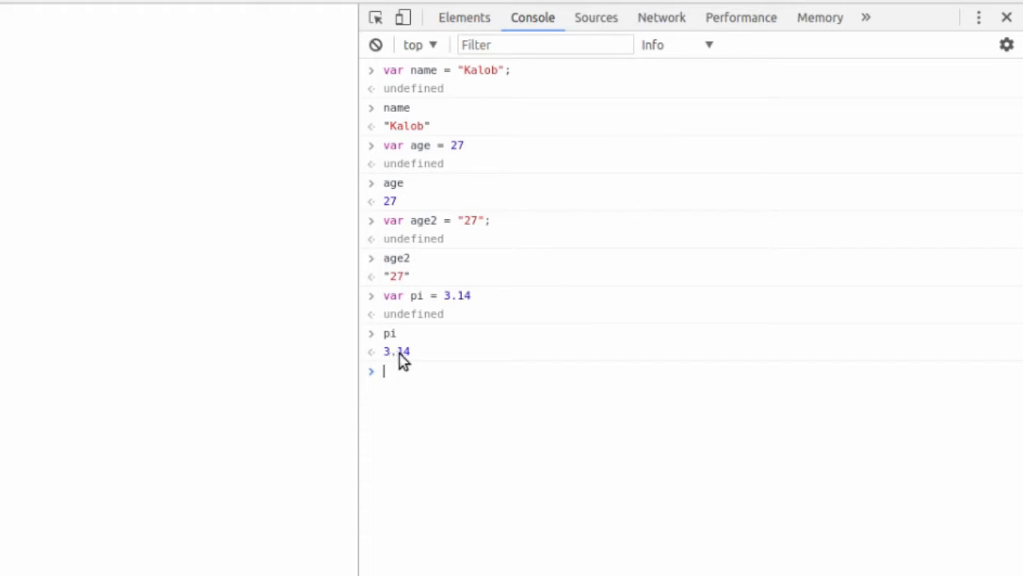
double_click(399, 352)
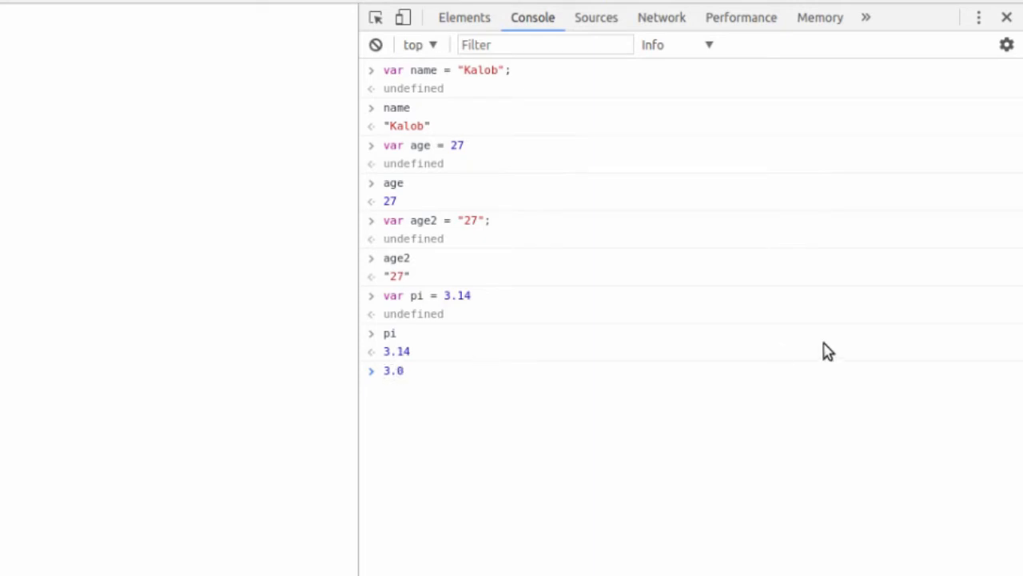
Step: Compose the comparison 3.0 !== 3 and highlight the !== operator
type("===")
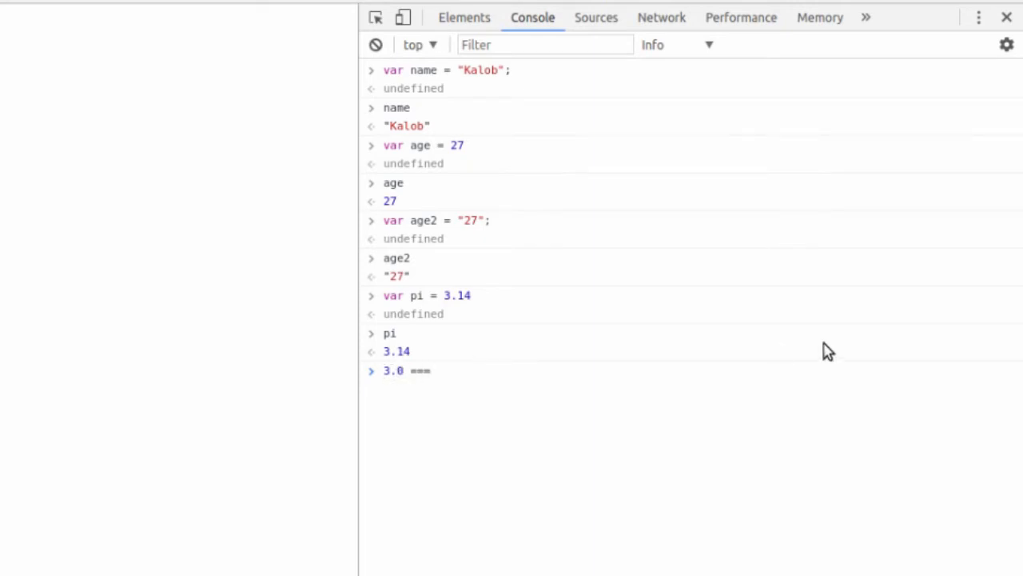
type("3")
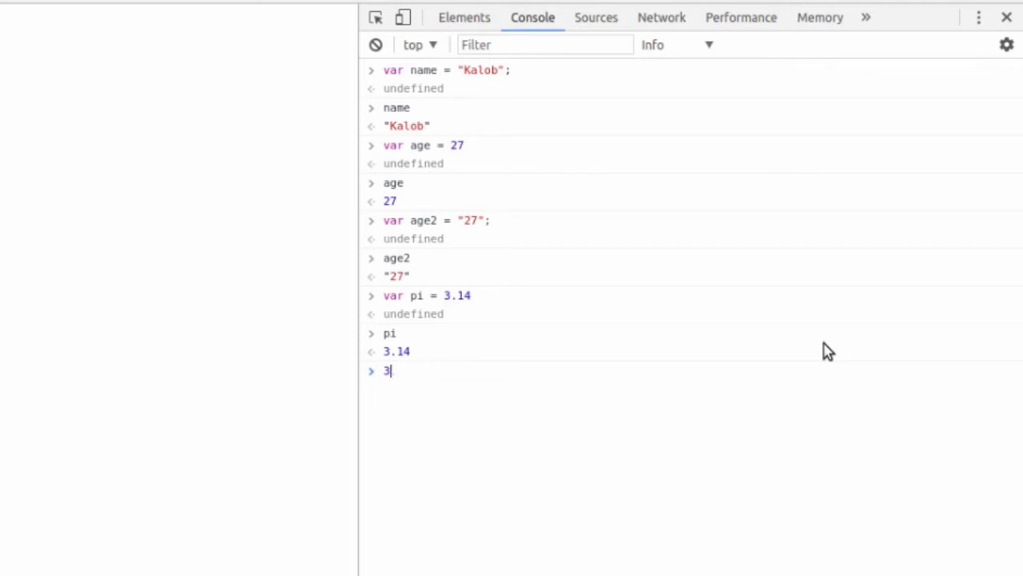
type(".0")
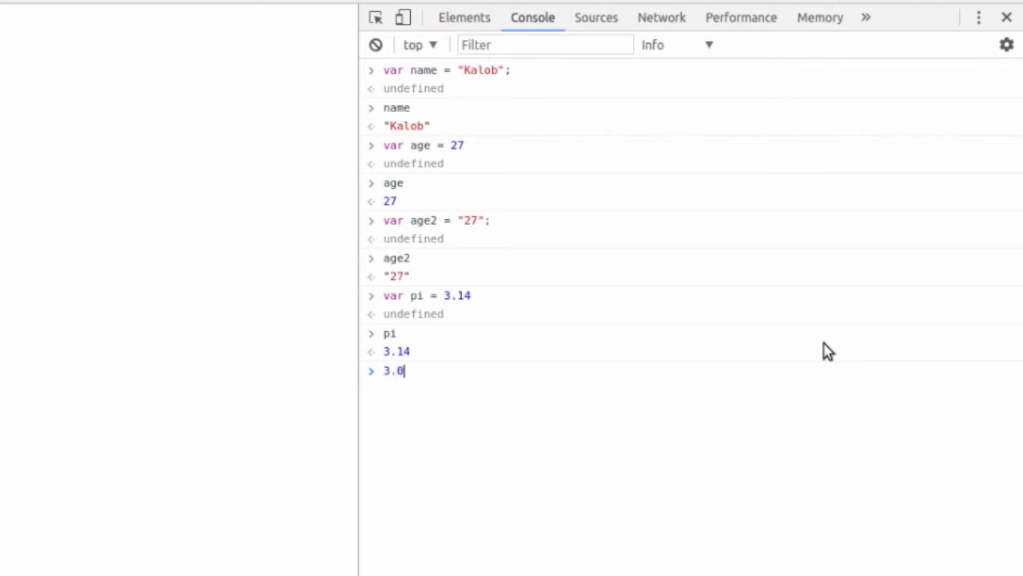
type("===")
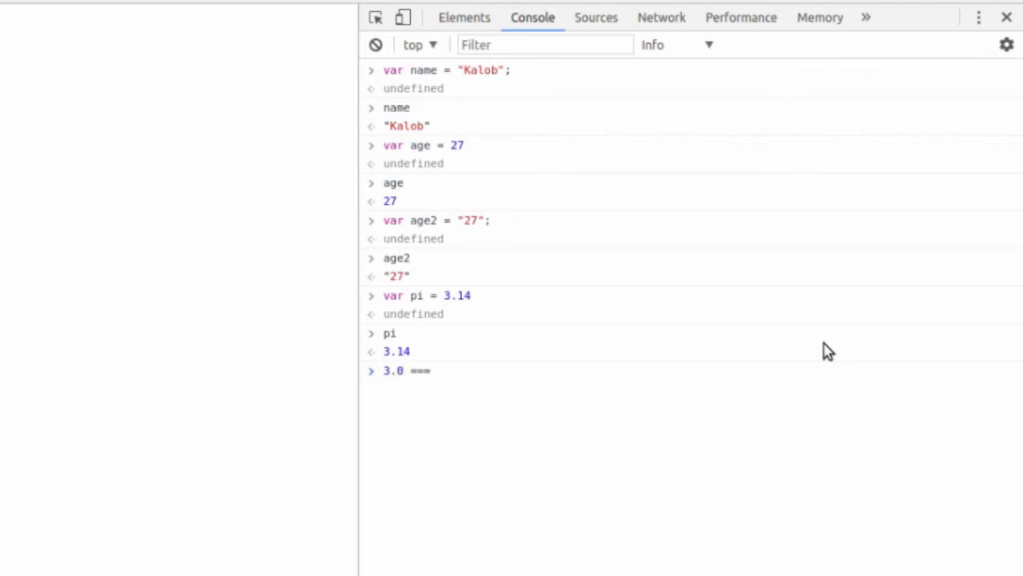
type("!")
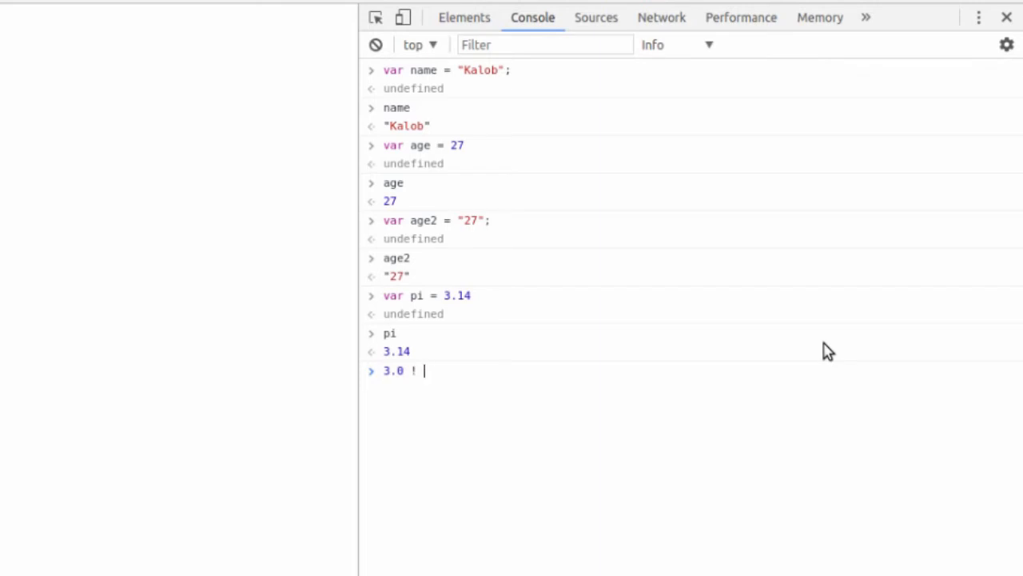
type("== 3")
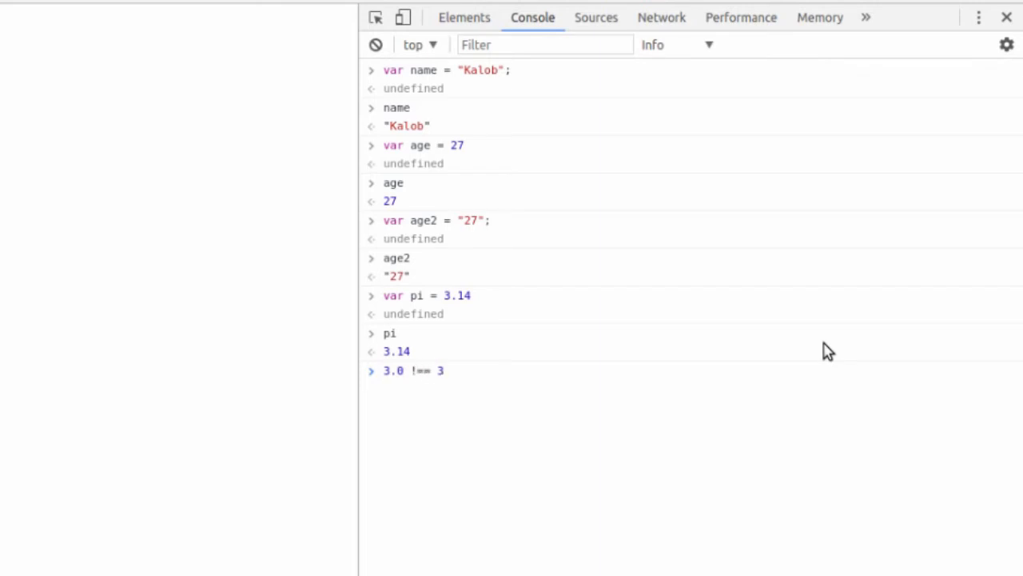
double_click(439, 370)
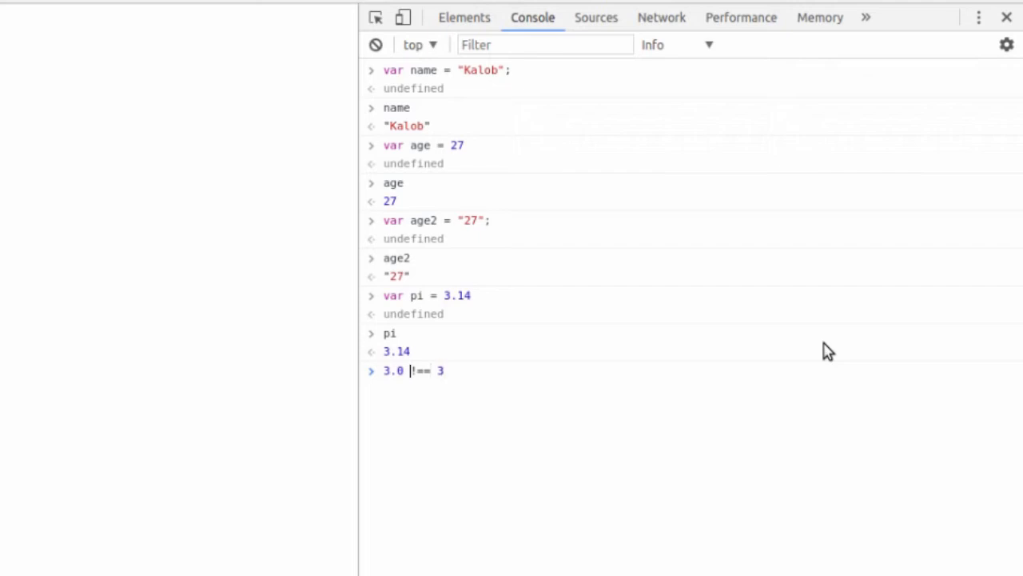
double_click(393, 370)
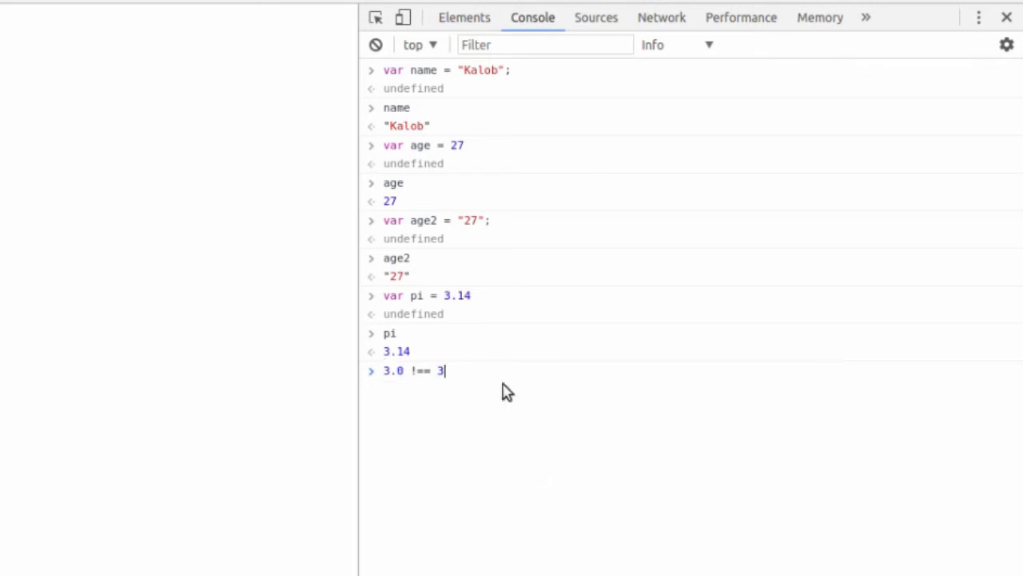
mouse_move(495, 365)
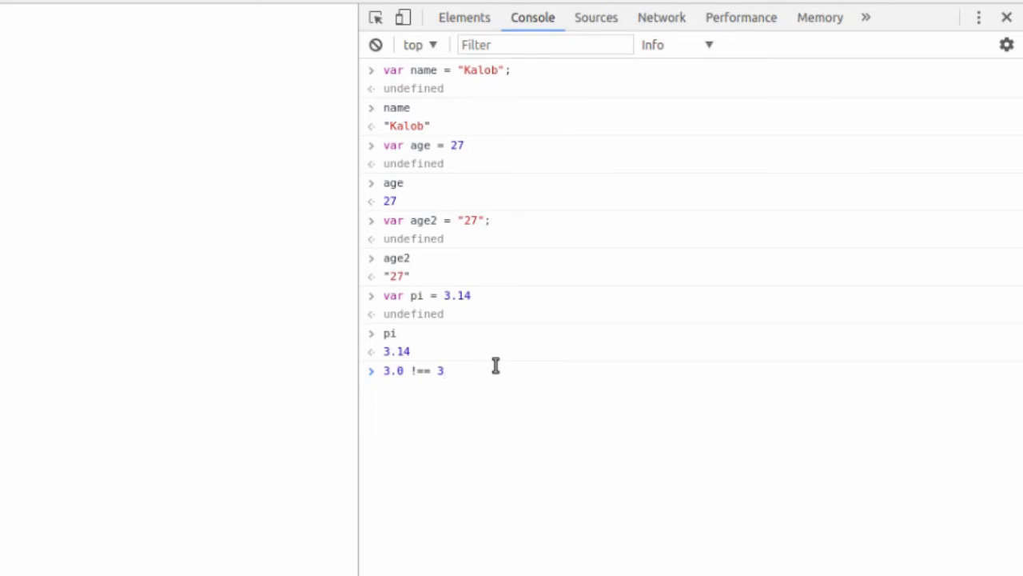
Step: Evaluate 3.0 !== 3 to false and 3 === 3 to true
key("Return")
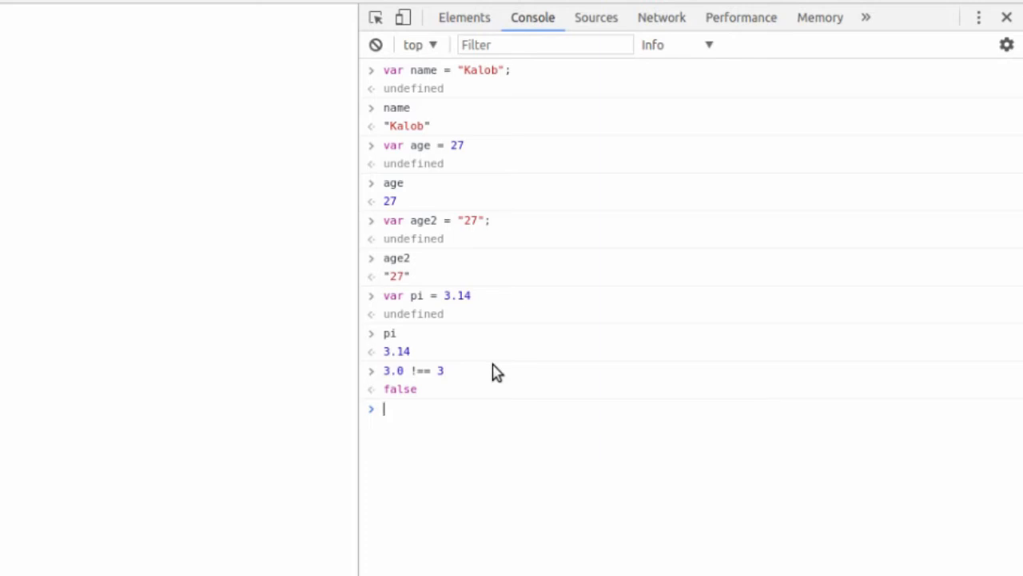
type("3 ===")
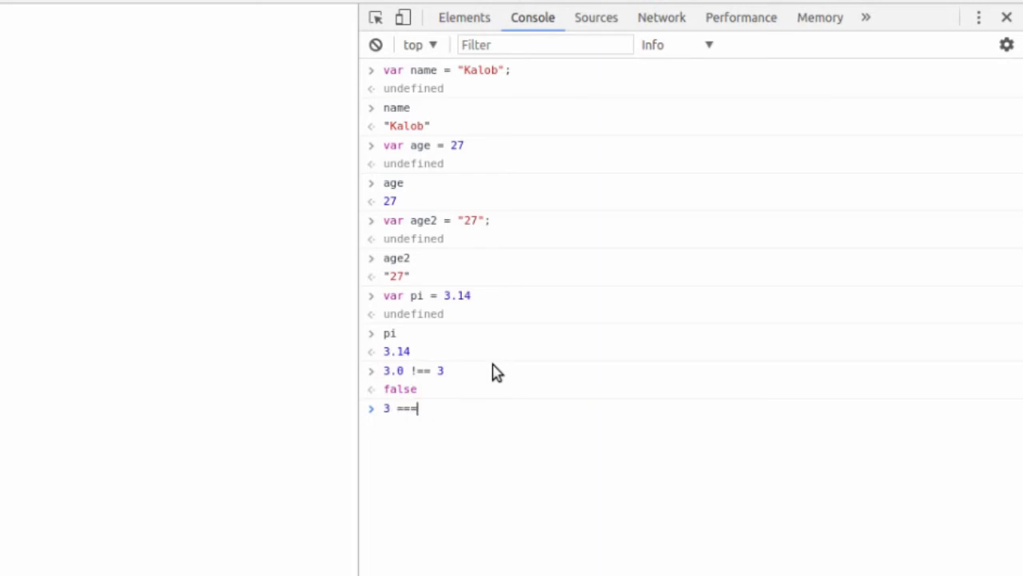
key("Enter")
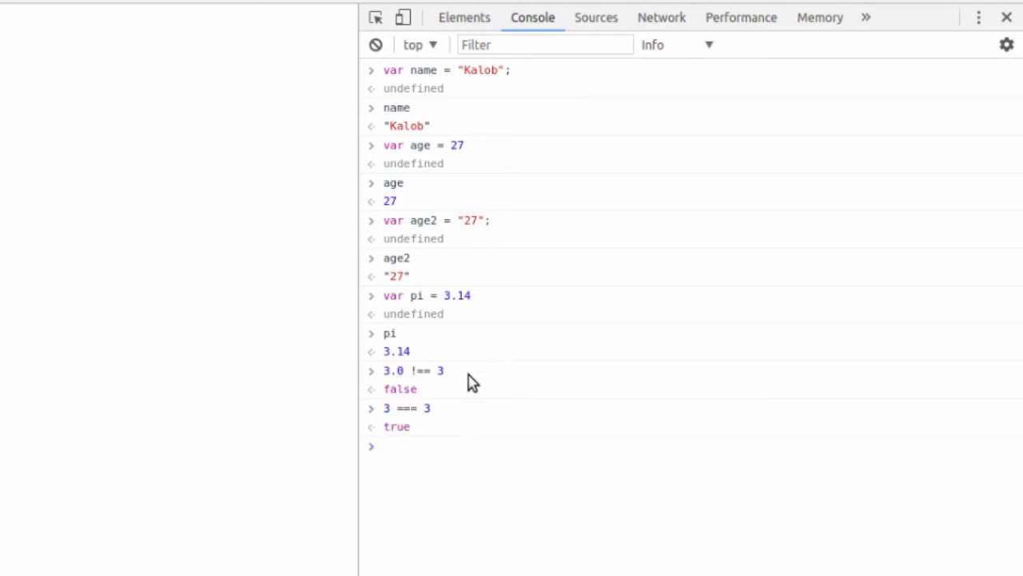
mouse_move(432, 409)
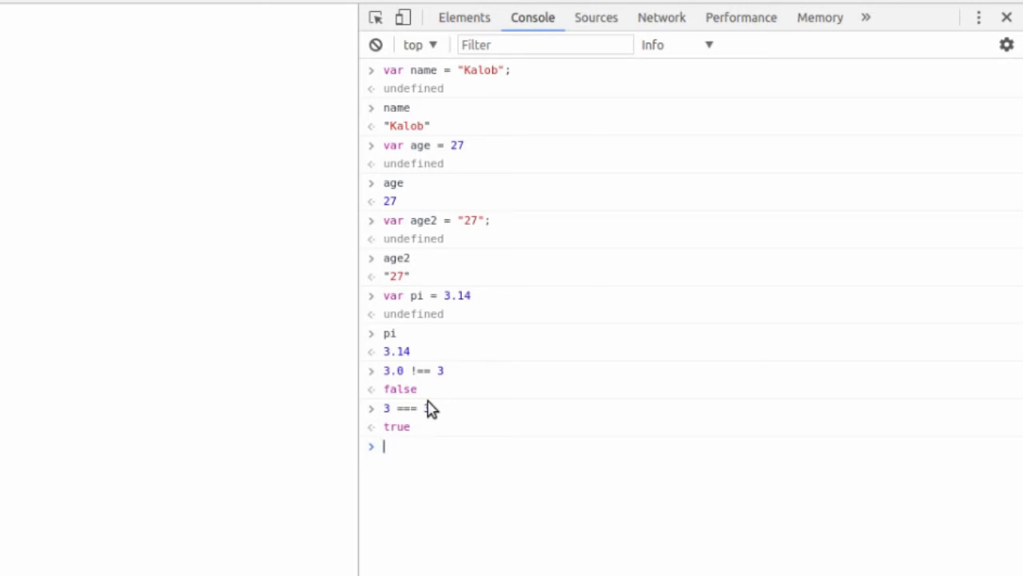
Step: Run var something with no value and point out the undefined result
type("var")
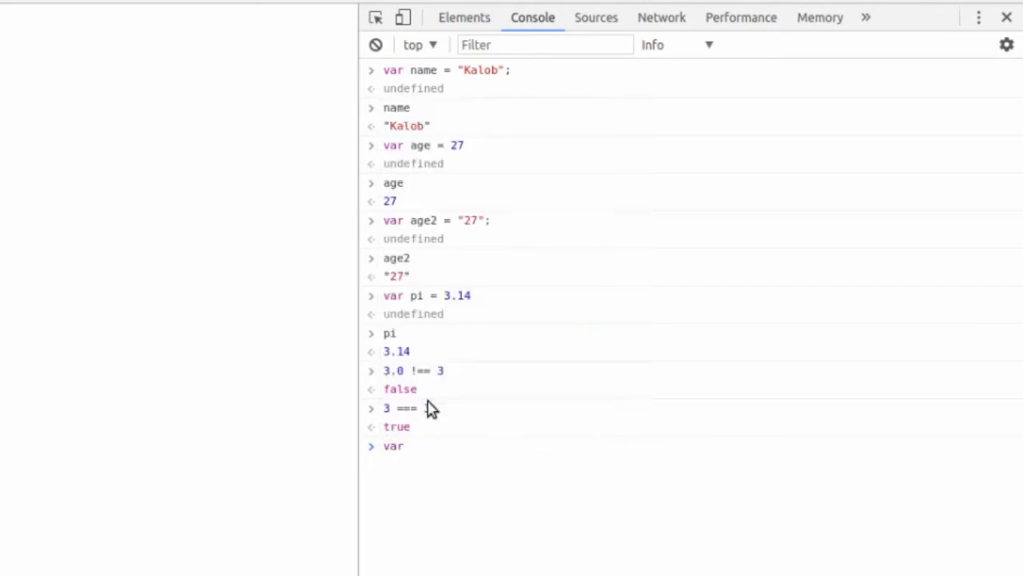
type("something")
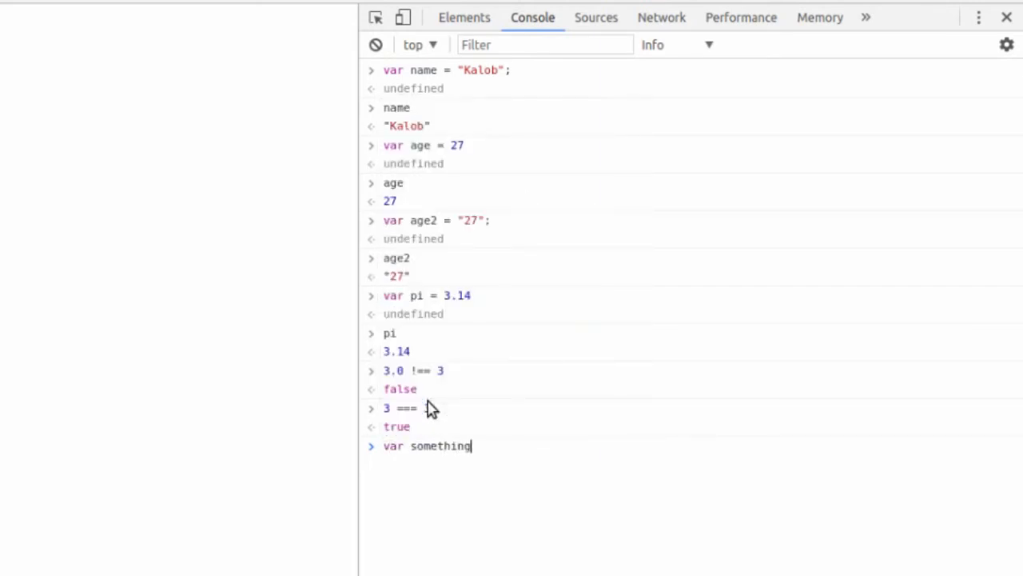
key("Return")
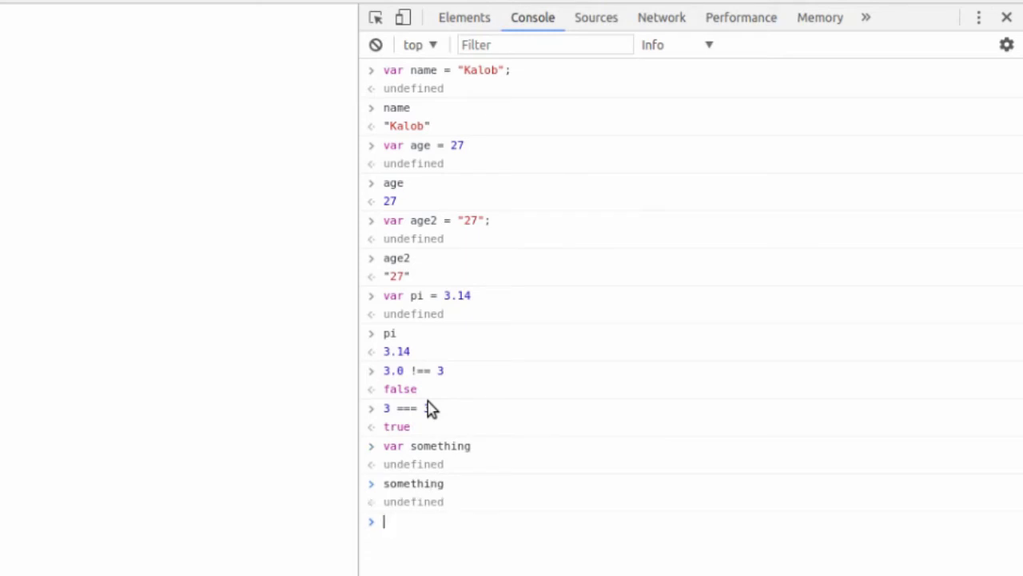
double_click(413, 501)
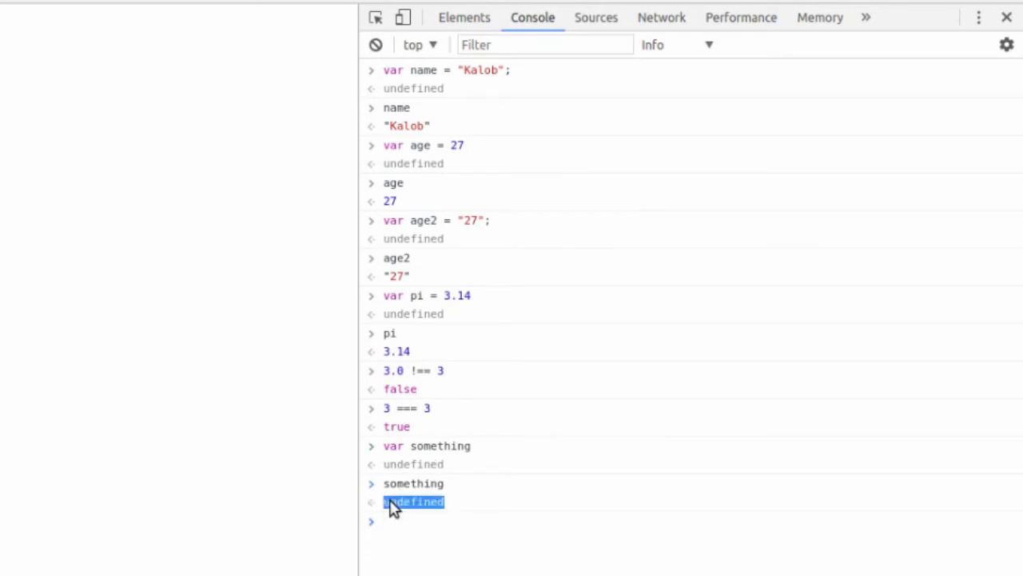
mouse_move(447, 455)
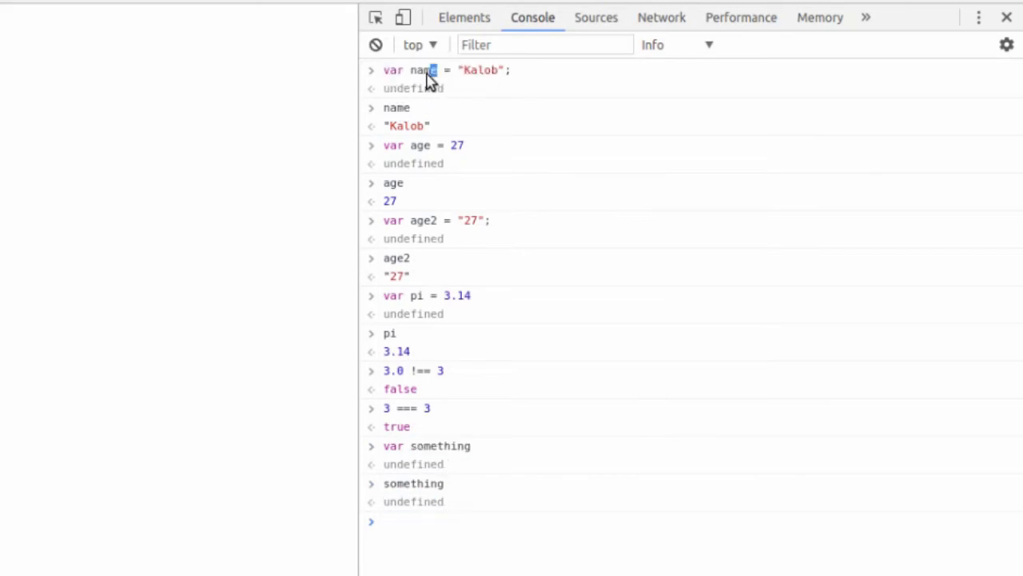
mouse_move(384, 443)
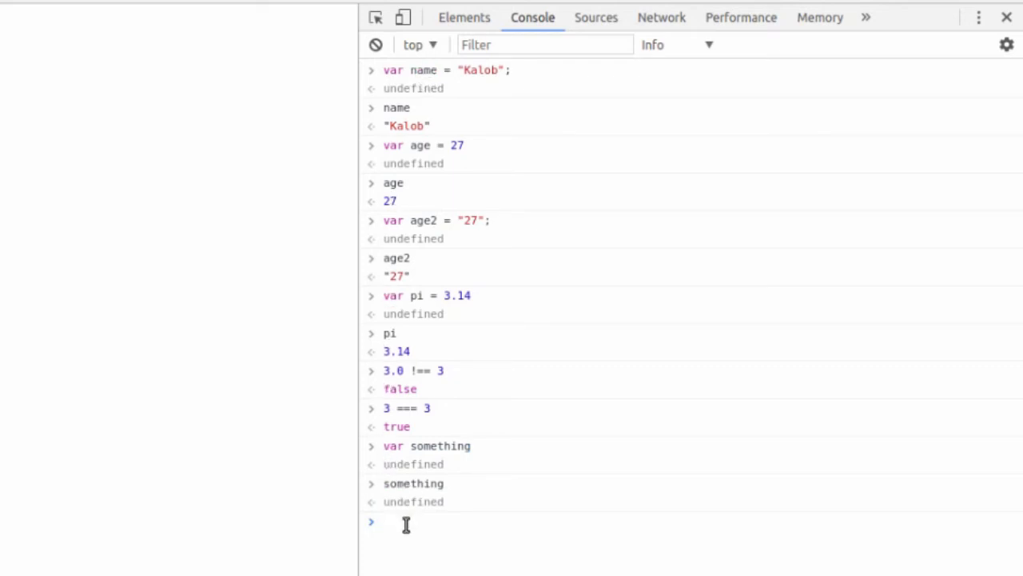
type("something = something")
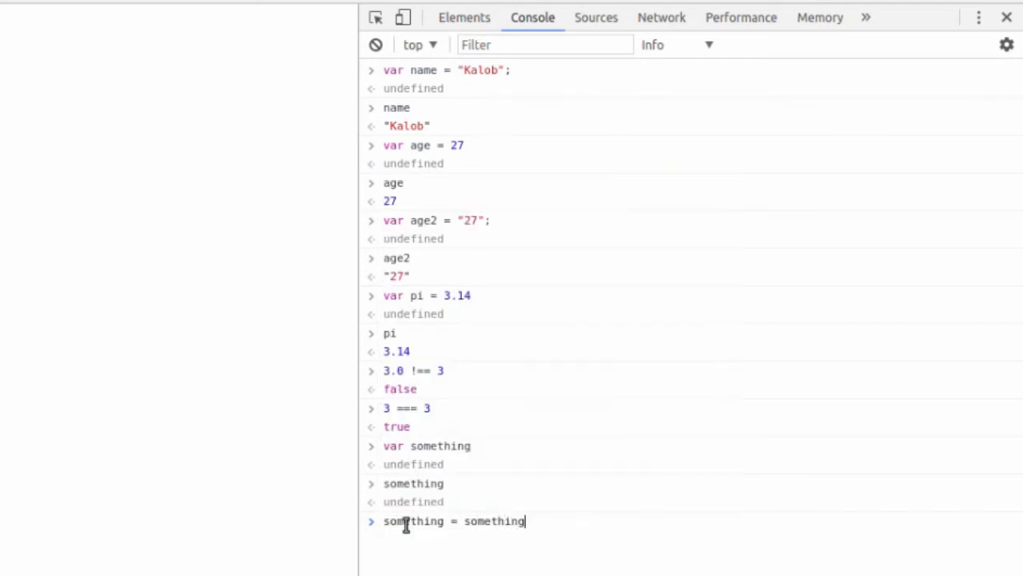
type("else")
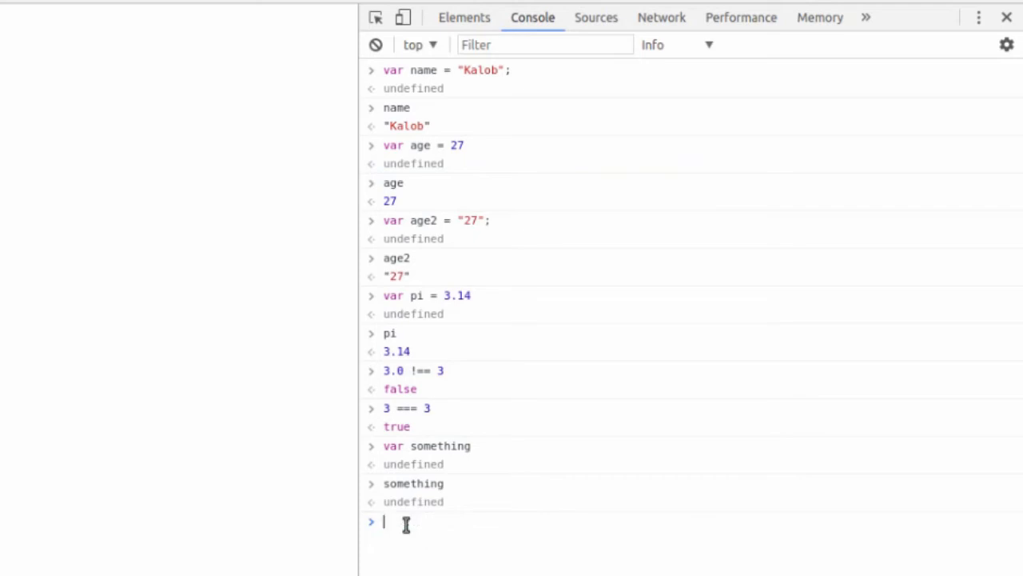
Step: Run var string = "something" and highlight the returned string value
type("var")
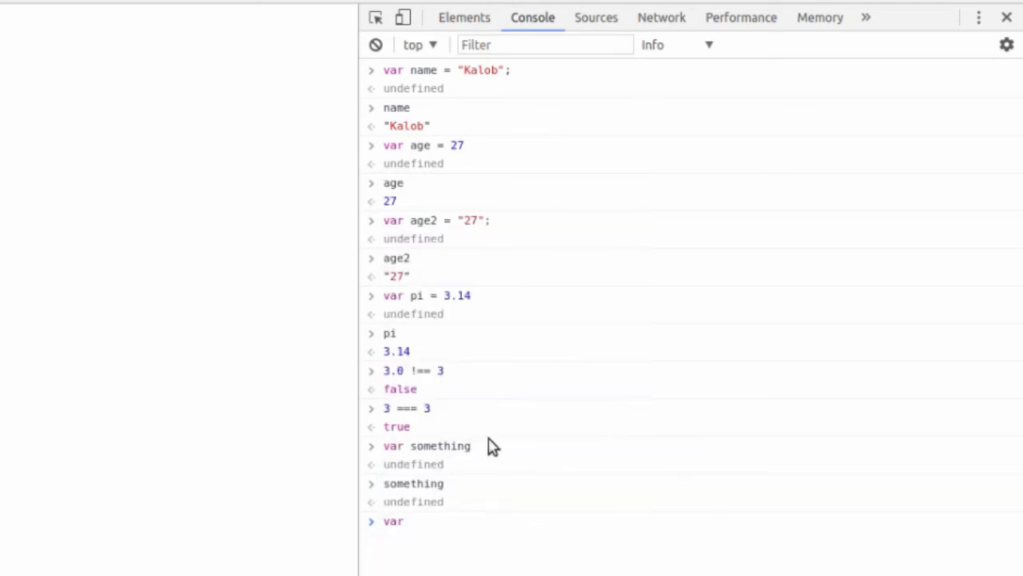
type("string = \"")
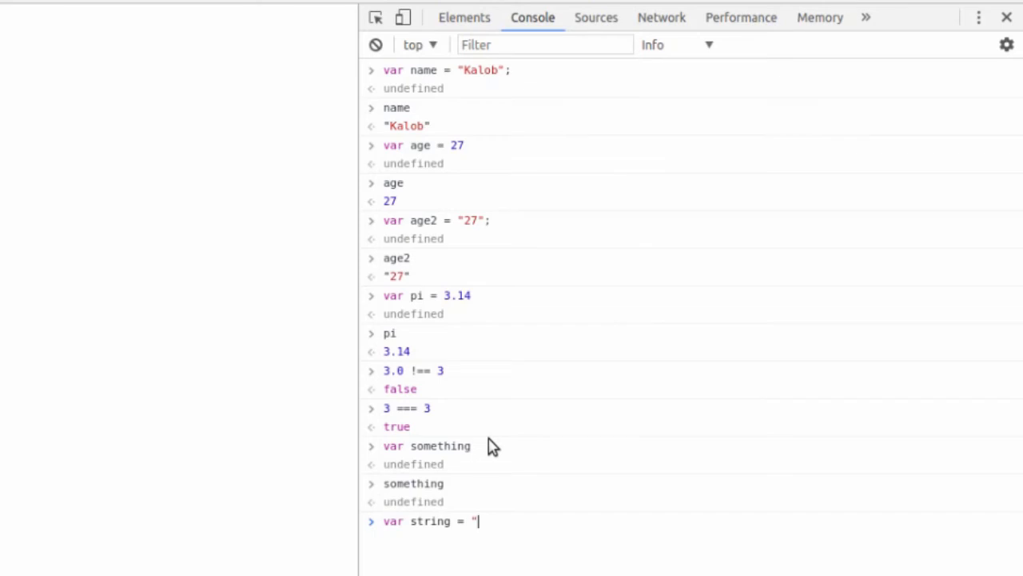
type("something")
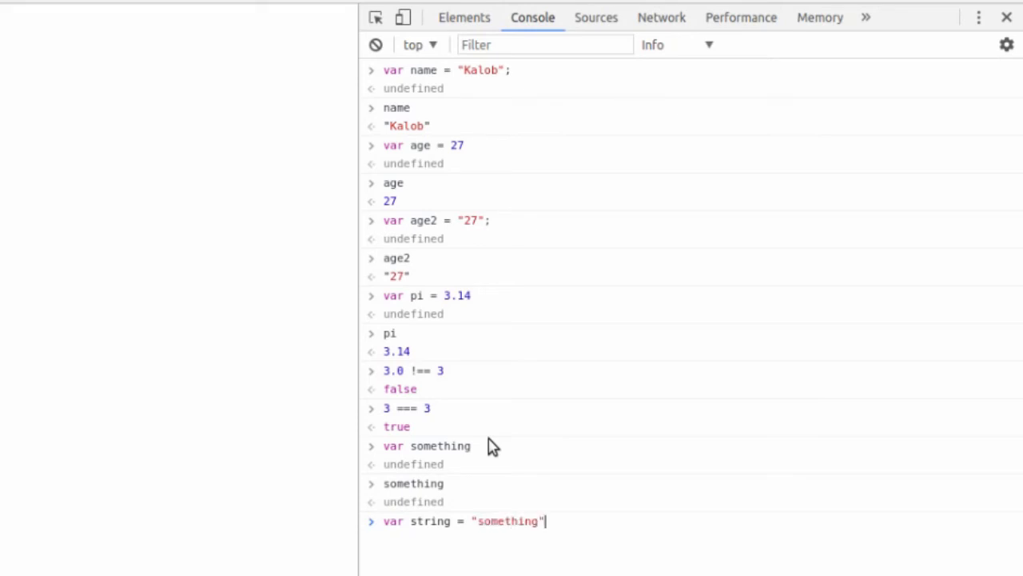
key("Return")
type("string")
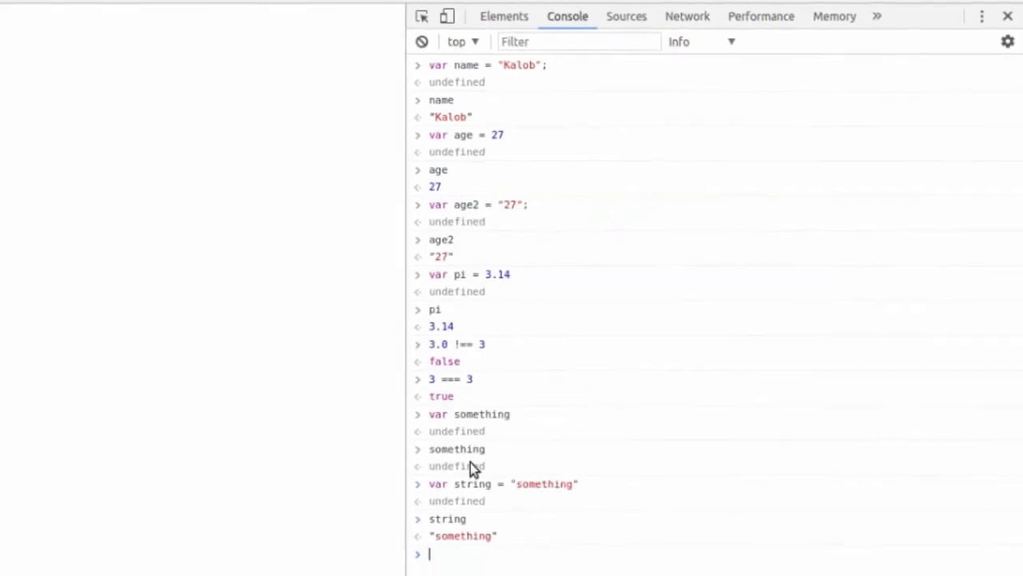
double_click(474, 484)
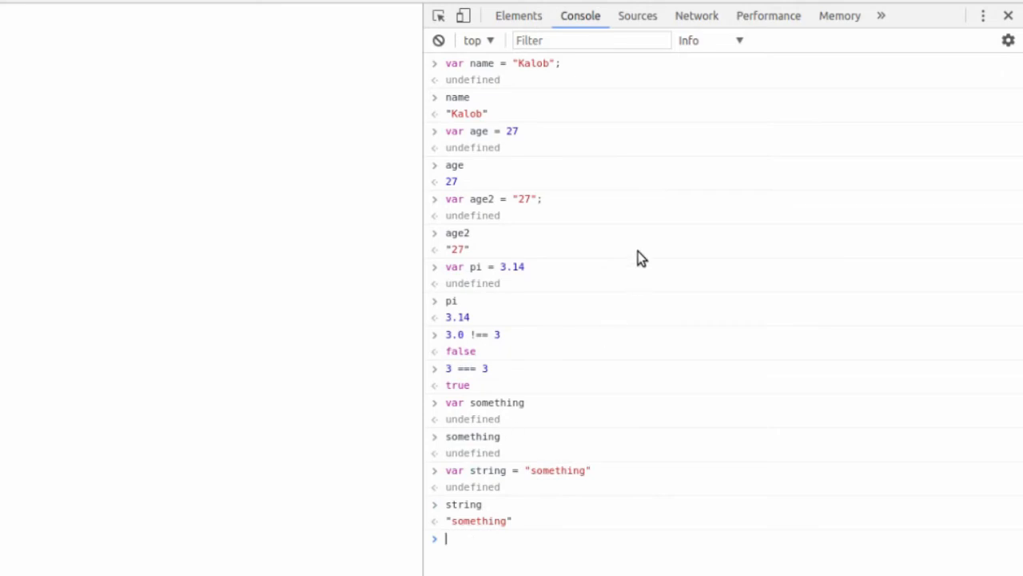
Step: Clear the console, then run var something_else = hello my name is Kalob unquoted
left_click(438, 40)
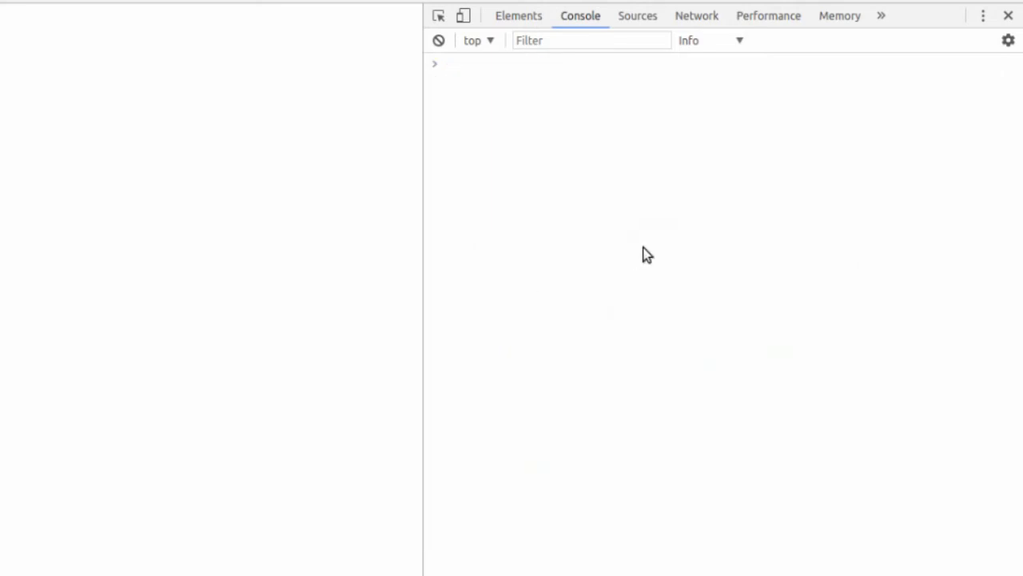
mouse_move(569, 68)
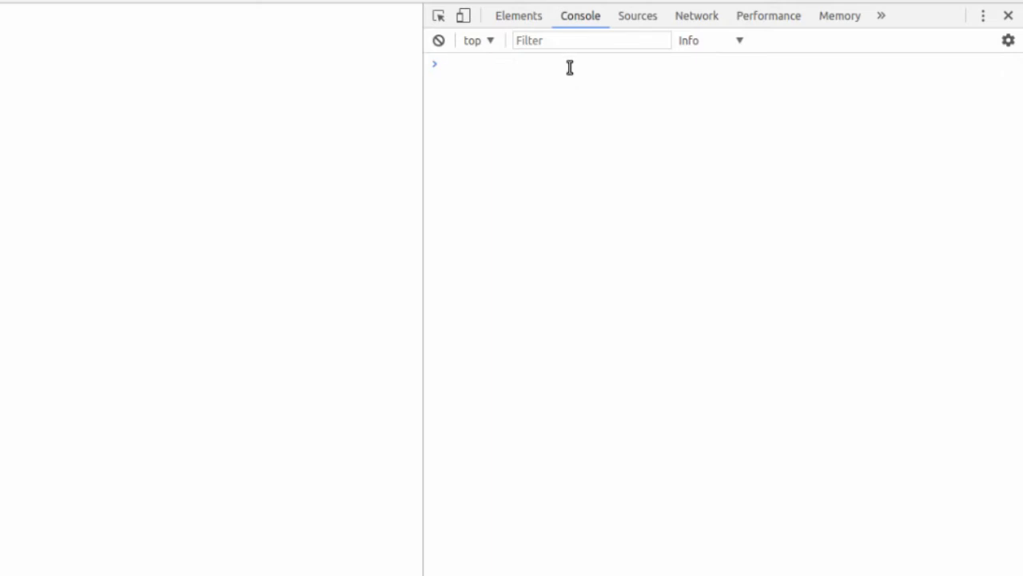
type("var")
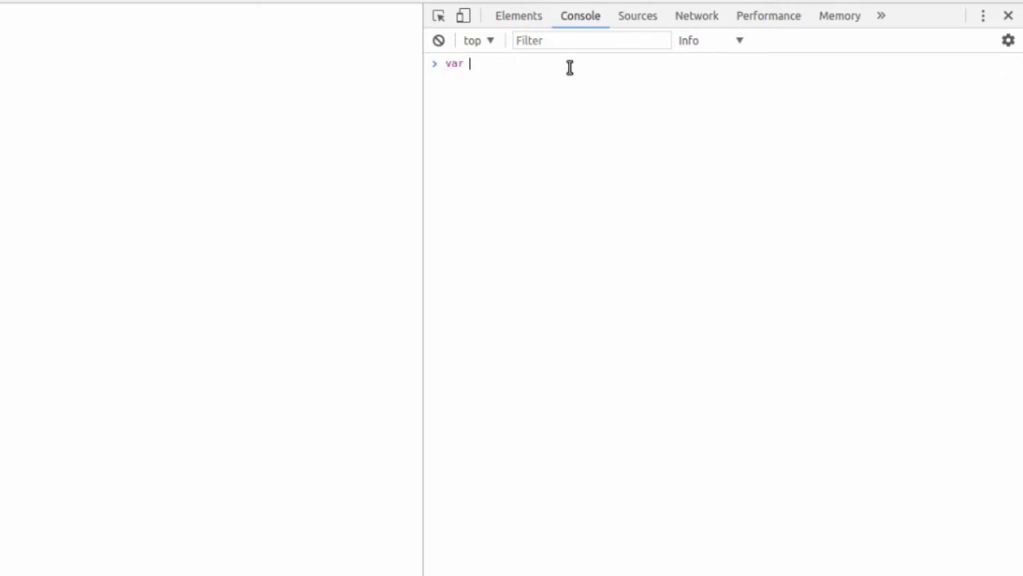
type("string = \"something\"")
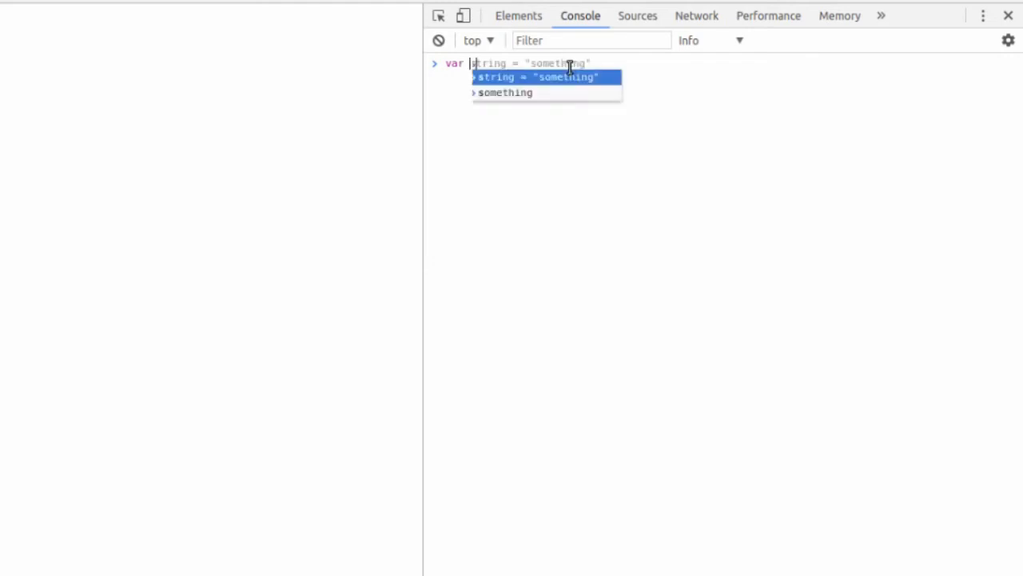
type("something_else")
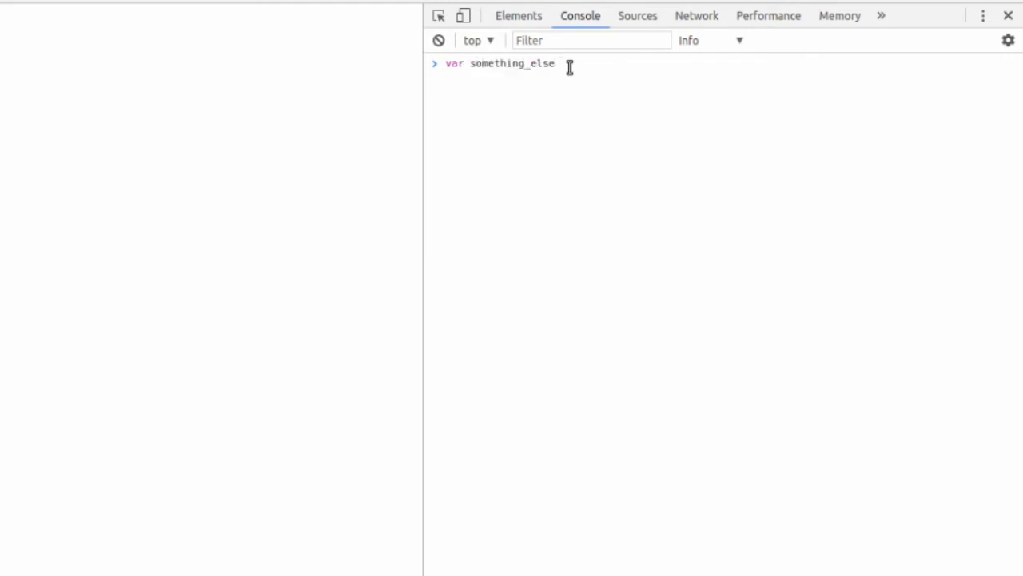
type("=")
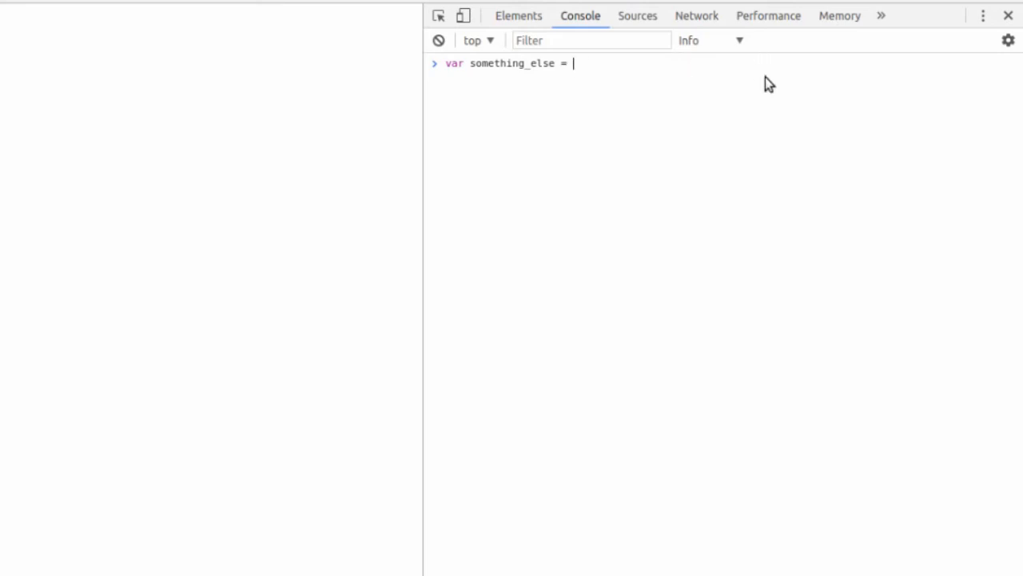
type("h")
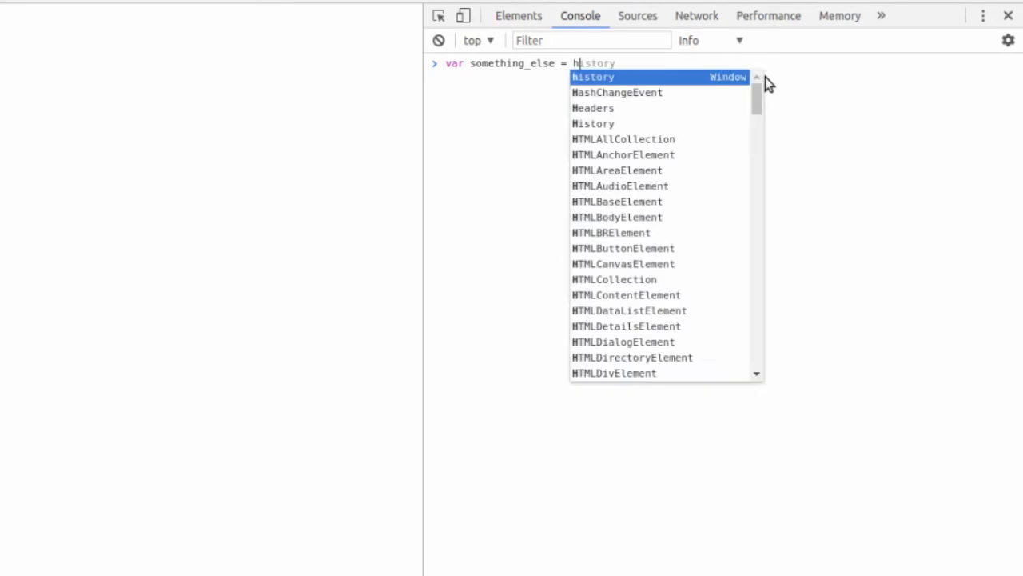
type("ello my name is Ka")
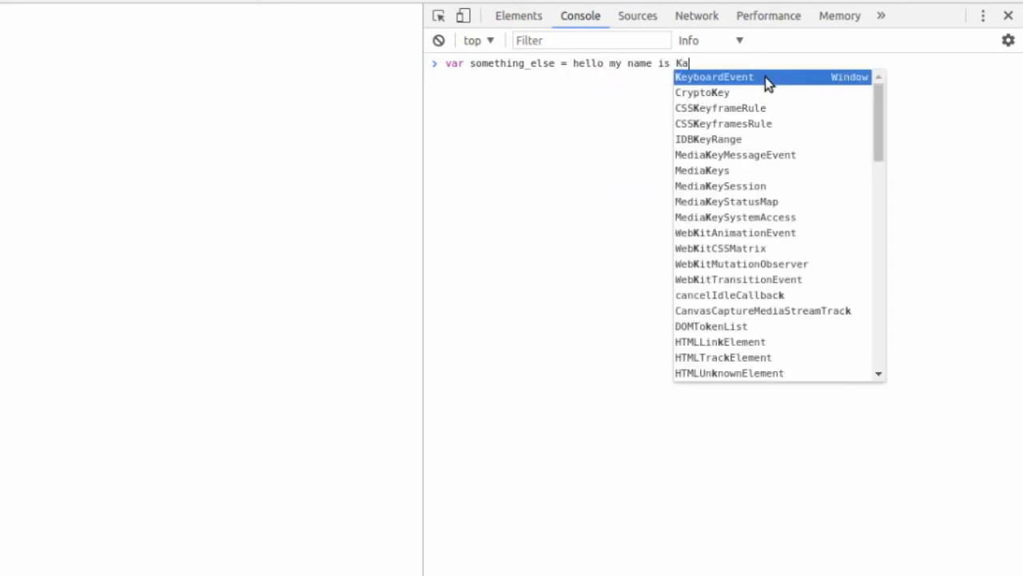
key("Return")
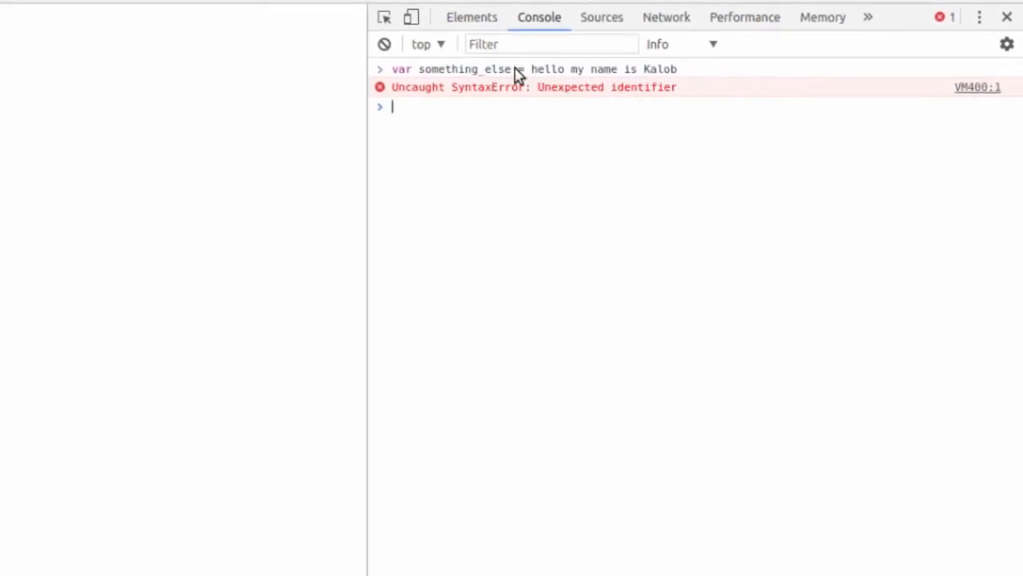
mouse_move(526, 74)
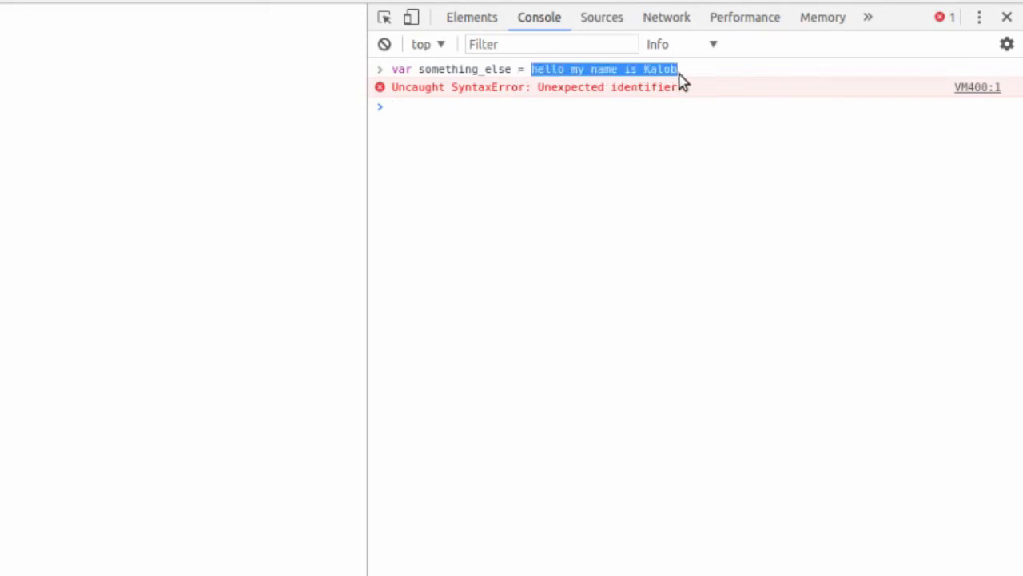
double_click(548, 69)
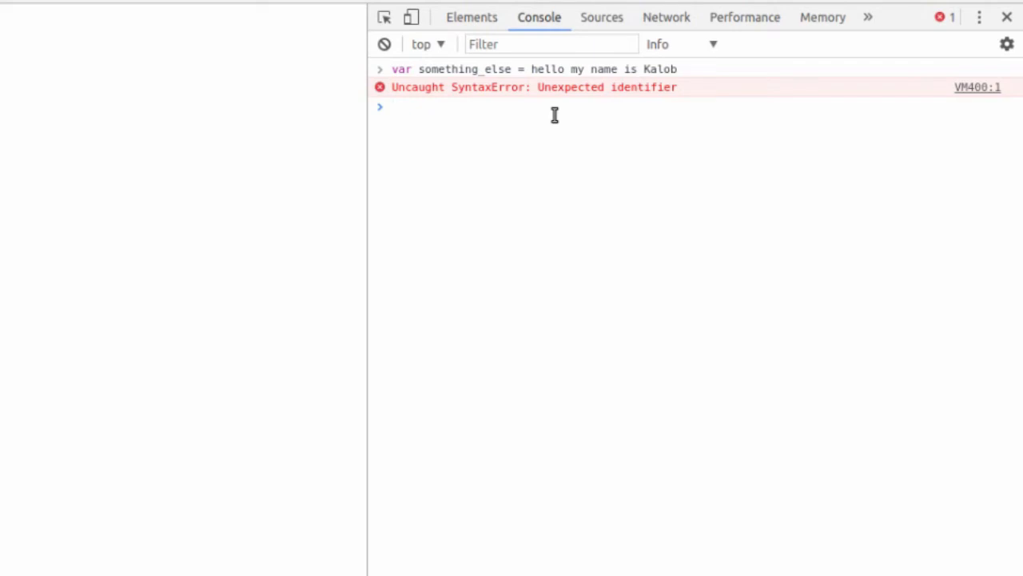
Step: Enter camelCasing at the prompt, discard it unrun, and start typing helloMy instead
type("came")
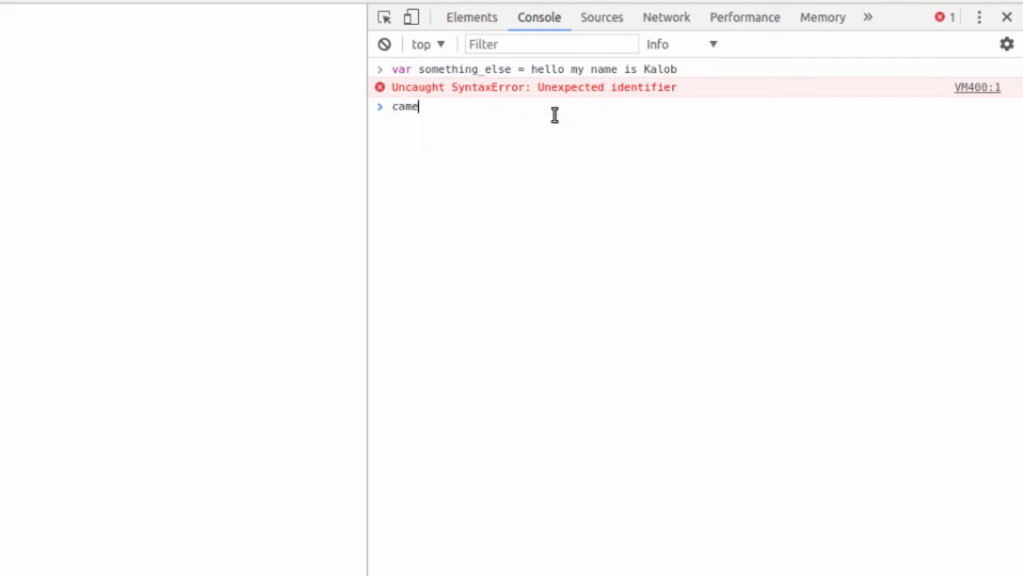
type("lCasing")
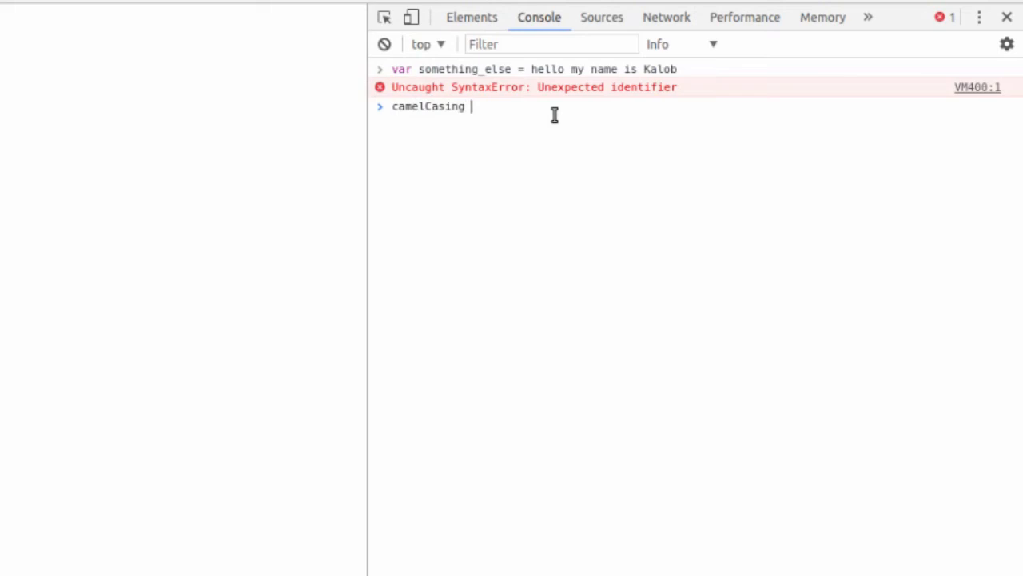
key("ctrl+a")
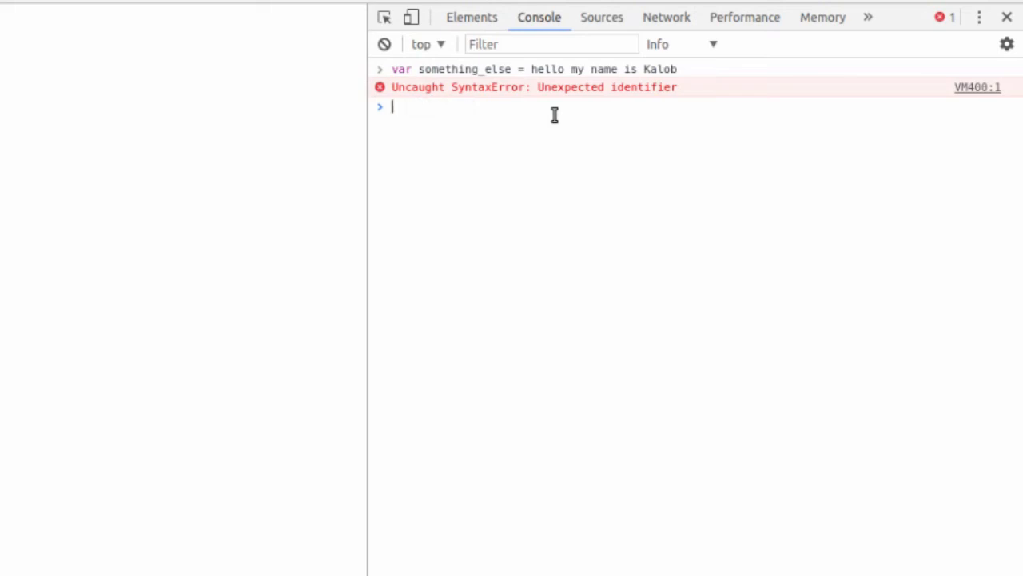
type("helloMy")
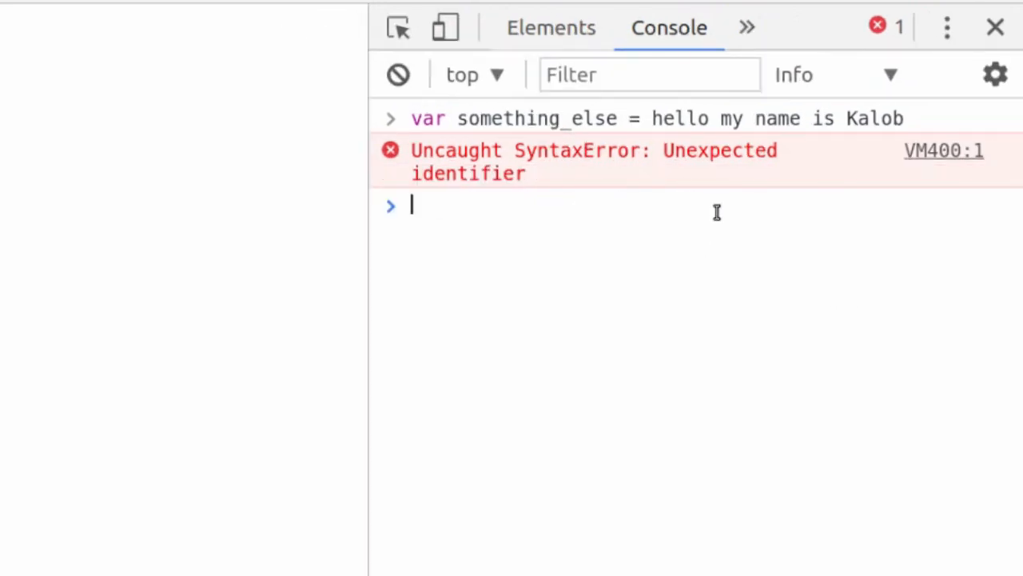
mouse_move(612, 124)
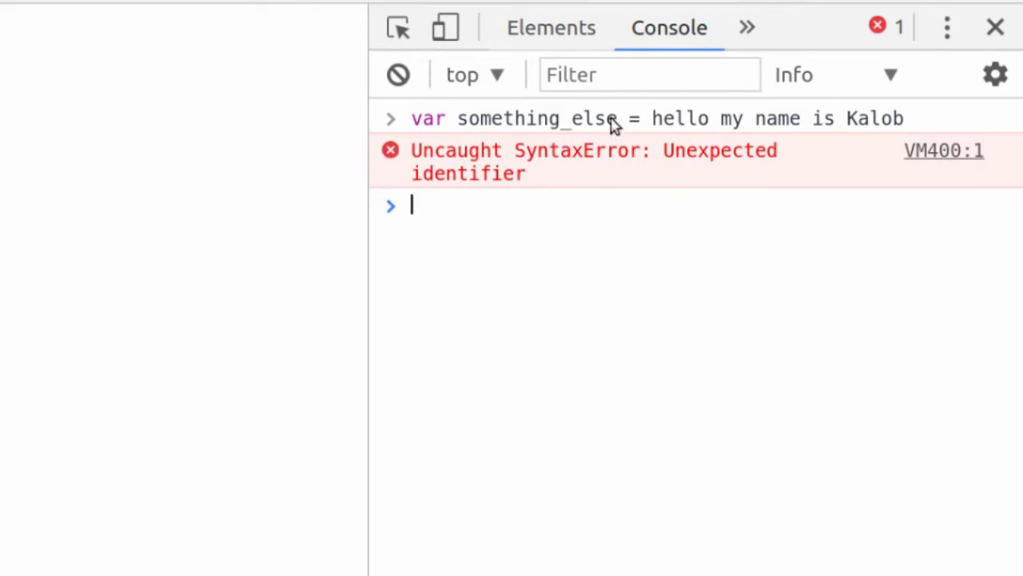
Step: Run hello_my_name_is_kalob = 'test', highlight the echoed "test", and begin a var statement
type("helllo_my_name_is_kalob")
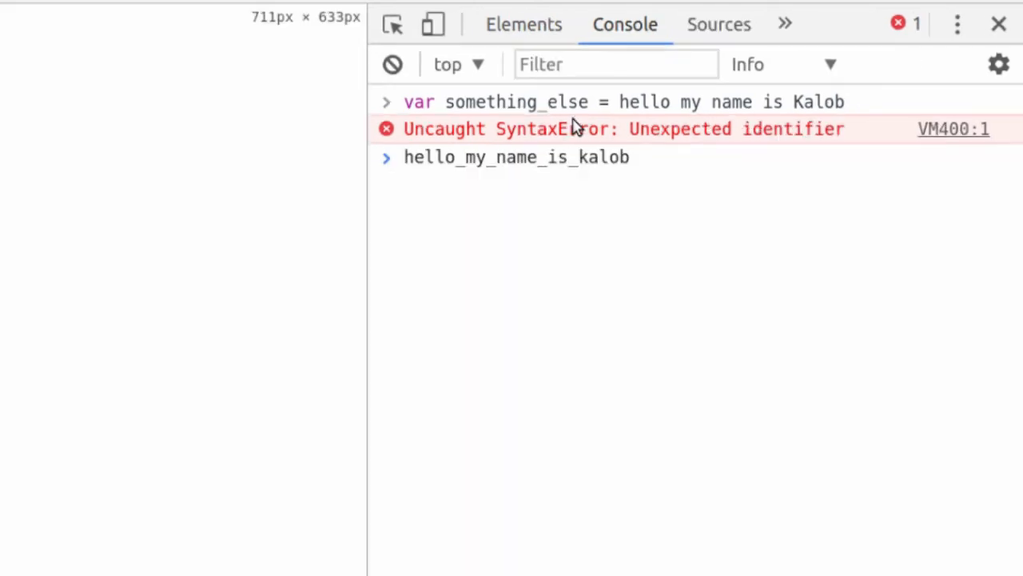
mouse_move(447, 157)
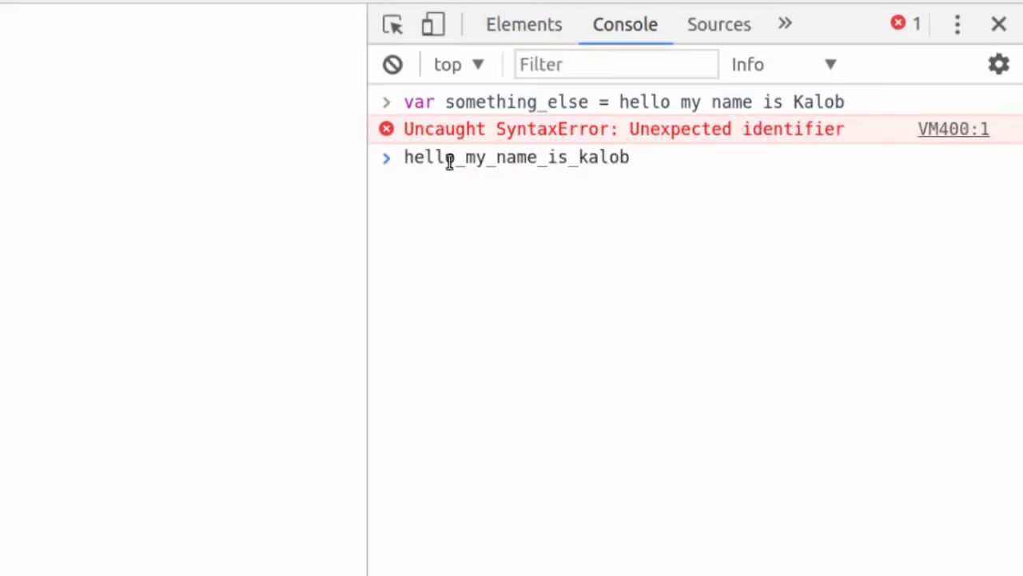
type("=")
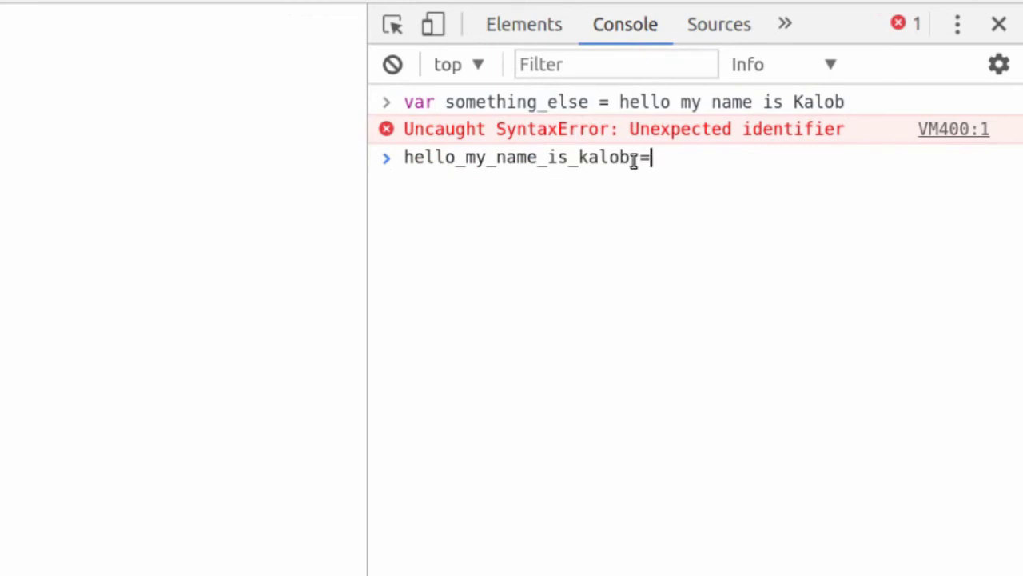
key("Return")
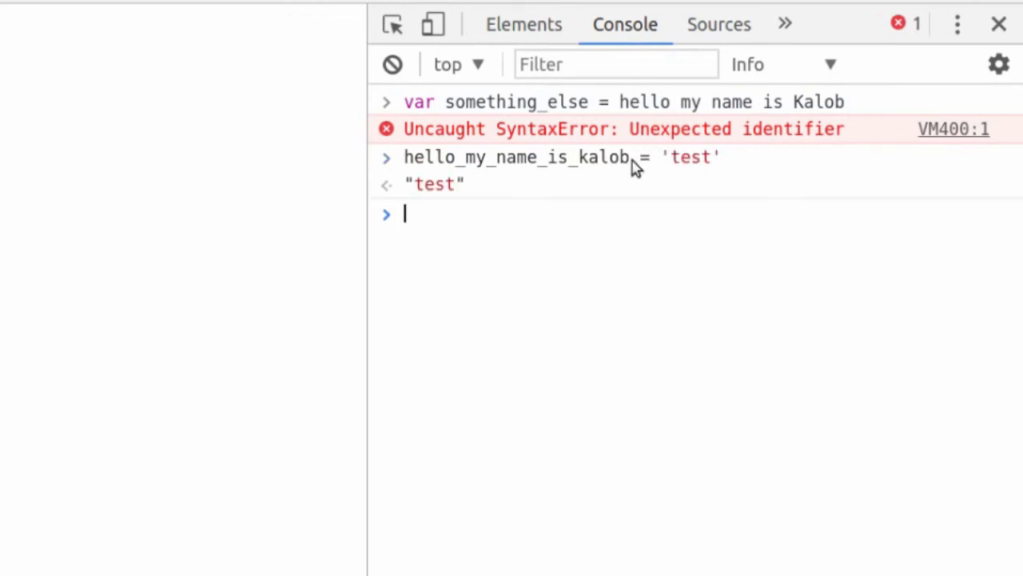
mouse_move(456, 188)
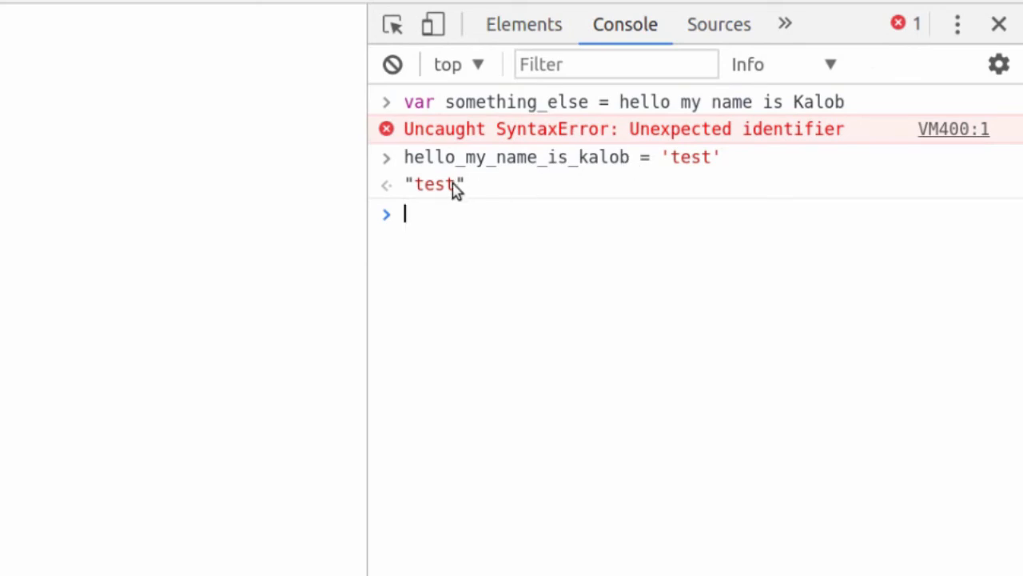
double_click(434, 184)
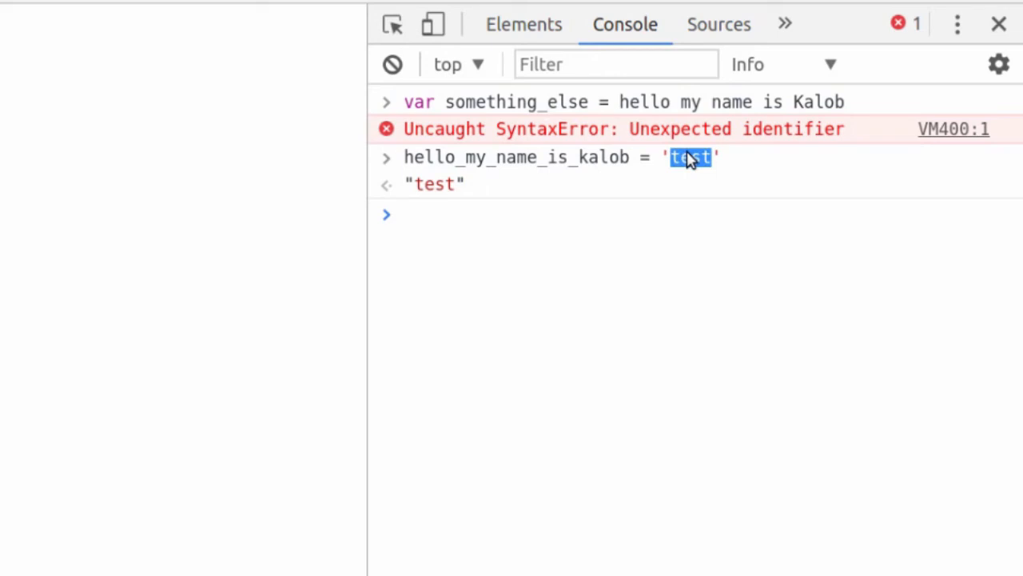
type("var")
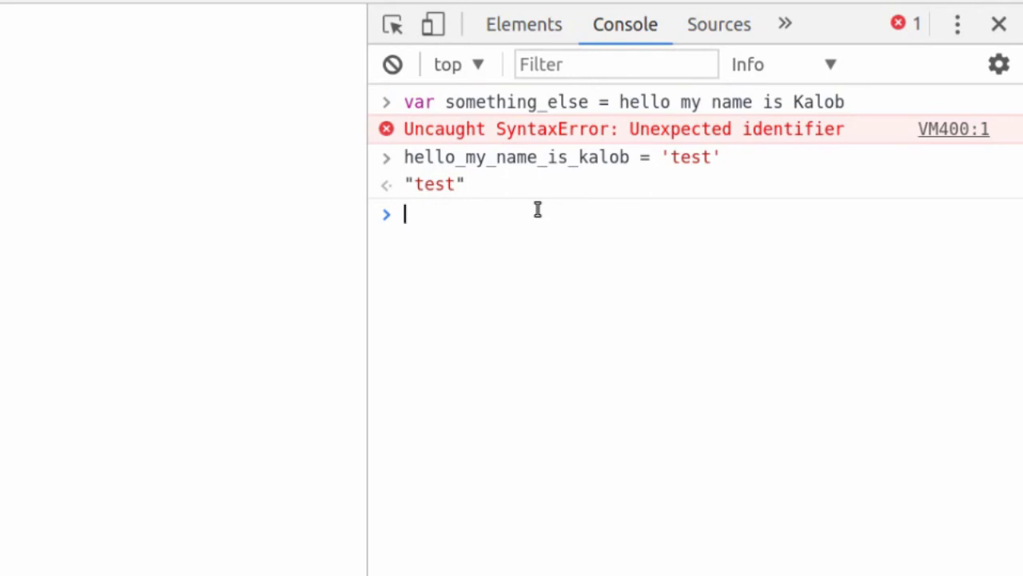
type("ANYTHINGOU")
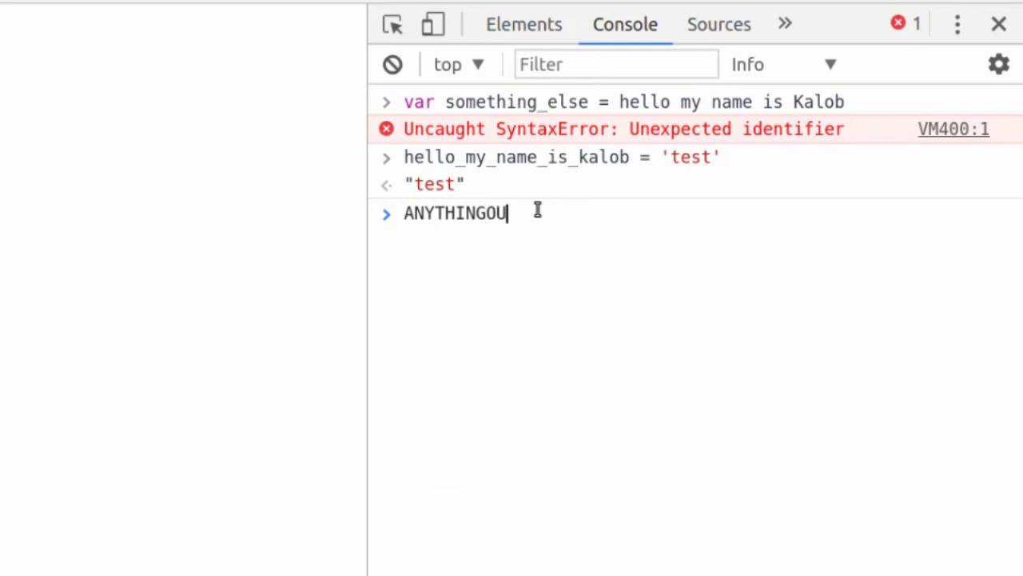
key("Backspace")
type("YOUWANT")
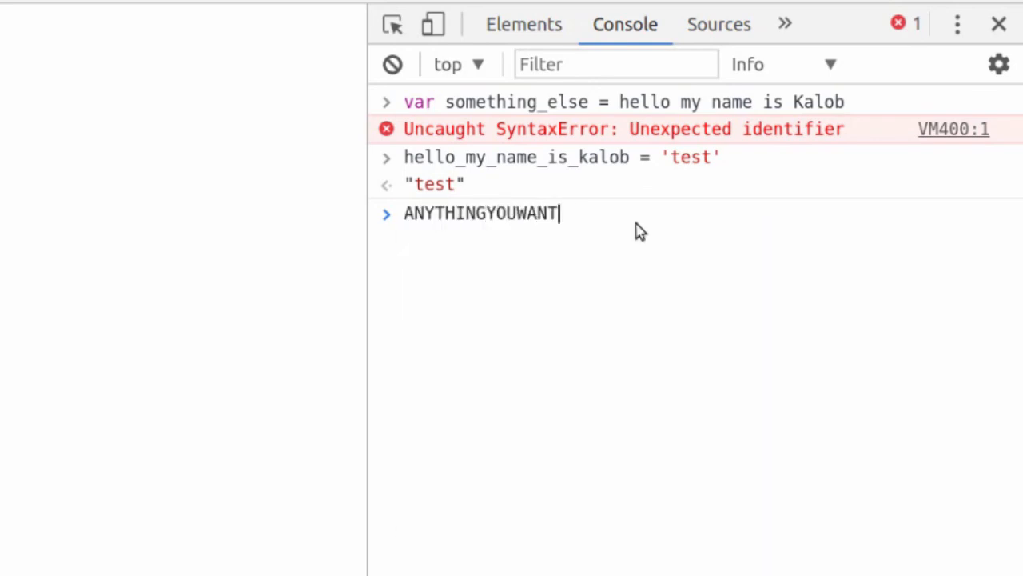
key("Ctrl+a")
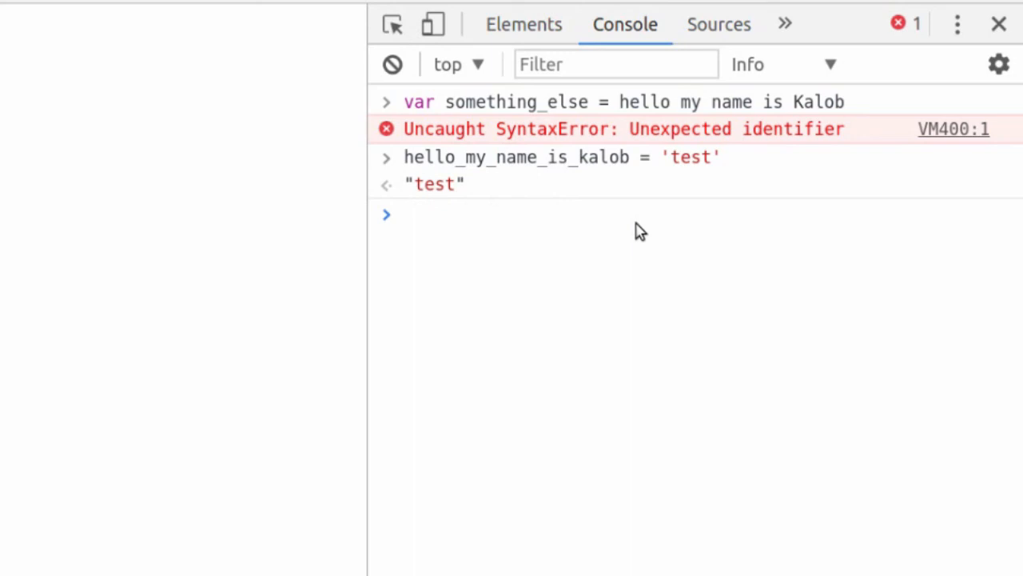
type("4")
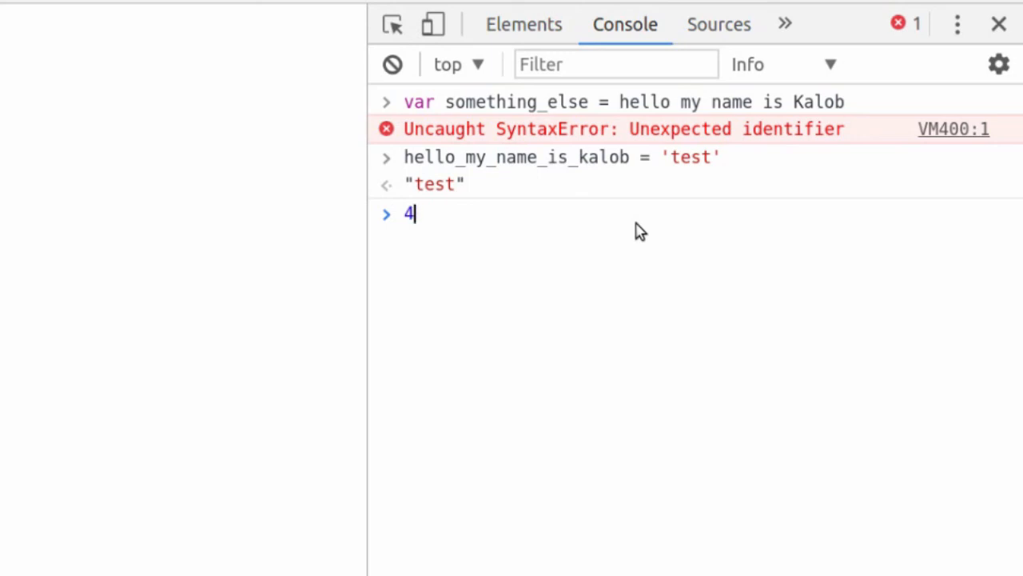
type("s")
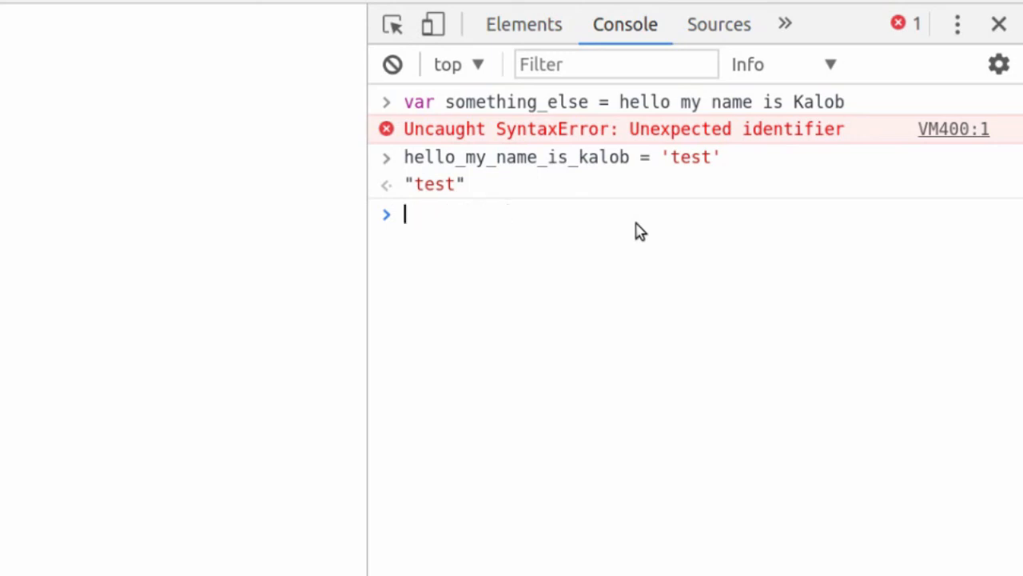
type("40year0")
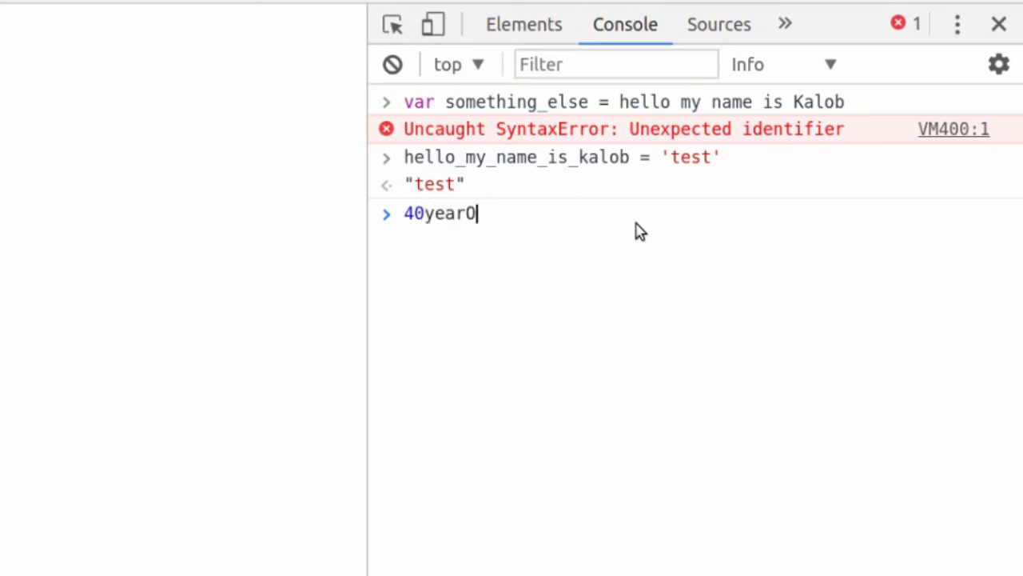
type("ld")
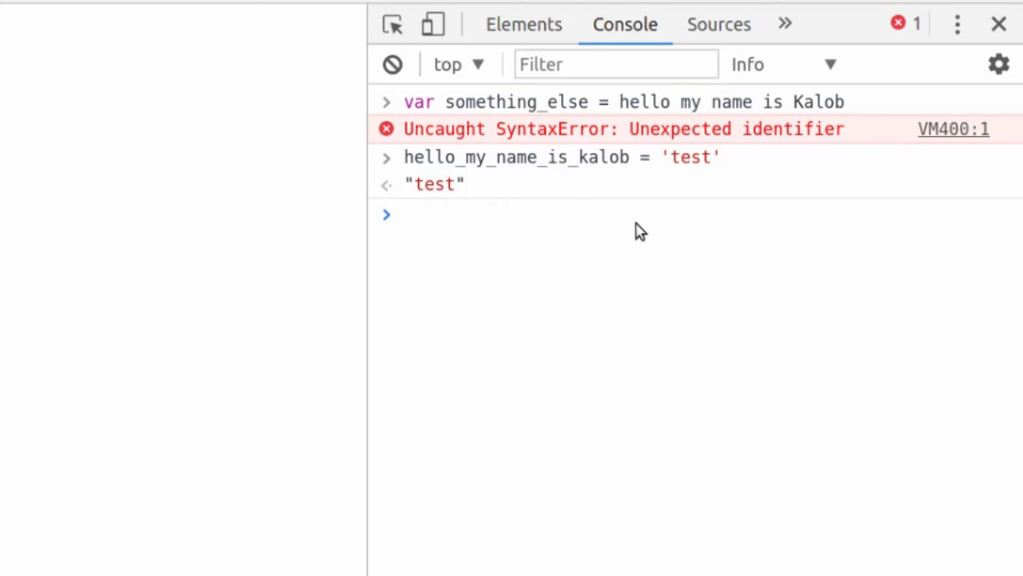
left_click(408, 214)
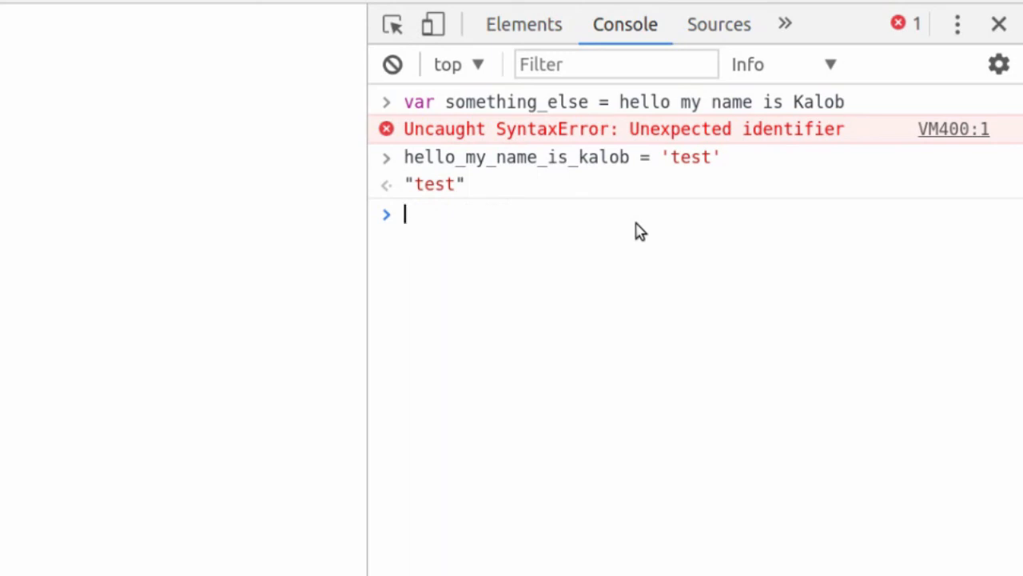
type("var _")
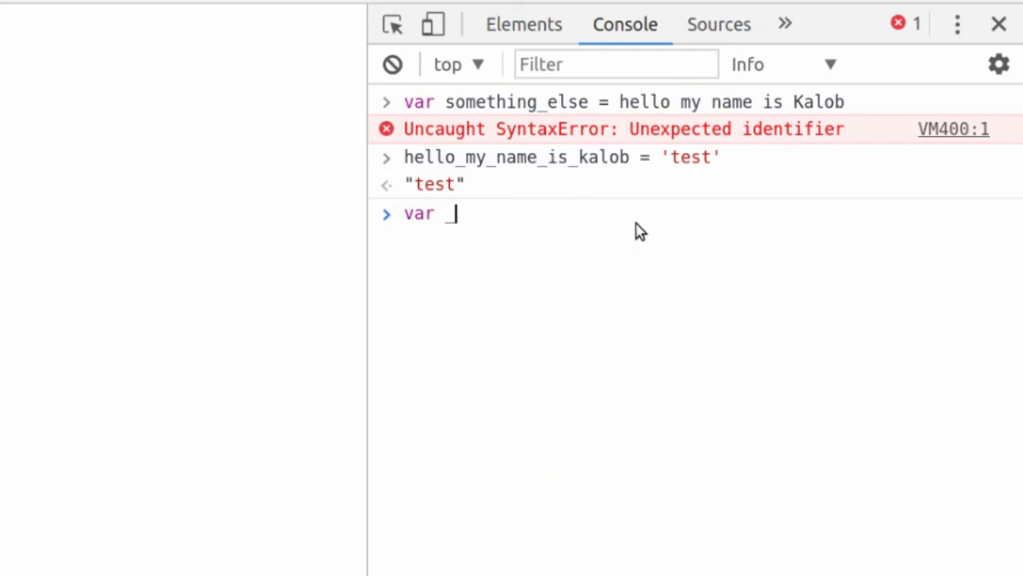
key("Backspace")
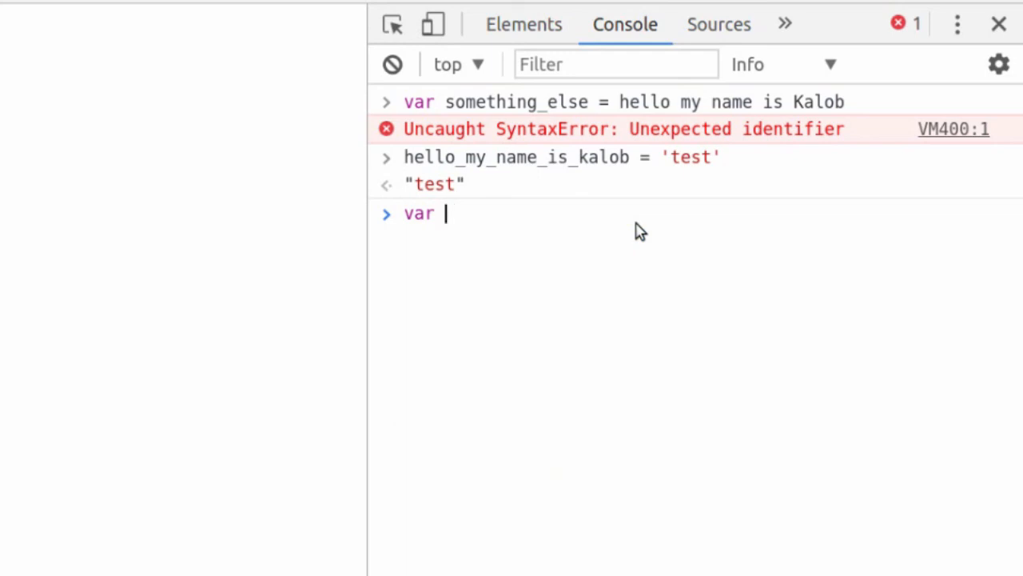
double_click(419, 213)
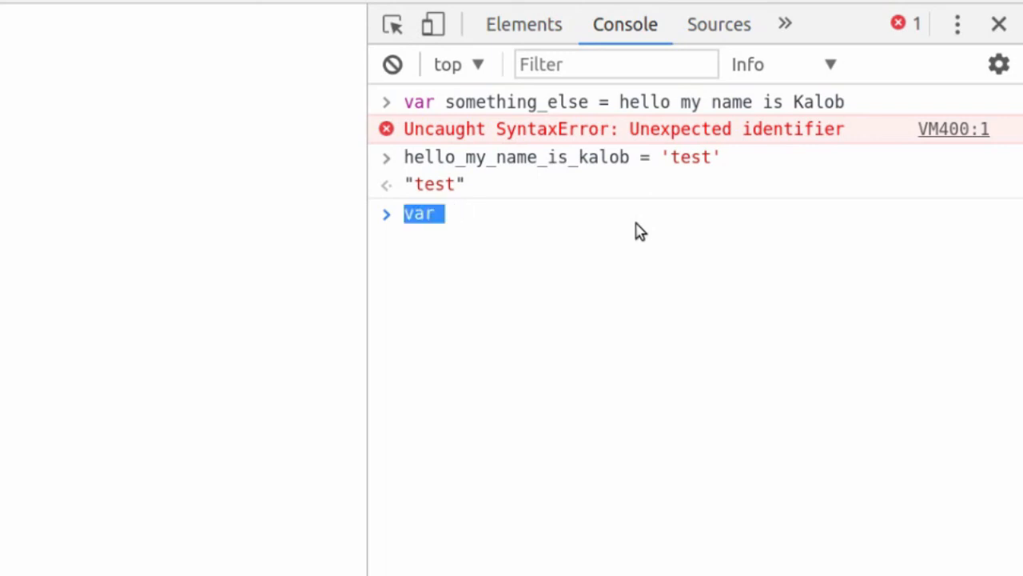
Step: Run don\'tusedashes = 'kalob' to trigger an Invalid or unexpected token error
type("dont")
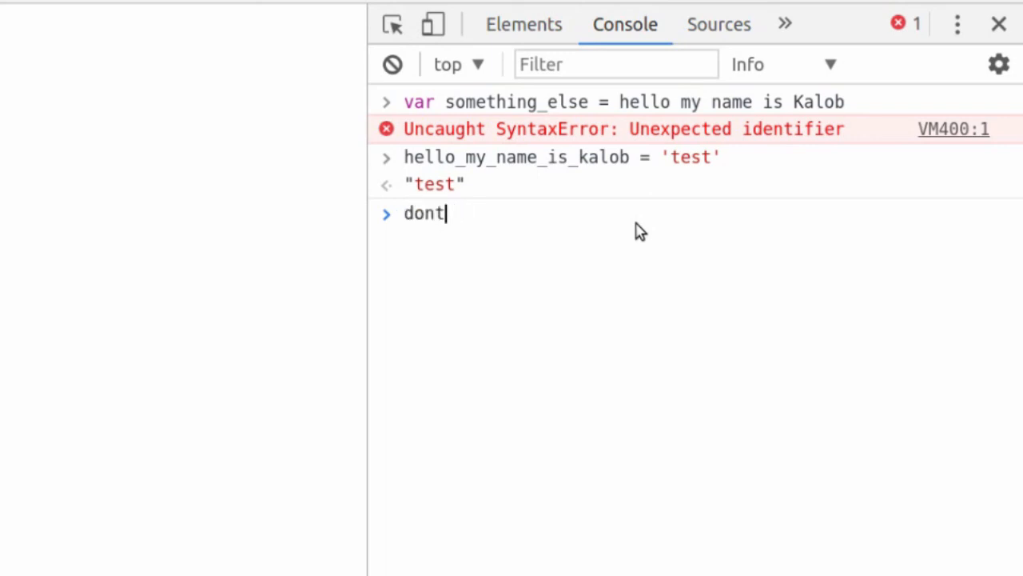
type("-use-dashes")
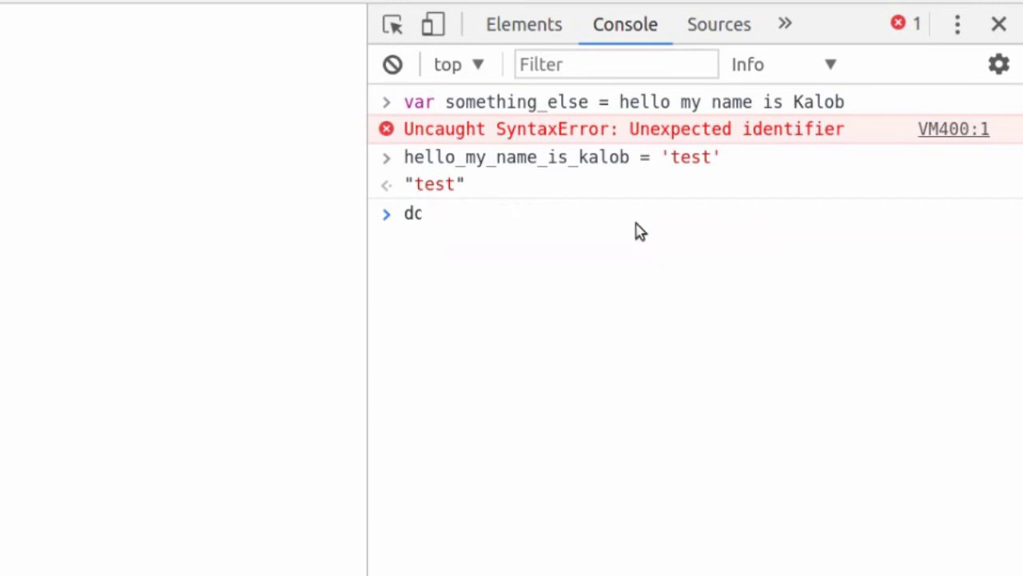
type("on\\\\t")
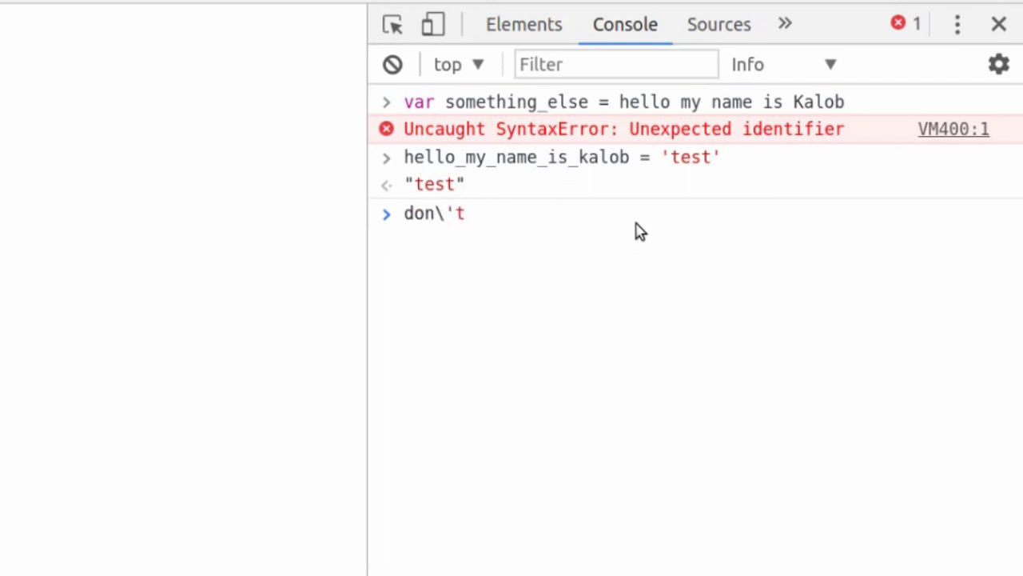
type("usedash")
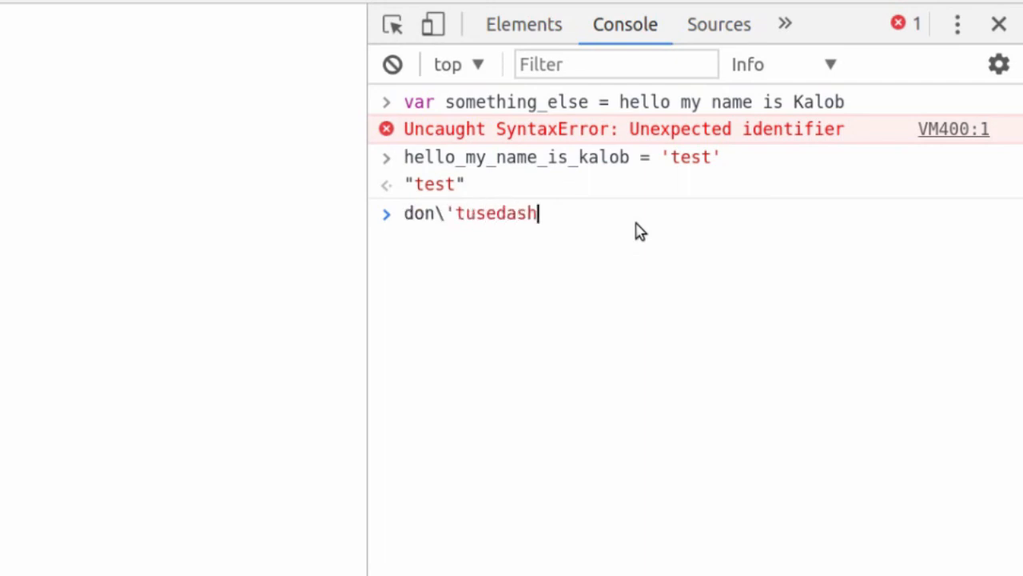
type("es = 'k")
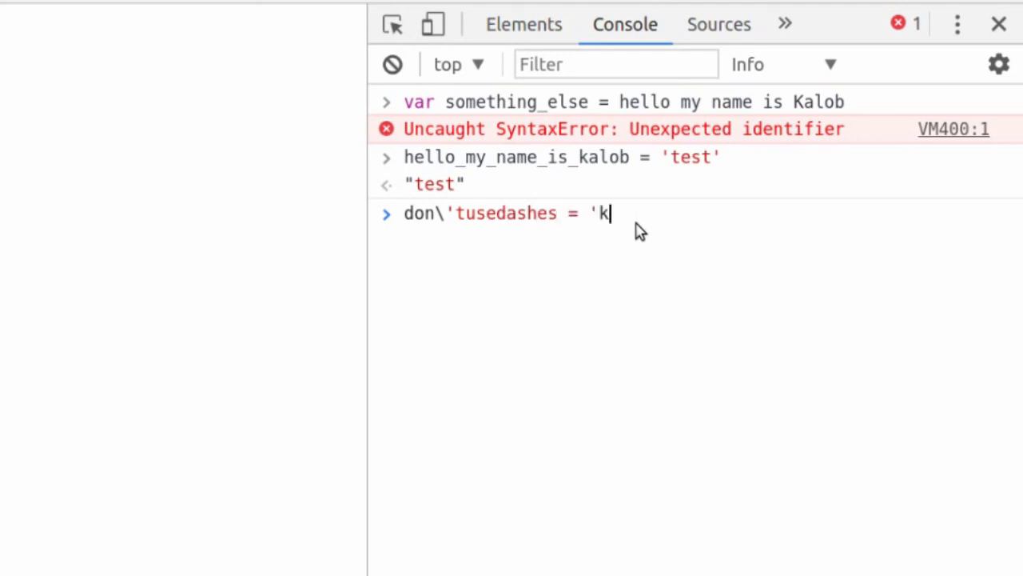
key("Return")
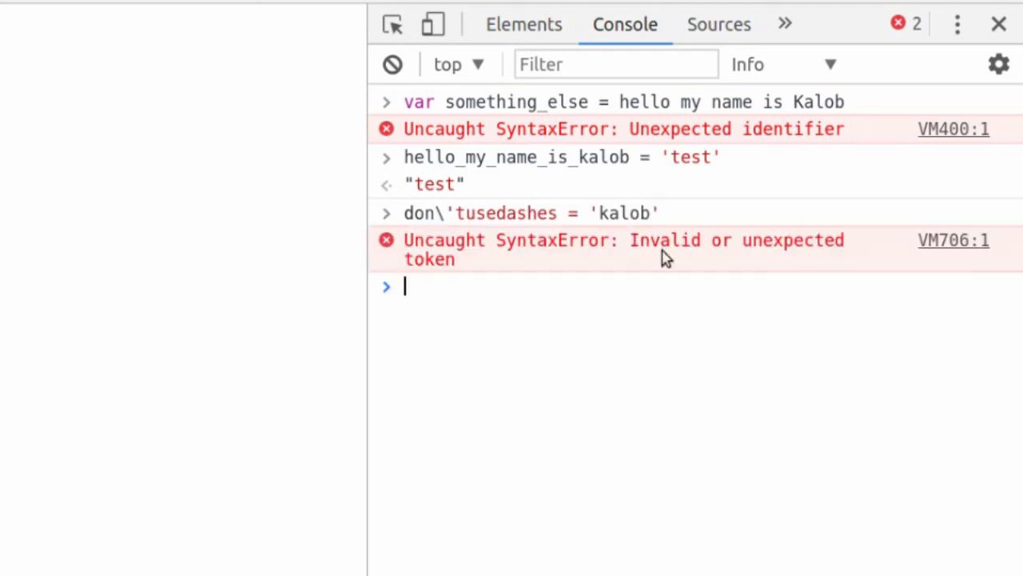
mouse_move(662, 290)
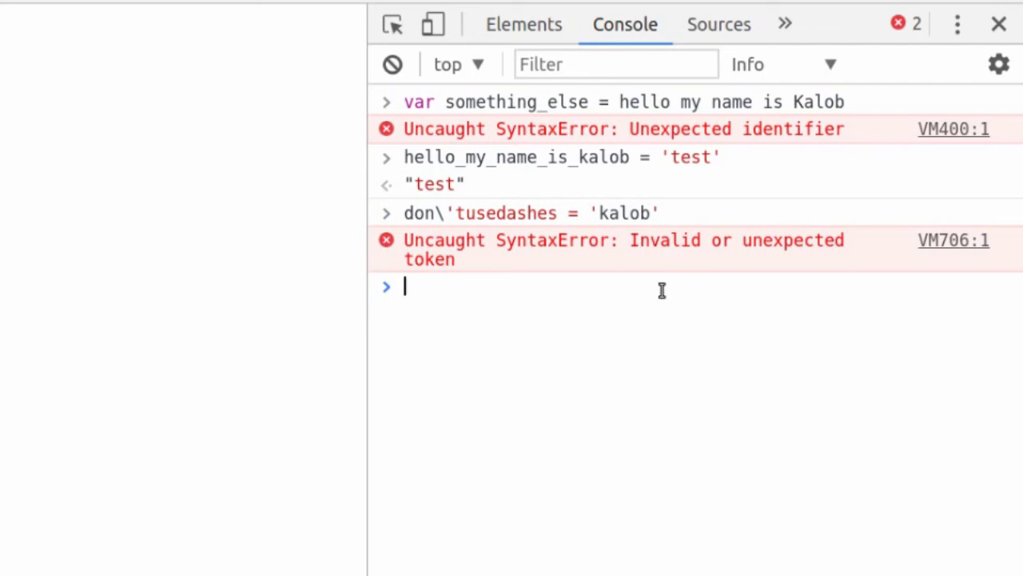
mouse_move(526, 261)
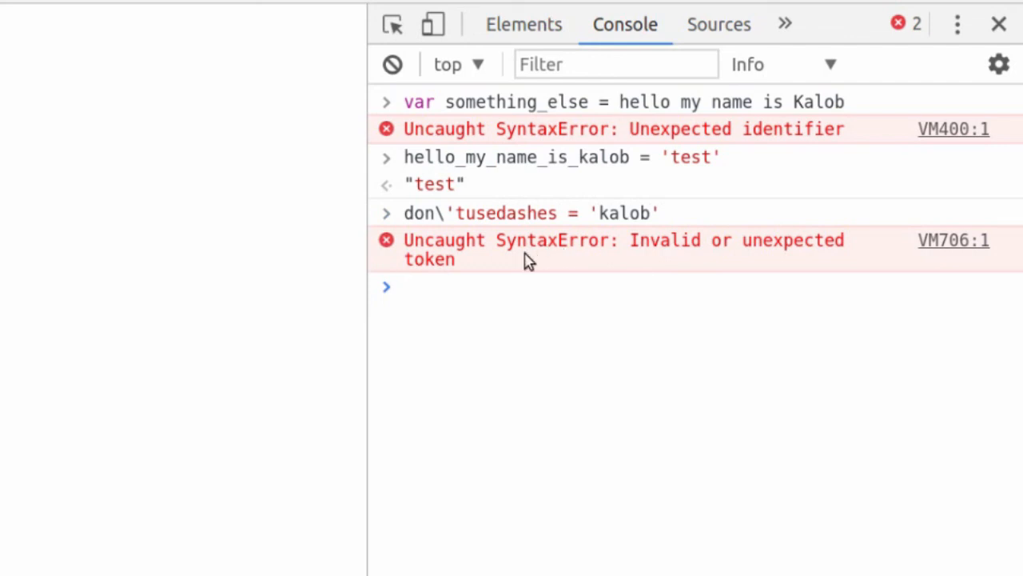
mouse_move(671, 244)
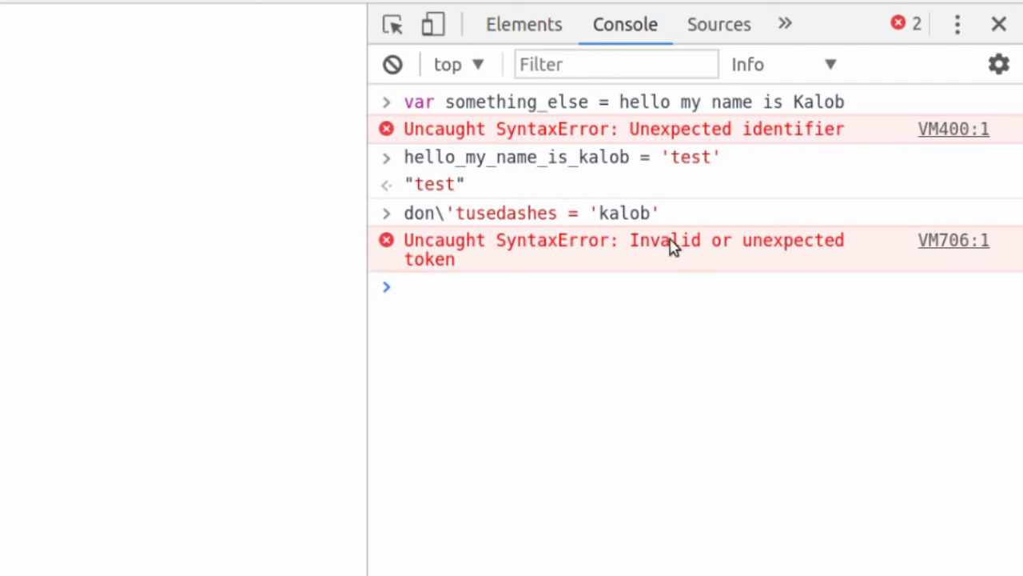
mouse_move(440, 216)
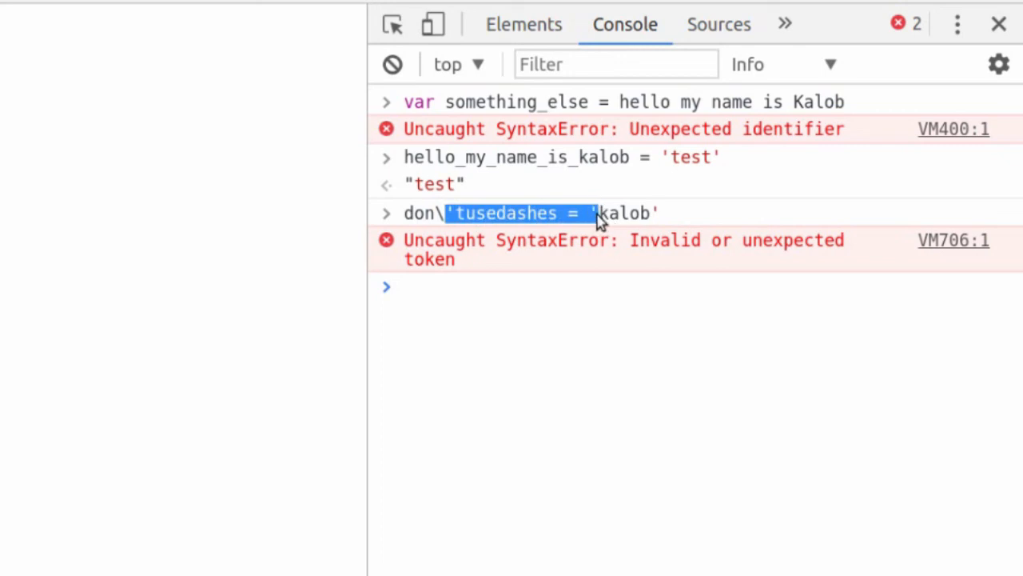
mouse_move(366, 235)
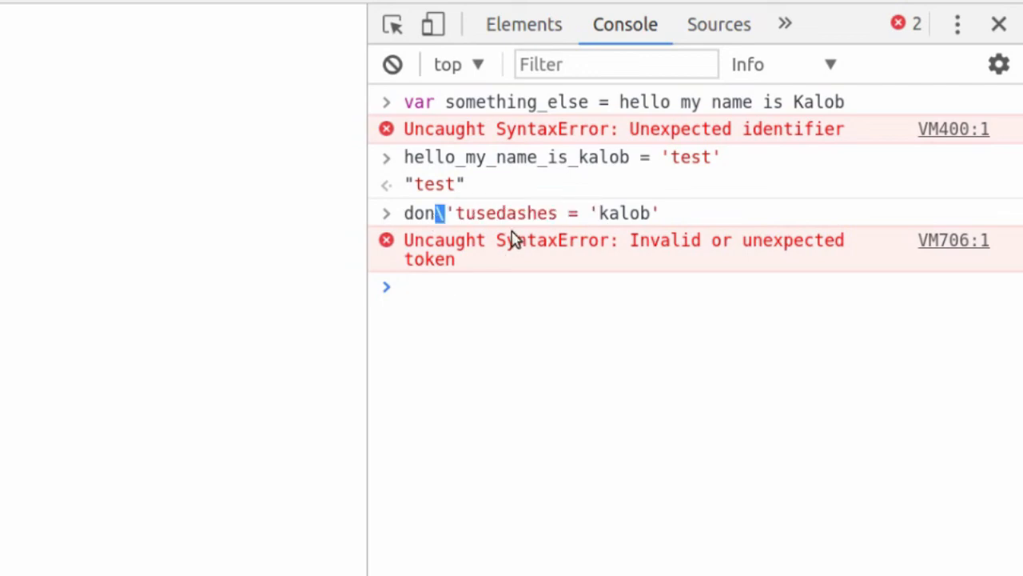
mouse_move(493, 295)
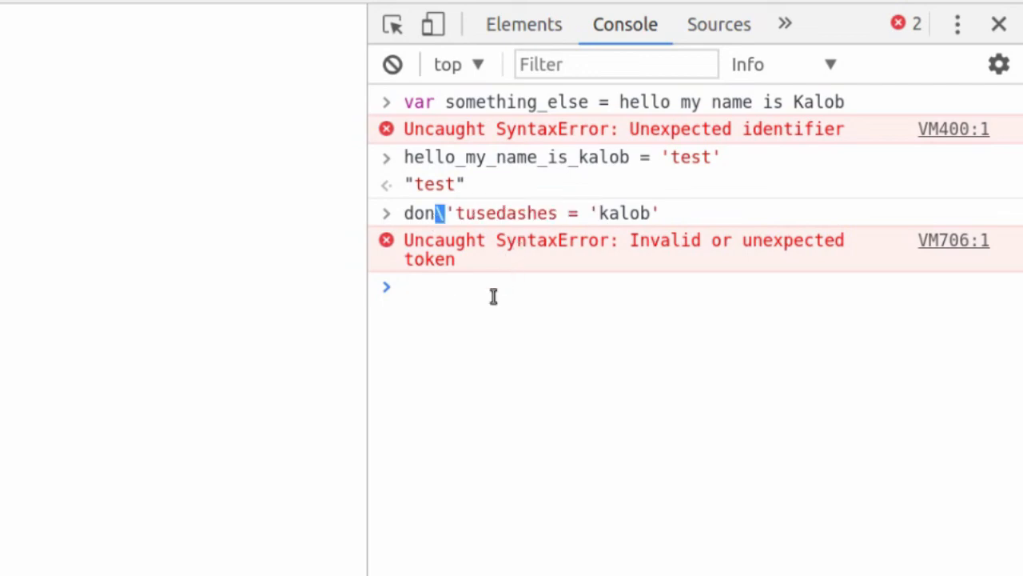